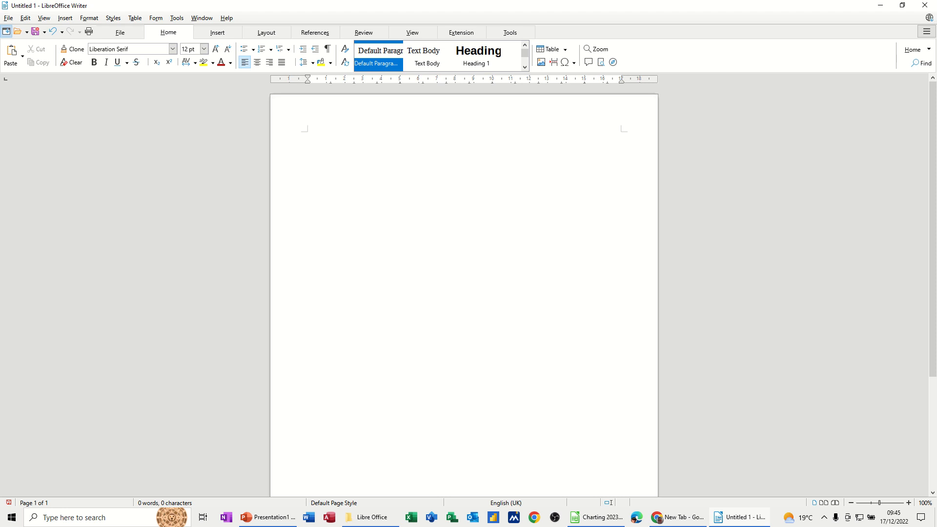
- Focus the blank page and show the Insert features for adding objects like charts
click(306, 135)
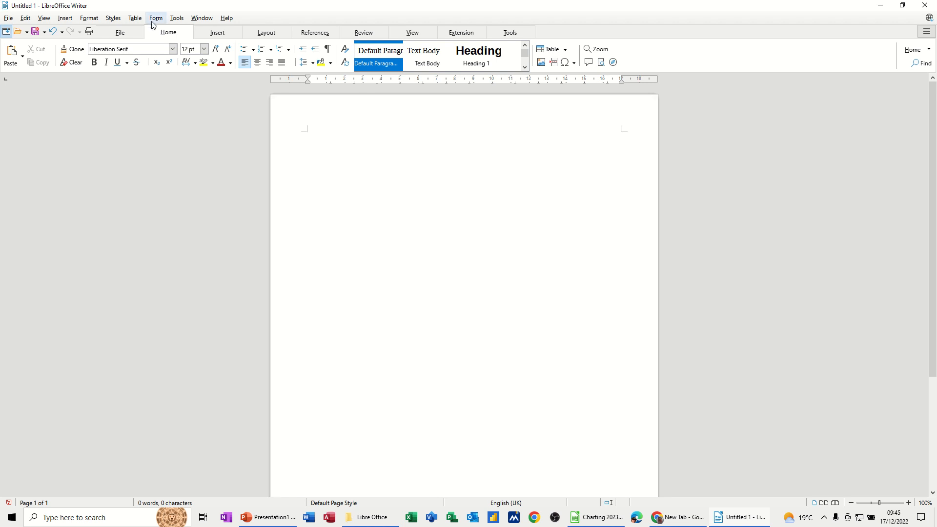
click(216, 32)
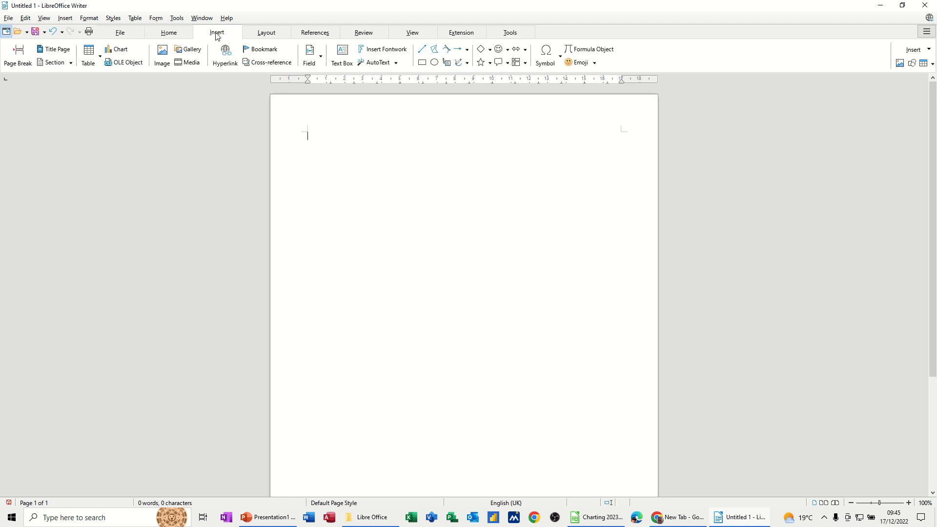
mouse_move(117, 54)
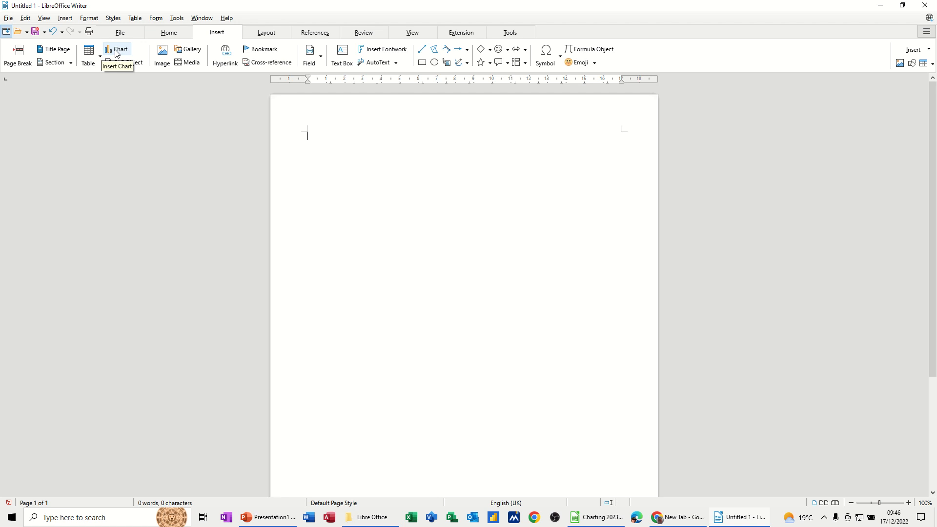
- Insert a default column chart and review its Chart Area border and transparency settings unchanged
click(118, 53)
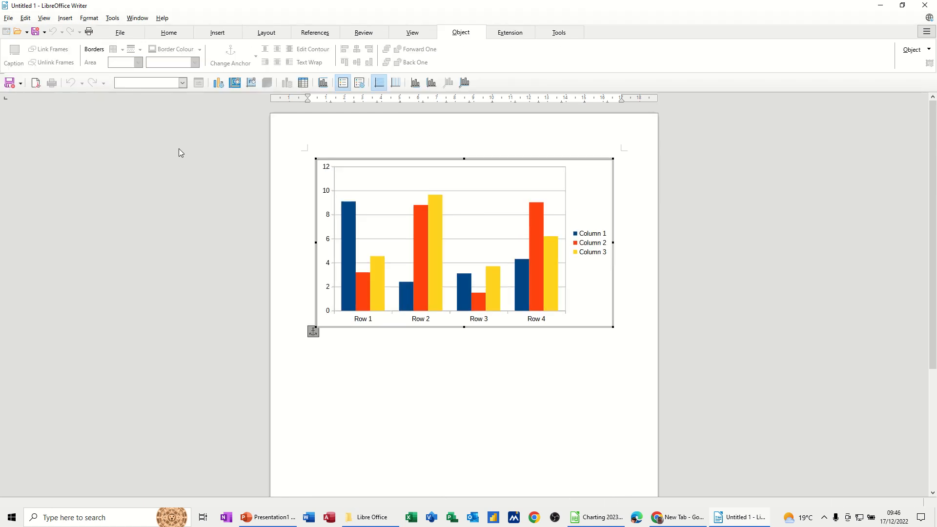
mouse_move(549, 266)
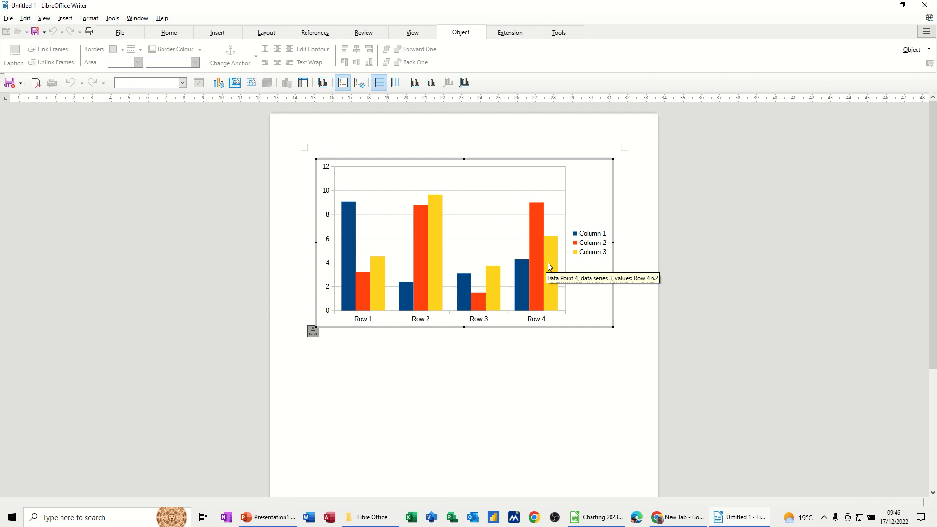
mouse_move(244, 118)
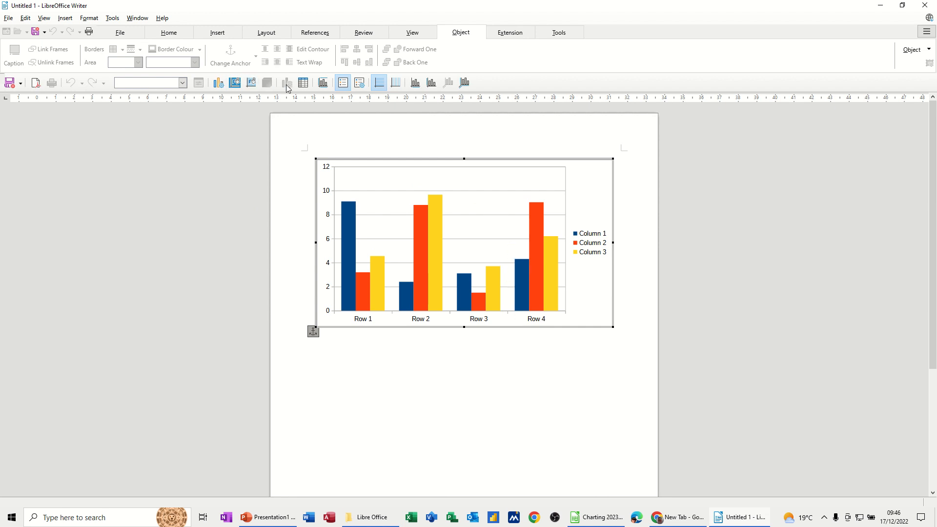
mouse_move(465, 82)
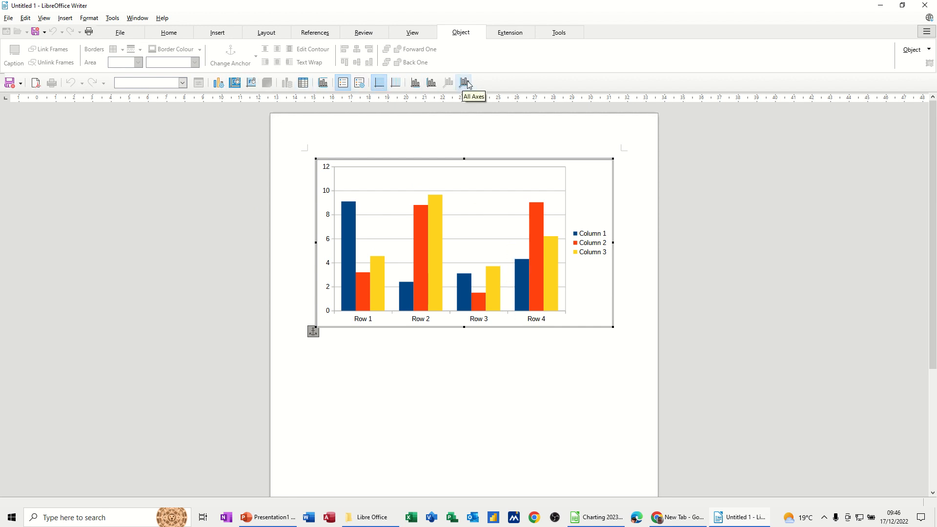
mouse_move(303, 81)
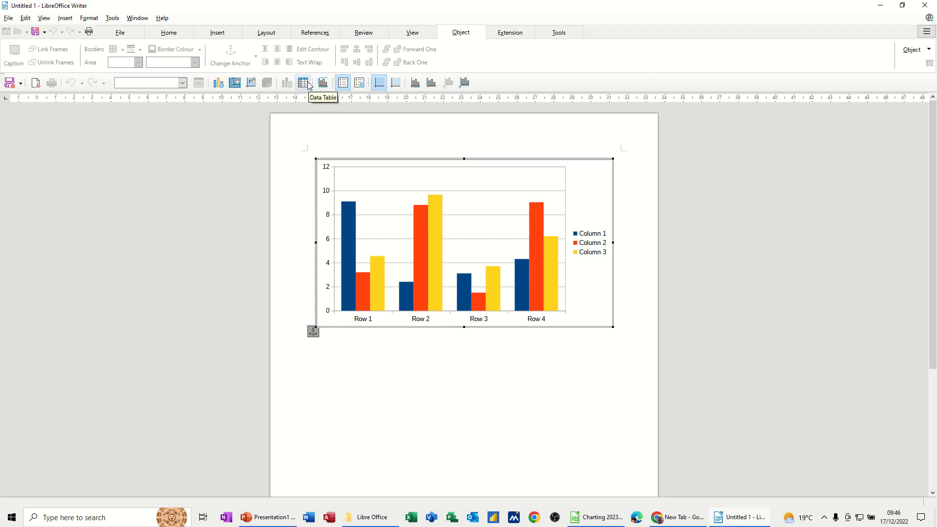
mouse_move(323, 82)
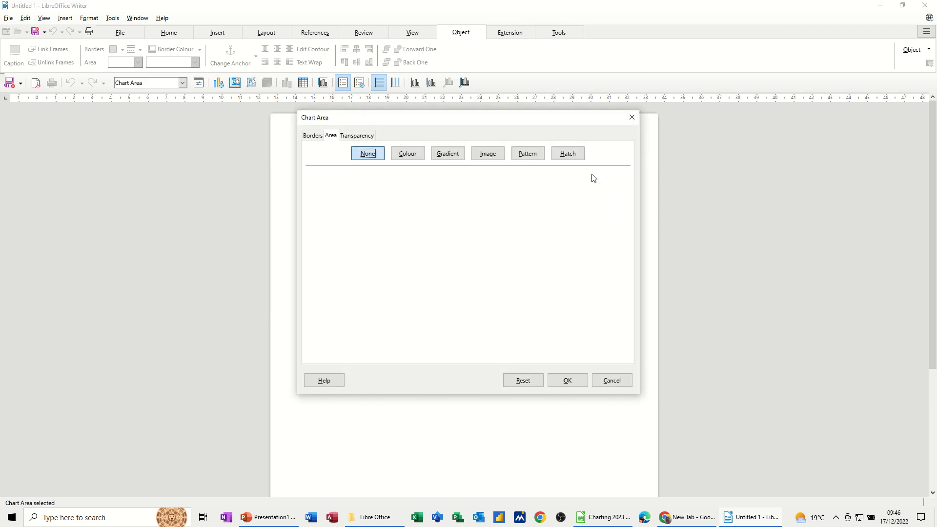
mouse_move(339, 126)
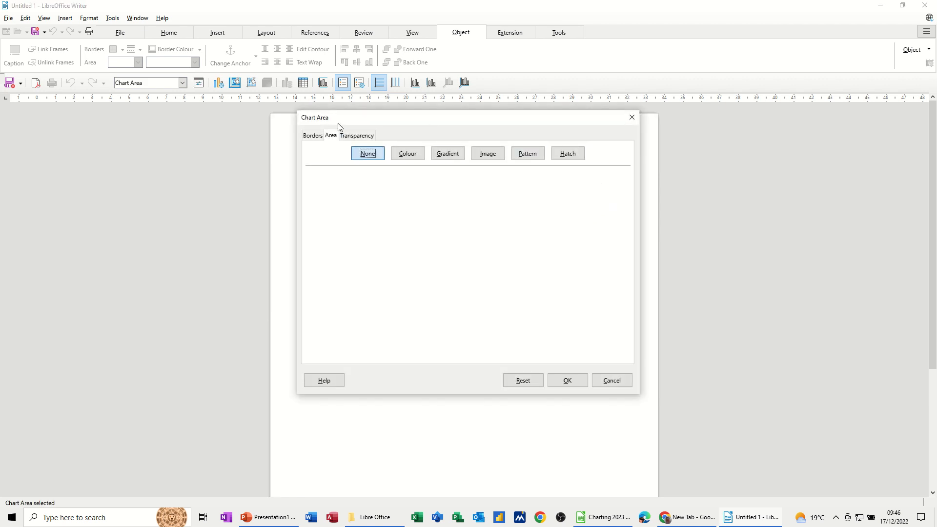
click(311, 135)
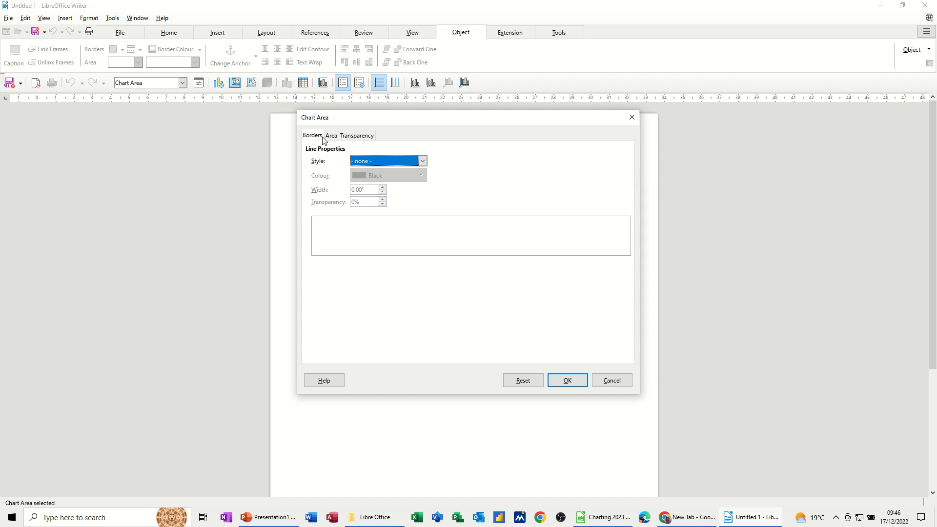
click(331, 135)
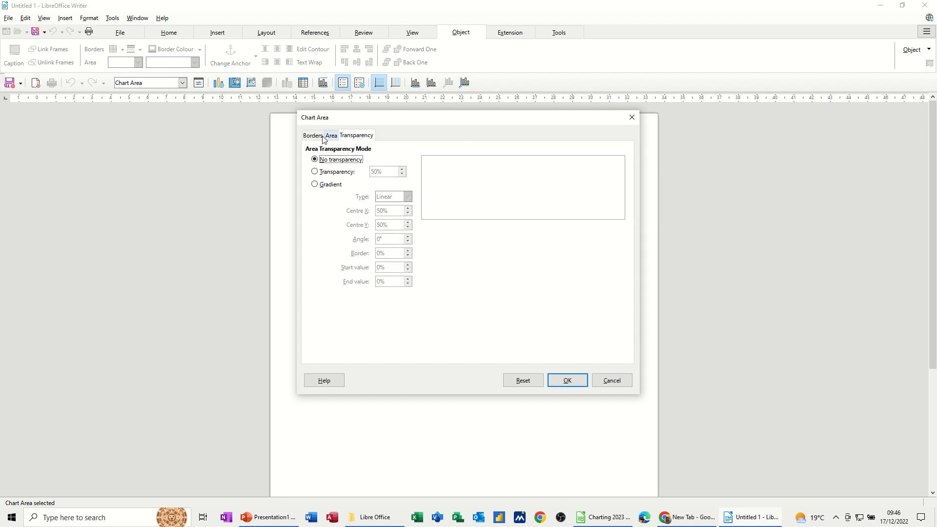
click(566, 380)
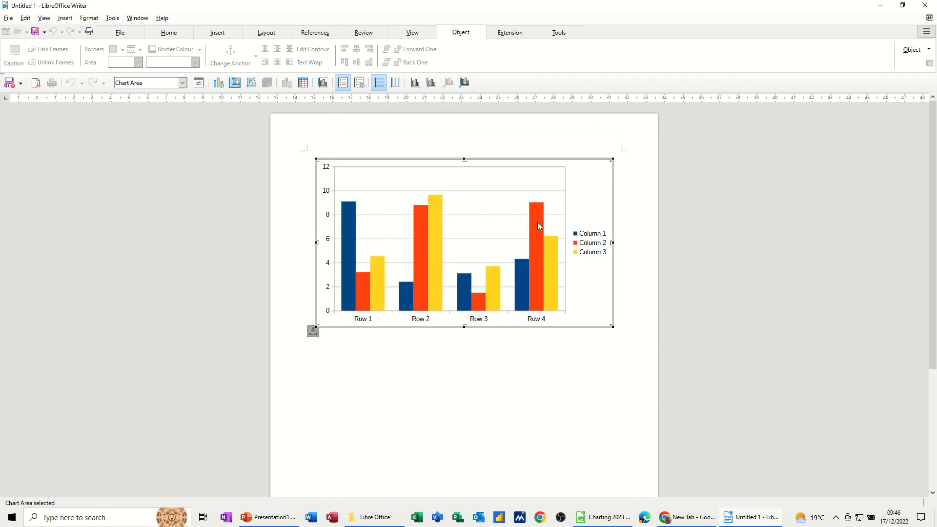
- Inspect the Column 2 data series and Legend properties, closing them without changes
double_click(528, 223)
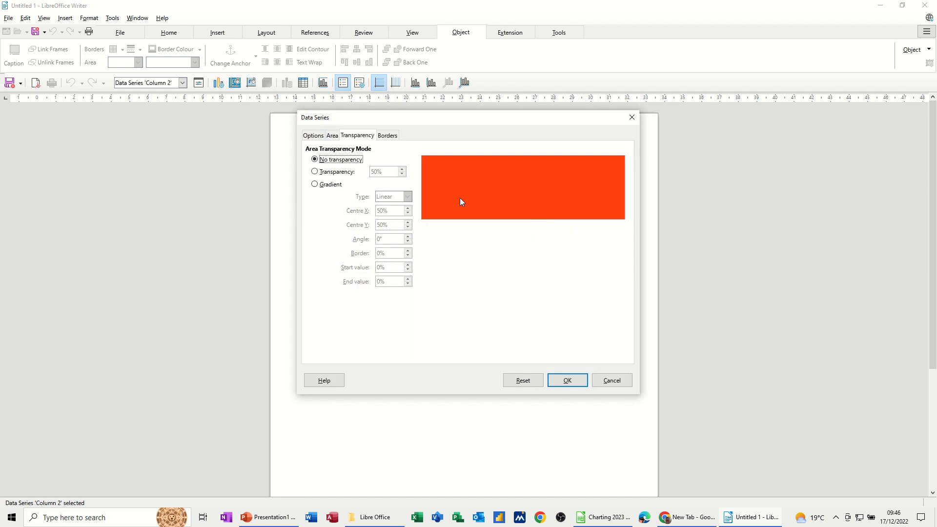
mouse_move(334, 132)
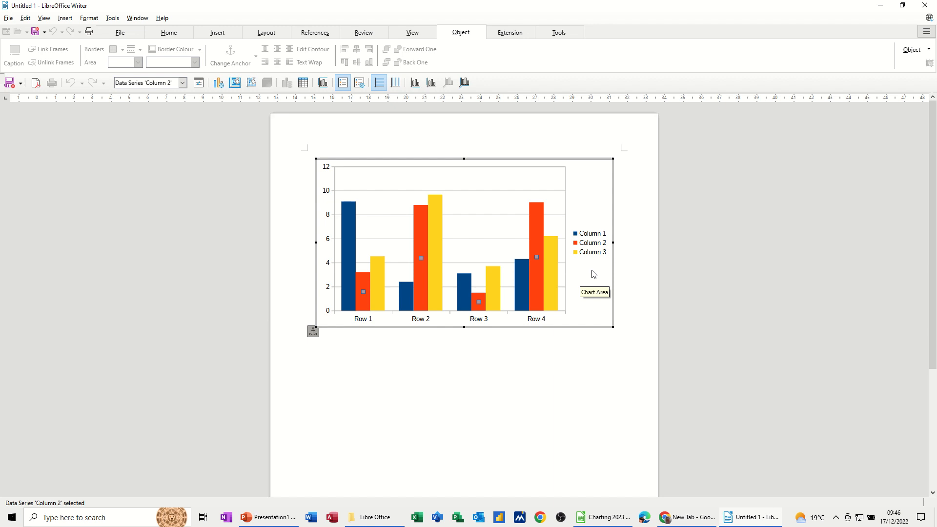
click(590, 242)
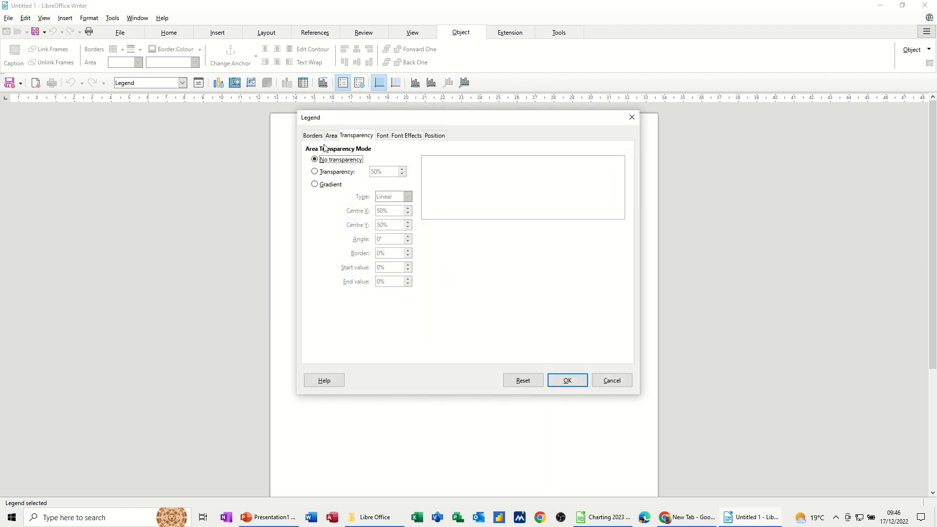
mouse_move(631, 117)
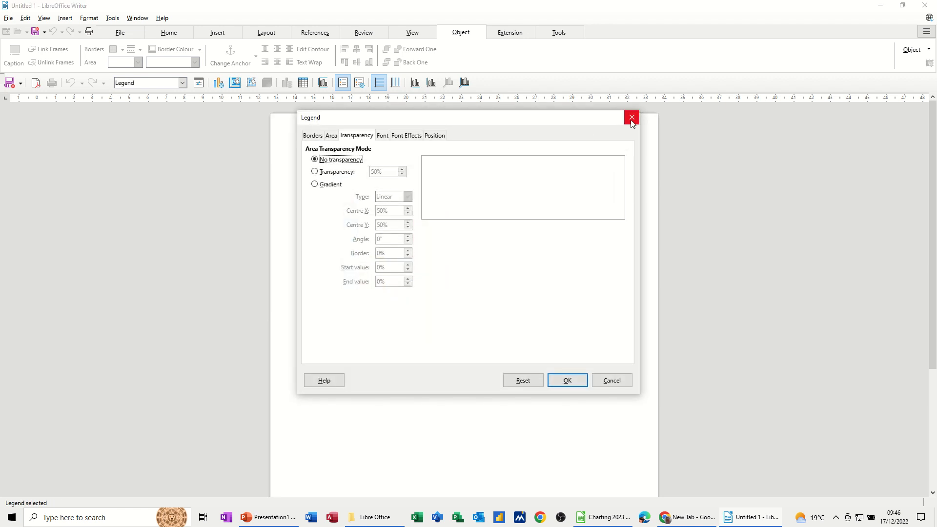
click(632, 117)
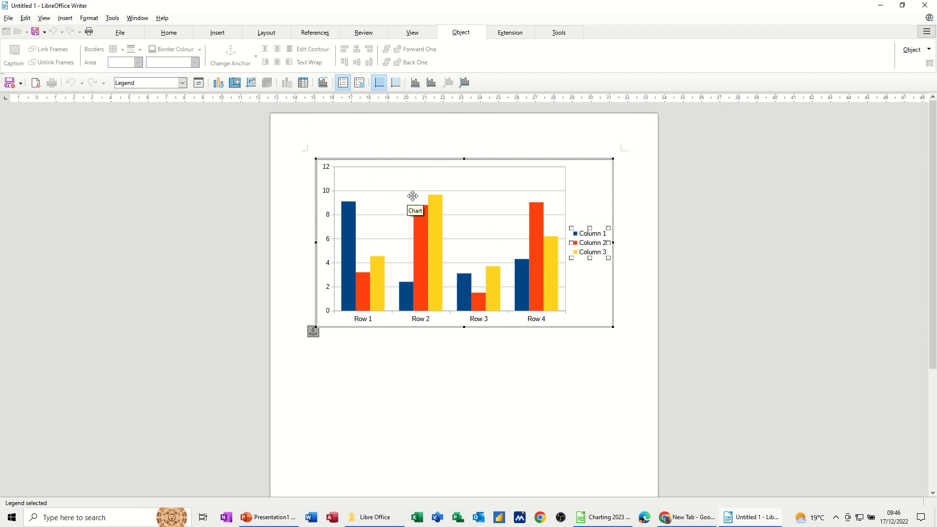
mouse_move(304, 82)
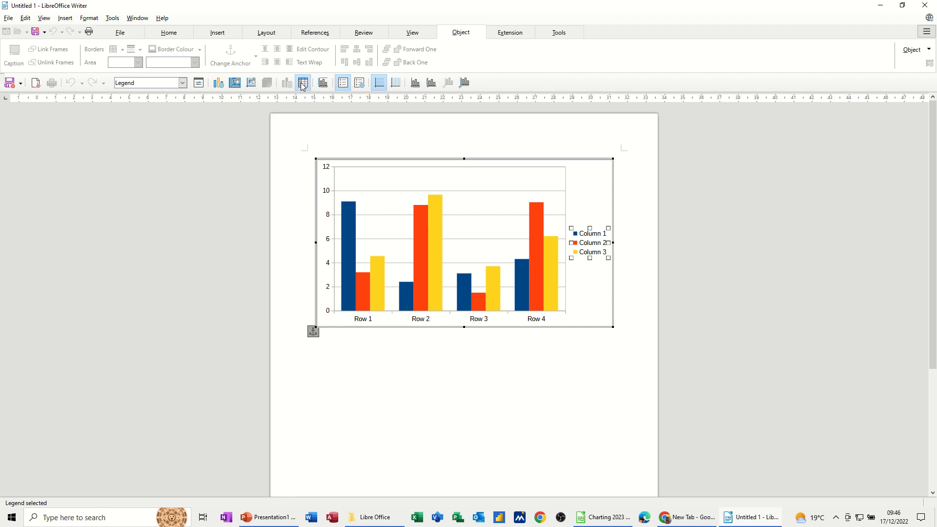
- Rename the chart's data series to Men, Women and Children in the data table
click(304, 82)
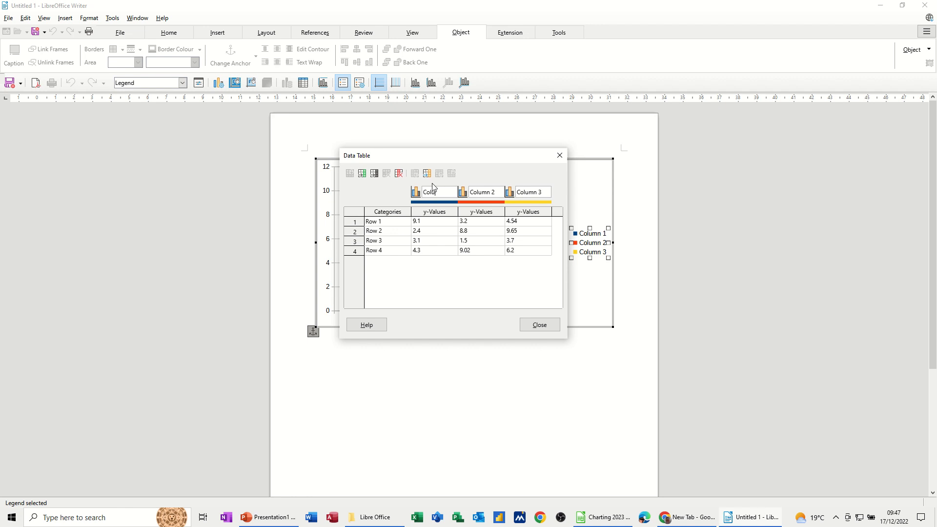
text(Men)
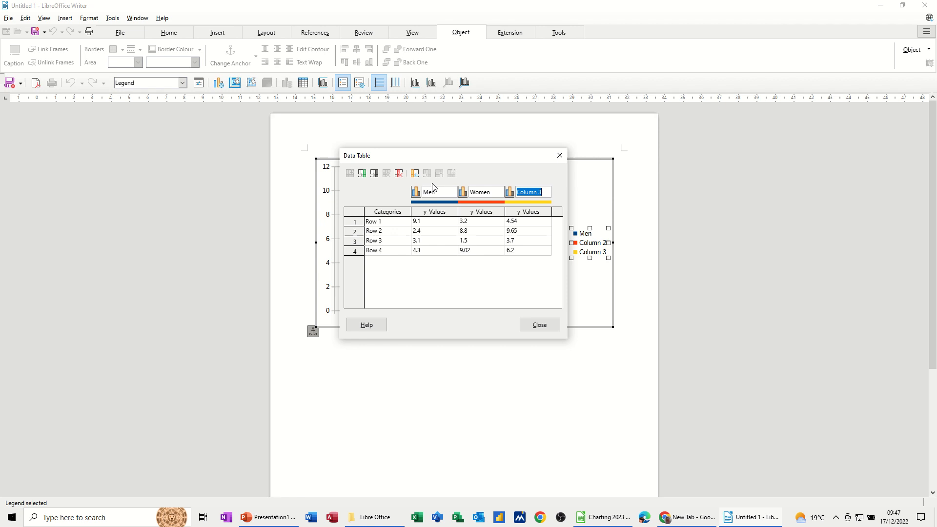
text(Child)
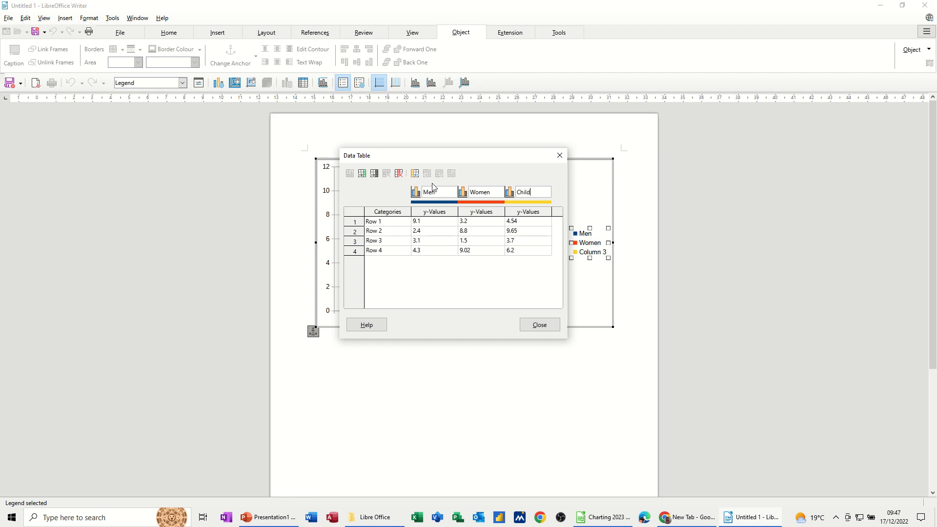
text(ren)
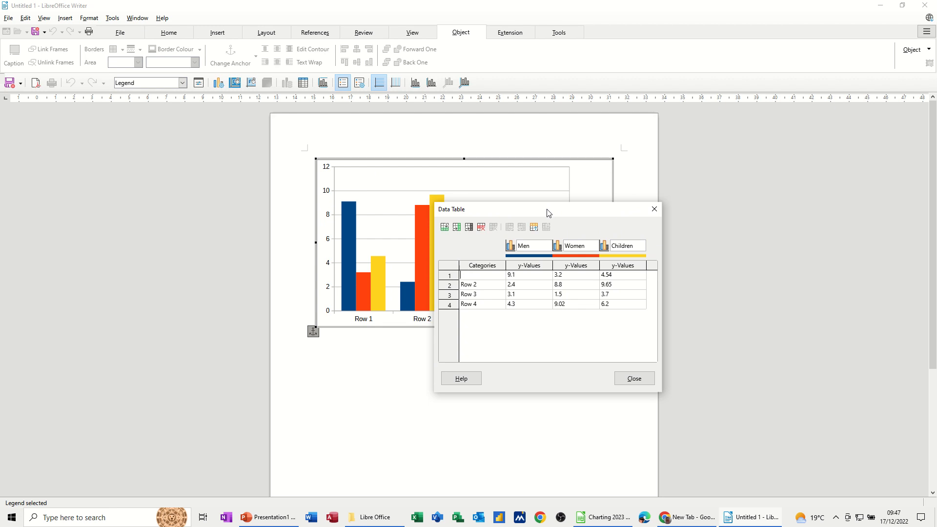
- Rename the four category rows to the years 2019, 2020, 2021 and 2022
text(2019)
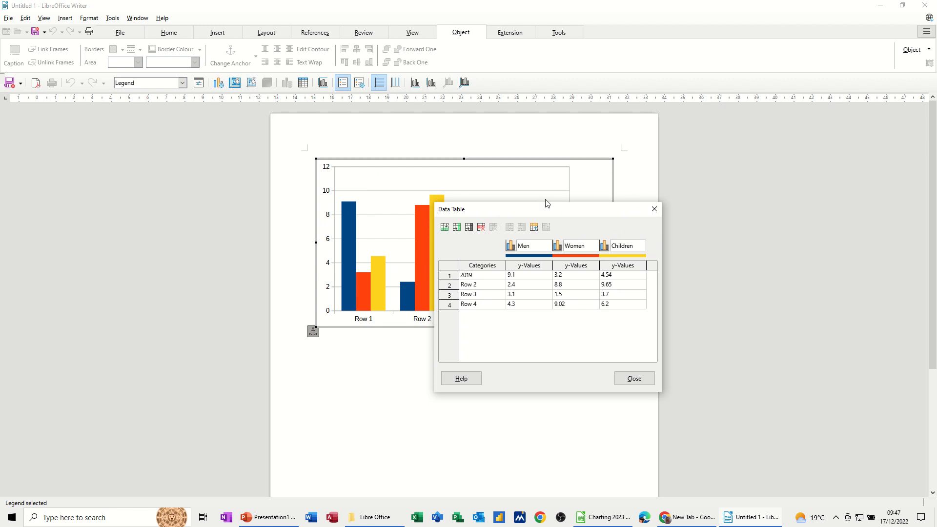
double_click(468, 284)
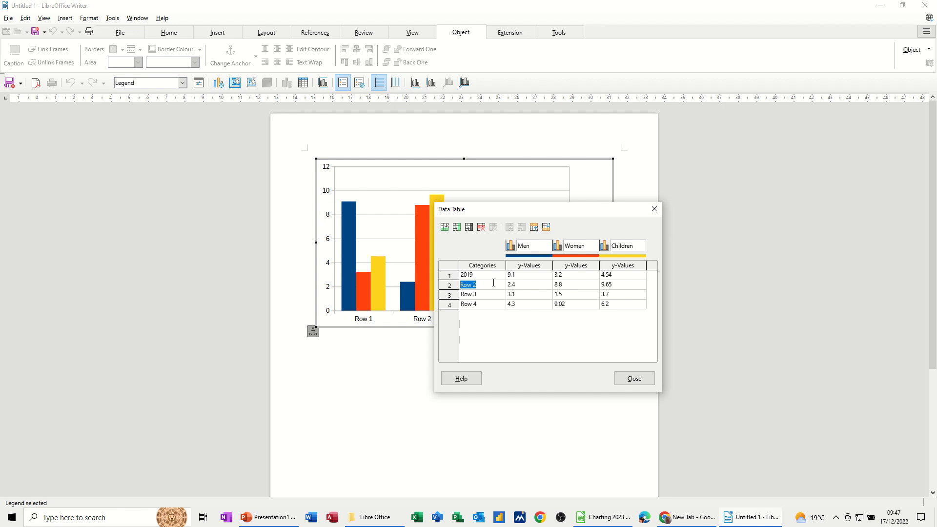
text(2020)
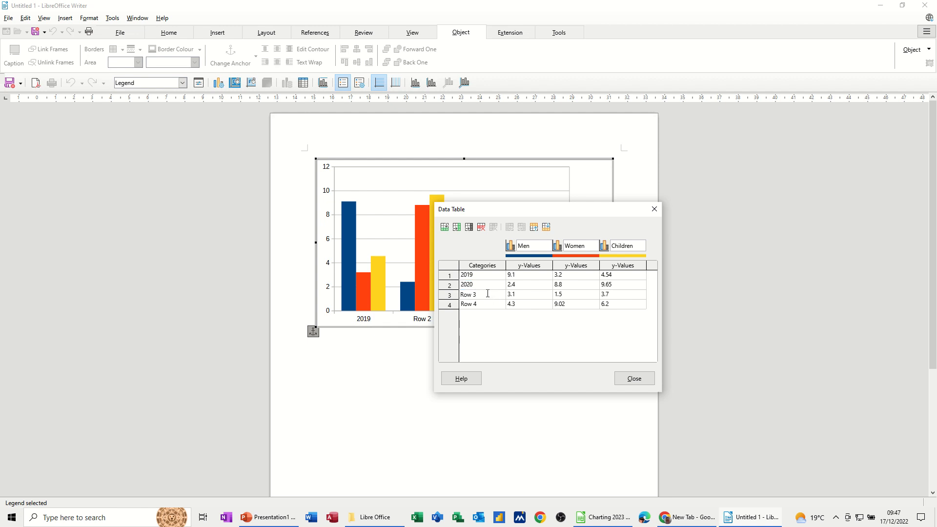
text(2021)
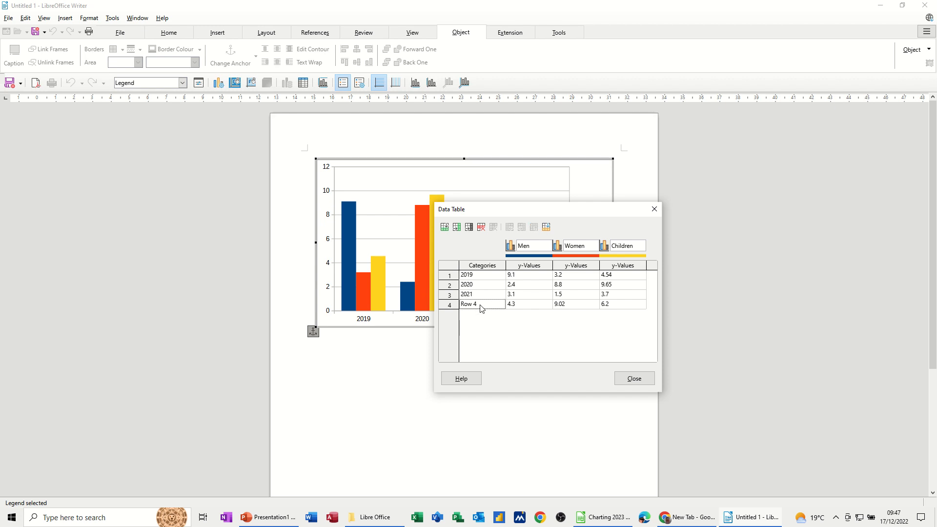
text(202)
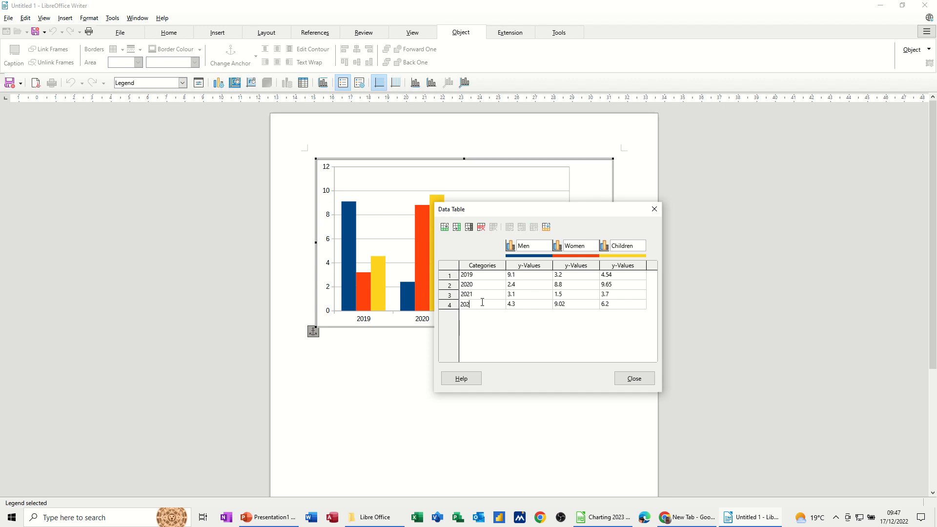
text(2)
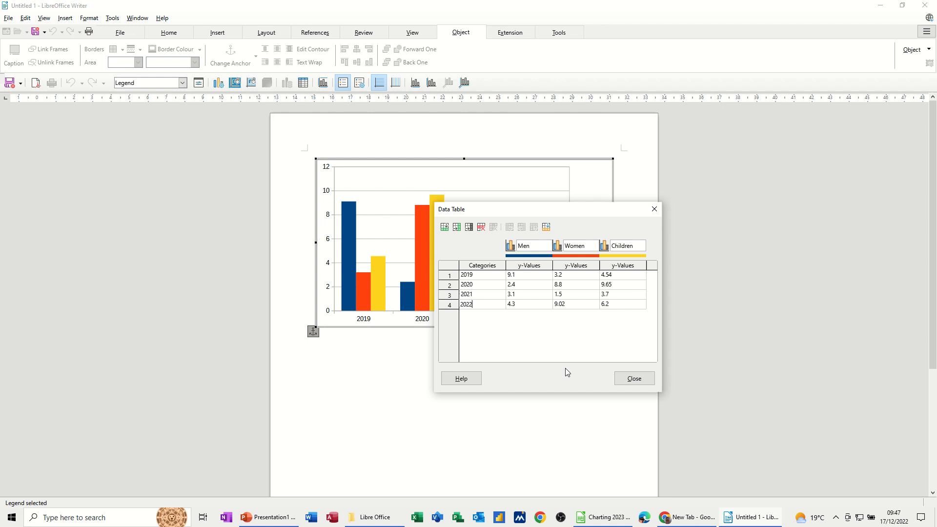
click(633, 377)
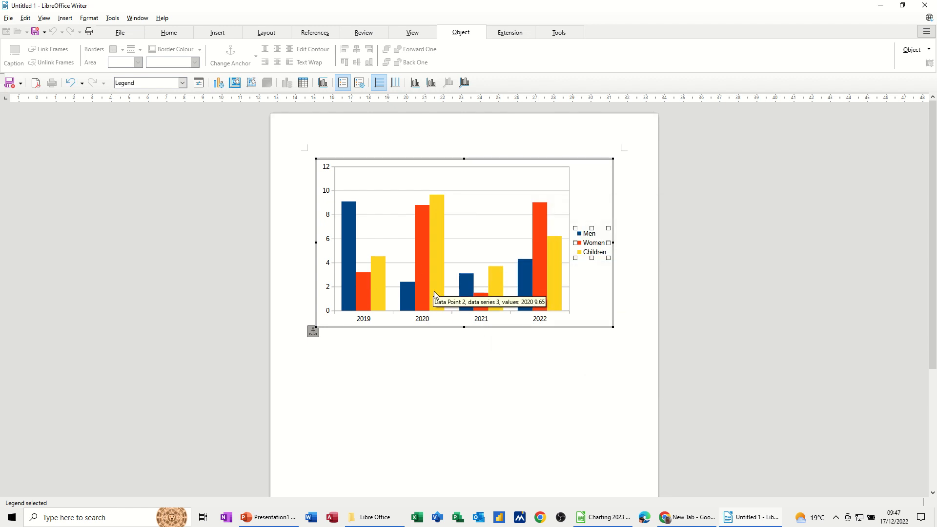
mouse_move(332, 101)
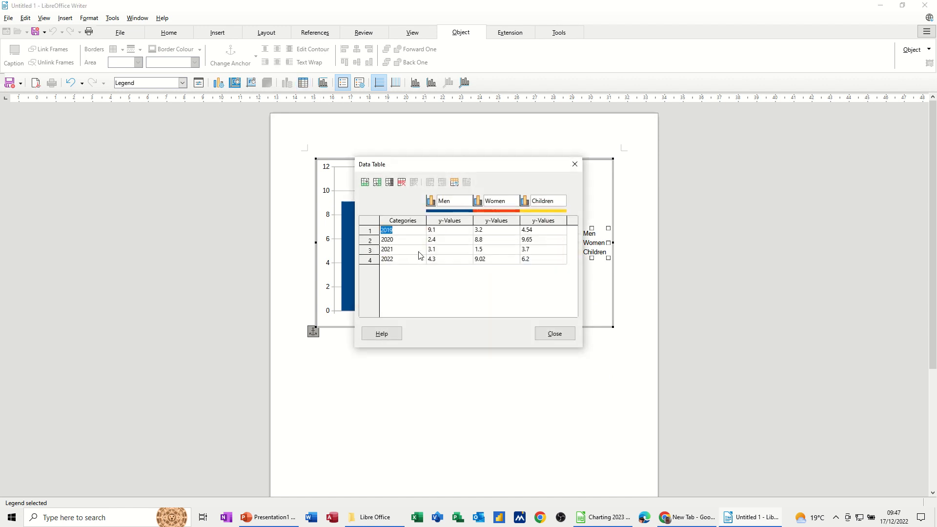
mouse_move(366, 211)
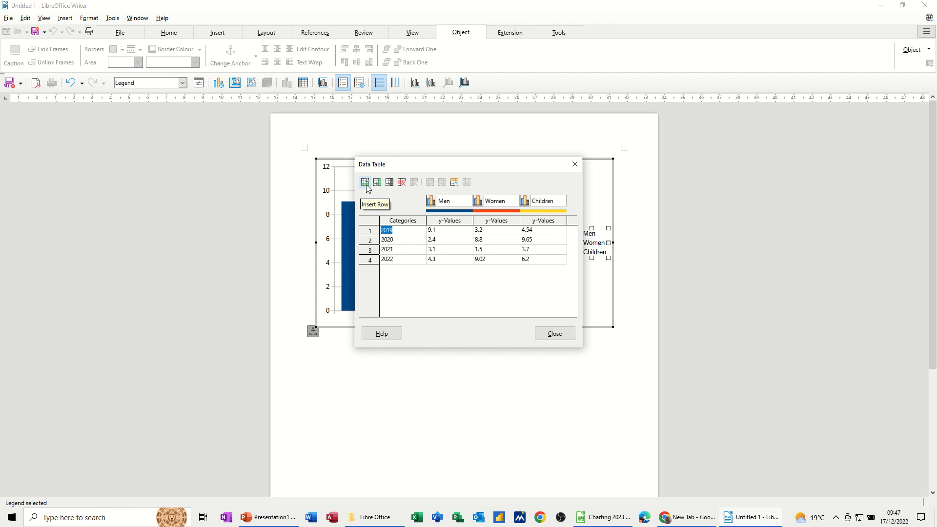
mouse_move(390, 182)
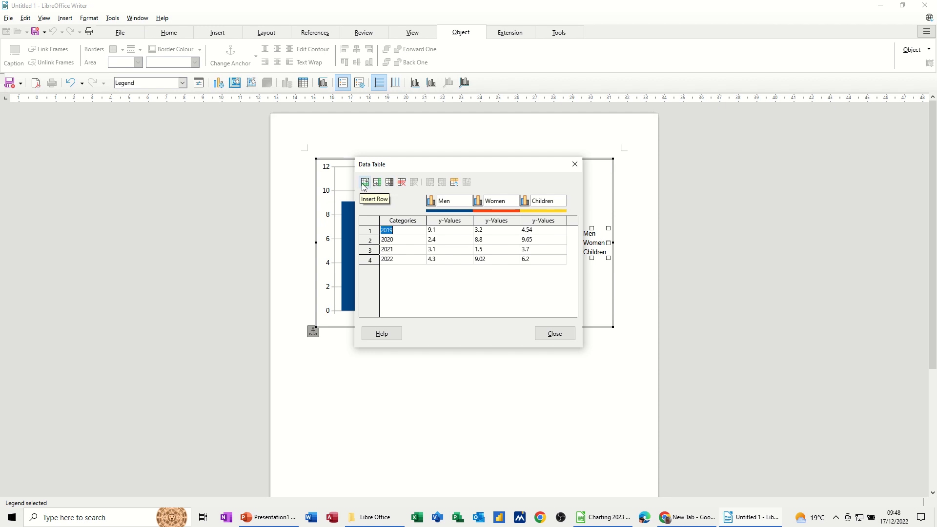
mouse_move(356, 190)
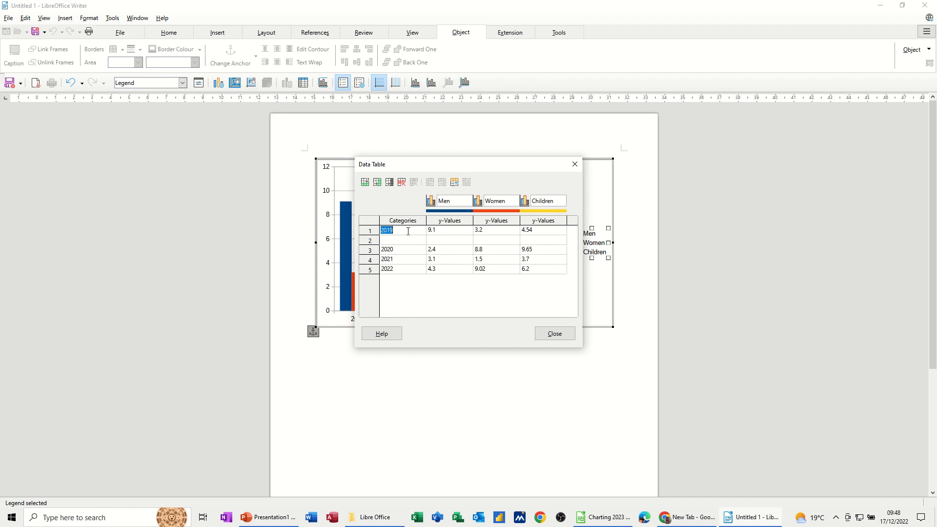
- Relabel the first row 2018 and enter a 2019 row with values 4, 5 and 4
text(2018)
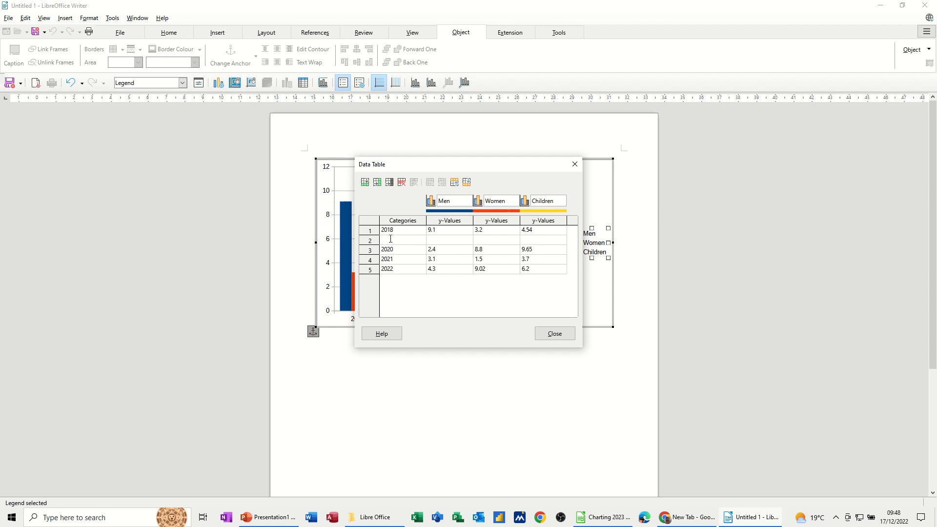
text(2019)
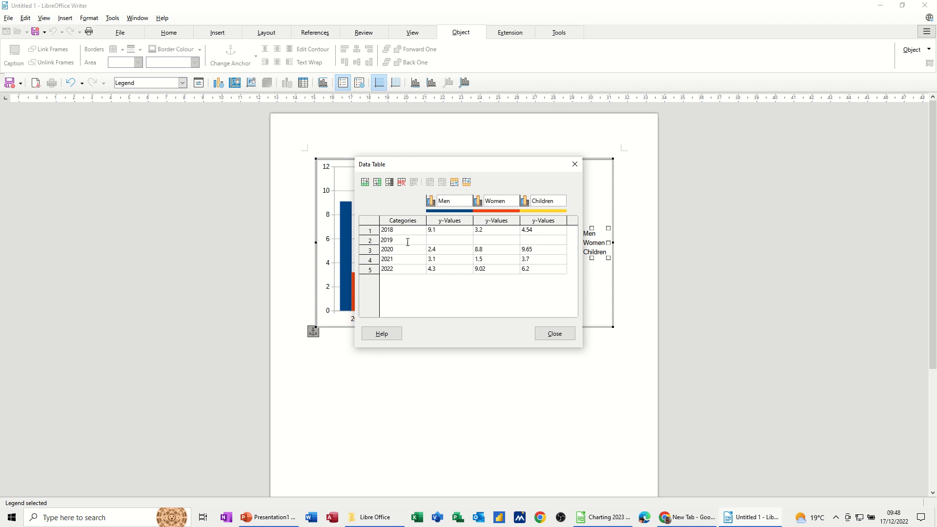
text(4)
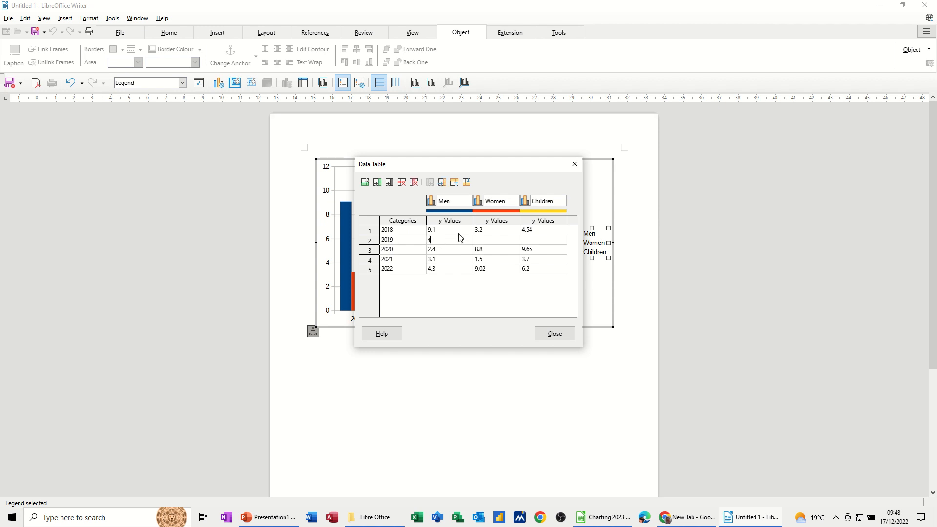
text(5)
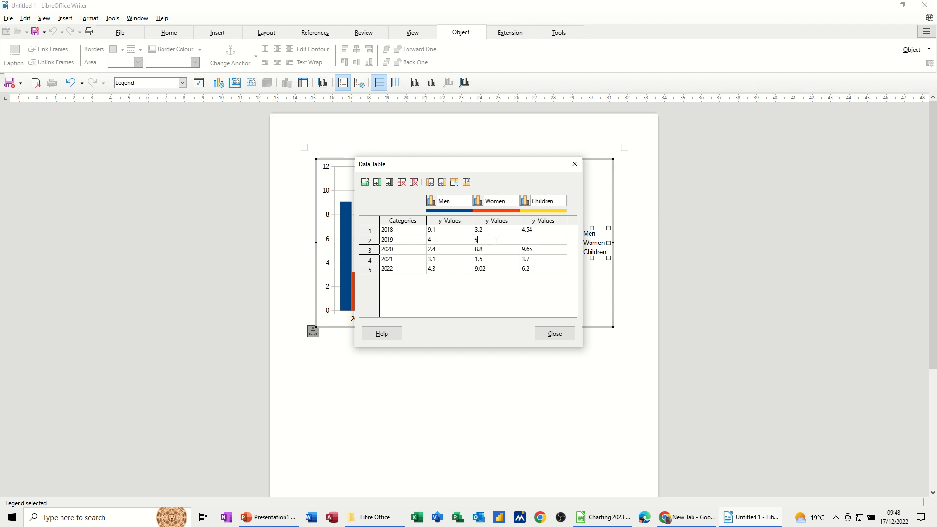
text(4)
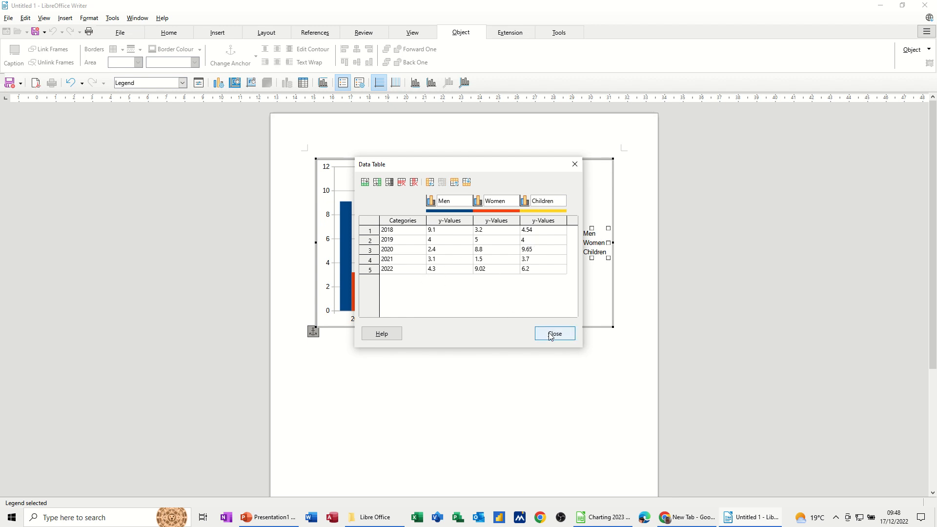
- Close the data table so the chart shows the five year groups 2018–2022
click(553, 334)
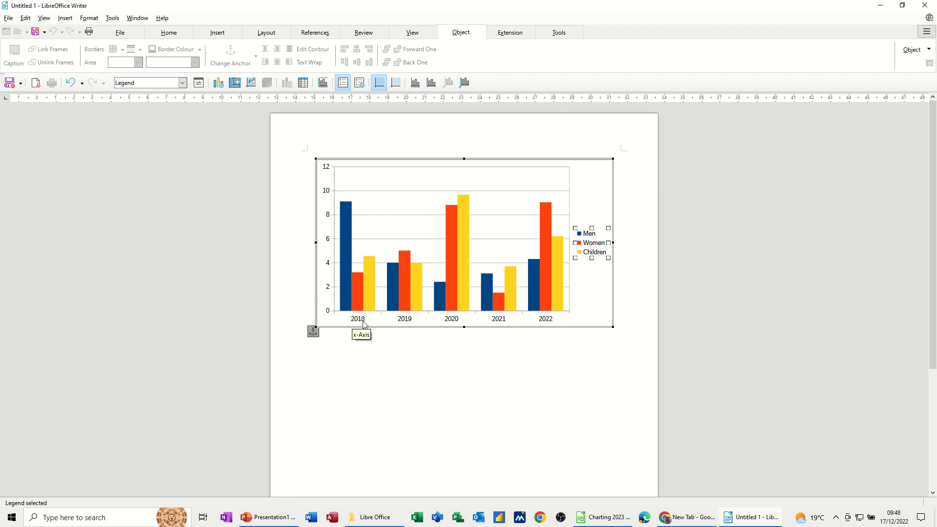
mouse_move(551, 242)
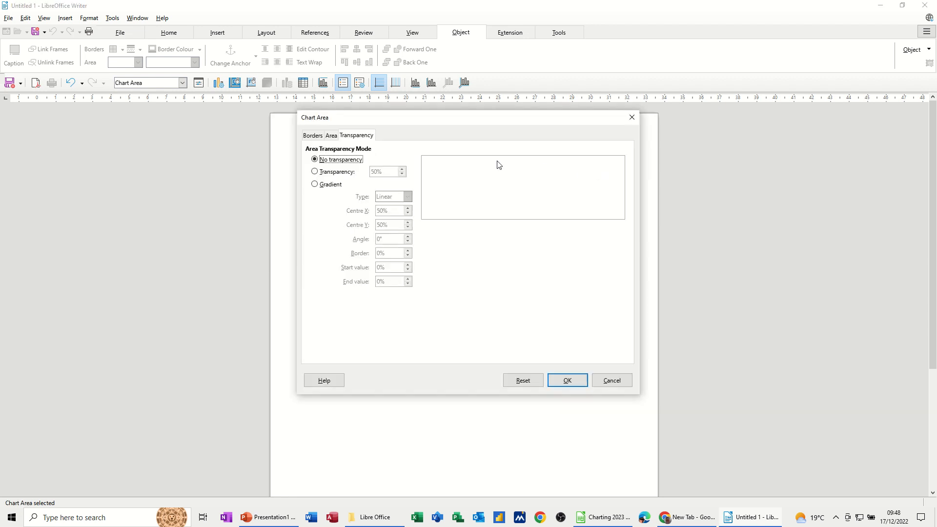
- Review the chart area's border styles, then fill its background with solid Purple
click(312, 135)
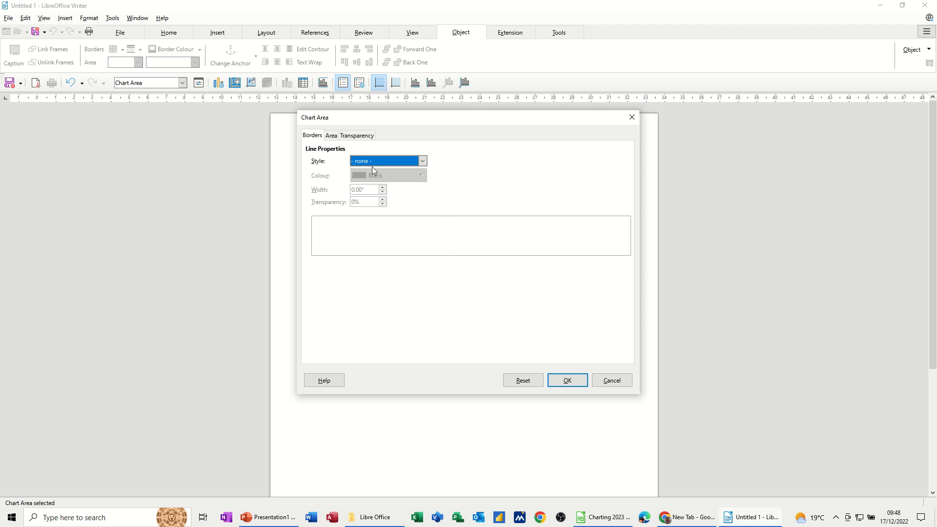
click(422, 161)
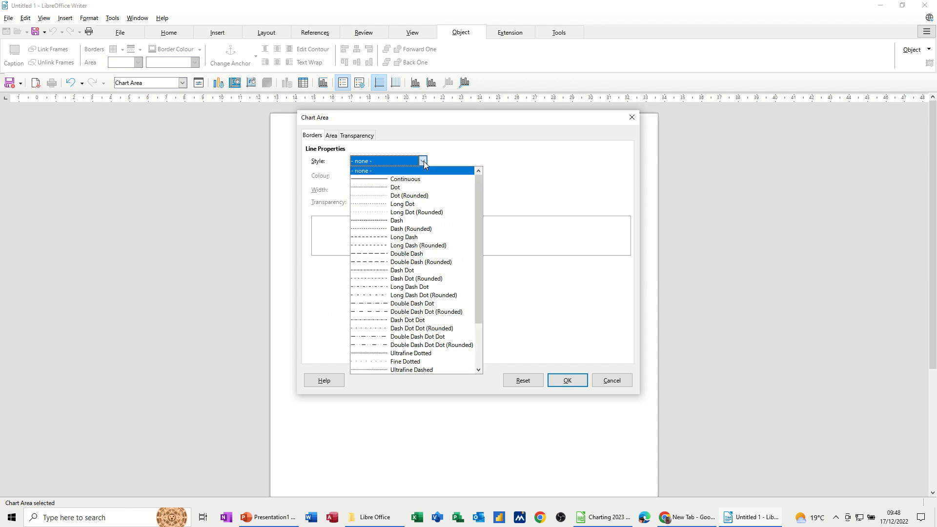
click(331, 135)
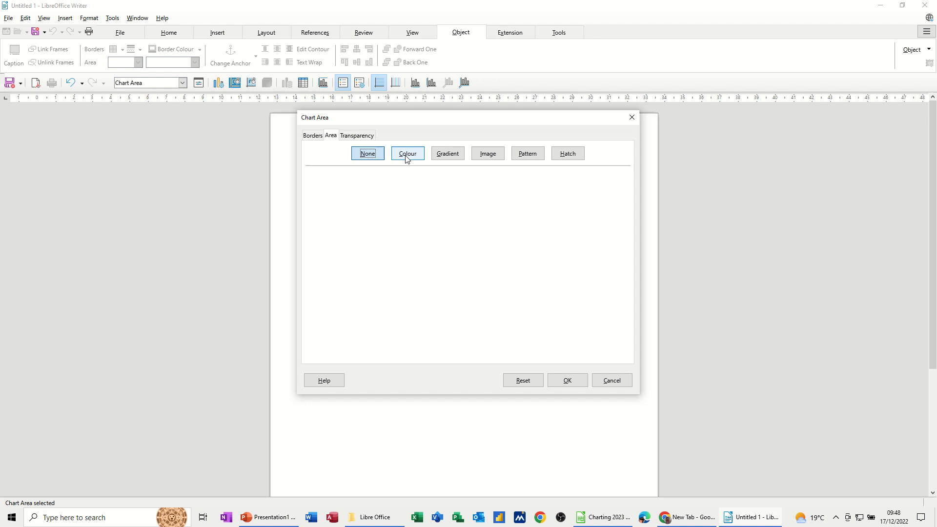
click(407, 153)
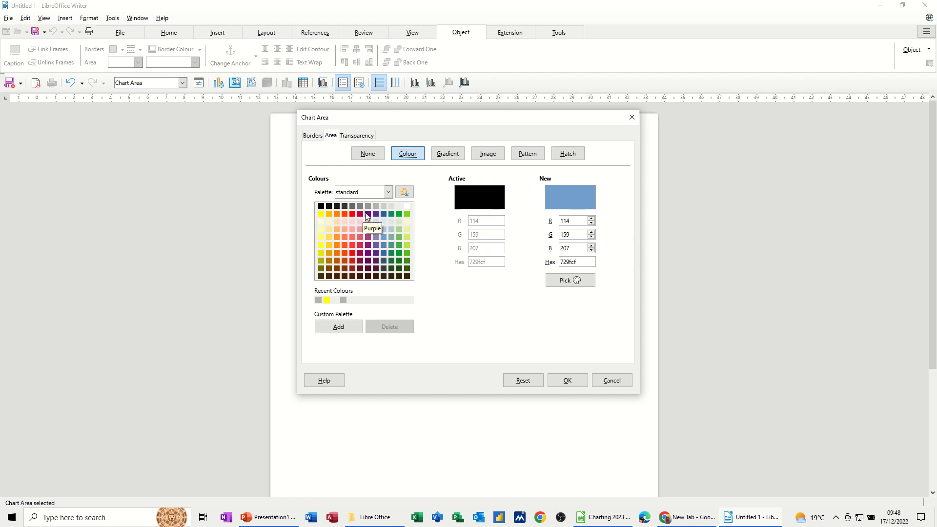
click(375, 214)
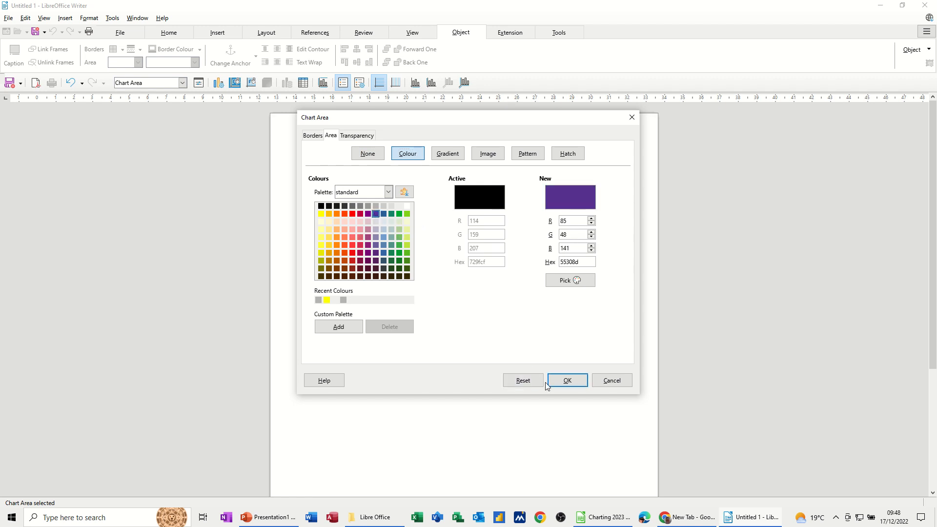
click(566, 380)
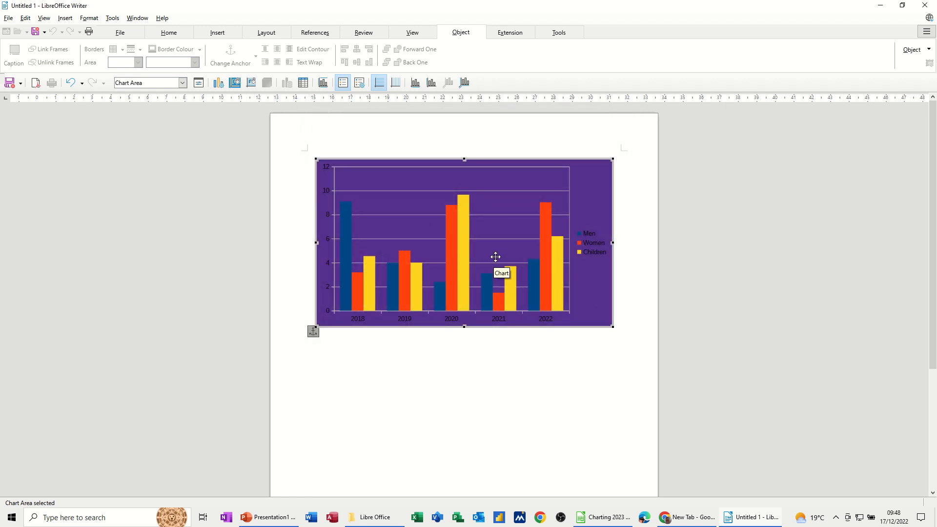
mouse_move(594, 176)
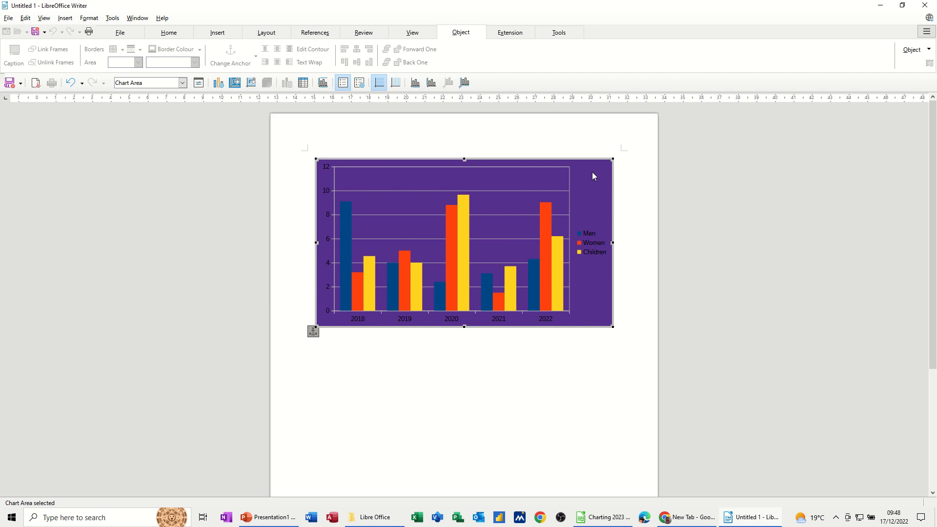
- Change the chart background to the green gradient preset with Quadratic type
click(447, 154)
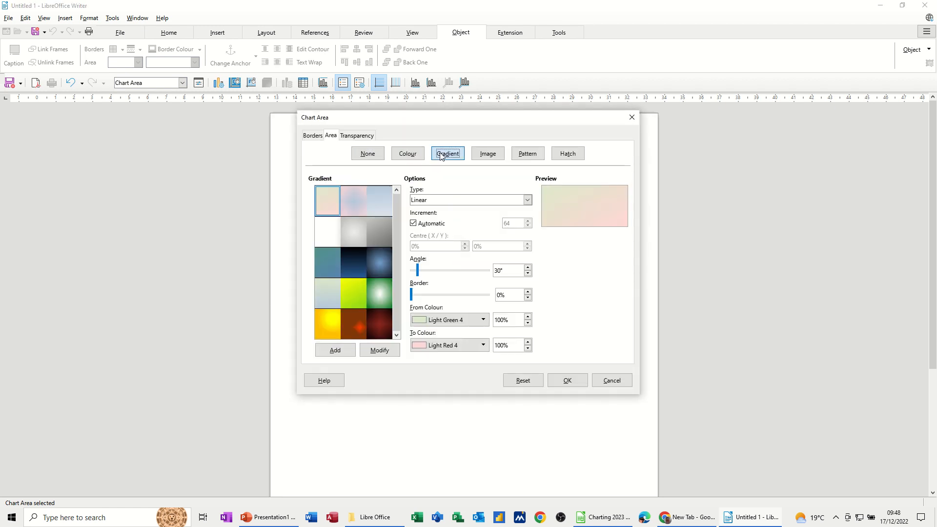
mouse_move(379, 295)
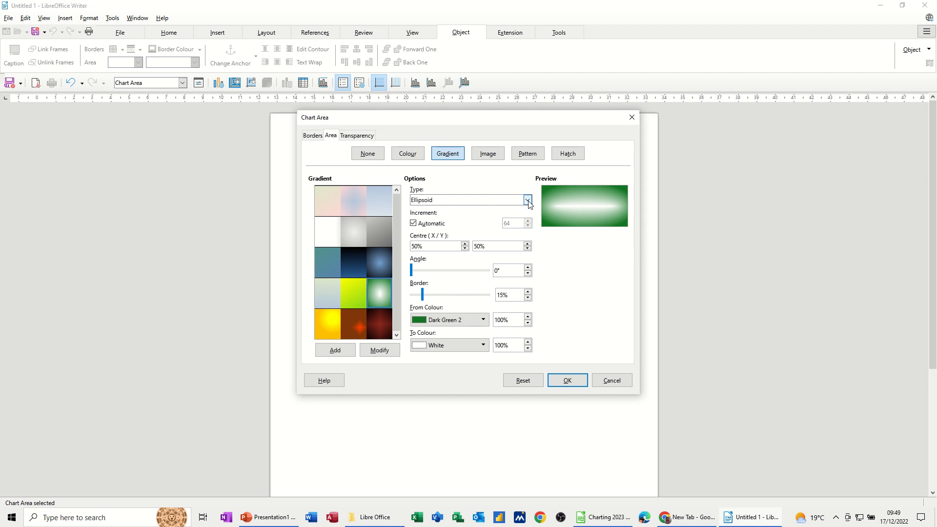
click(526, 200)
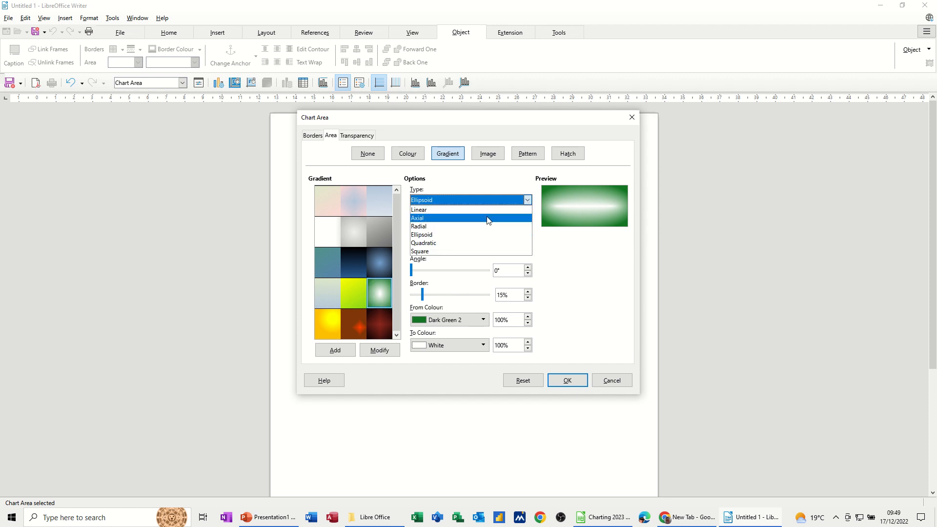
click(417, 217)
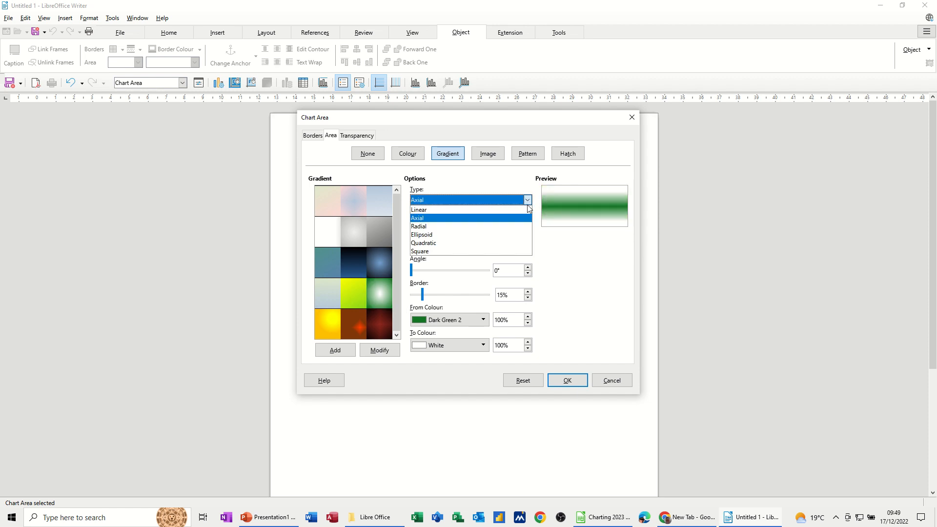
click(422, 243)
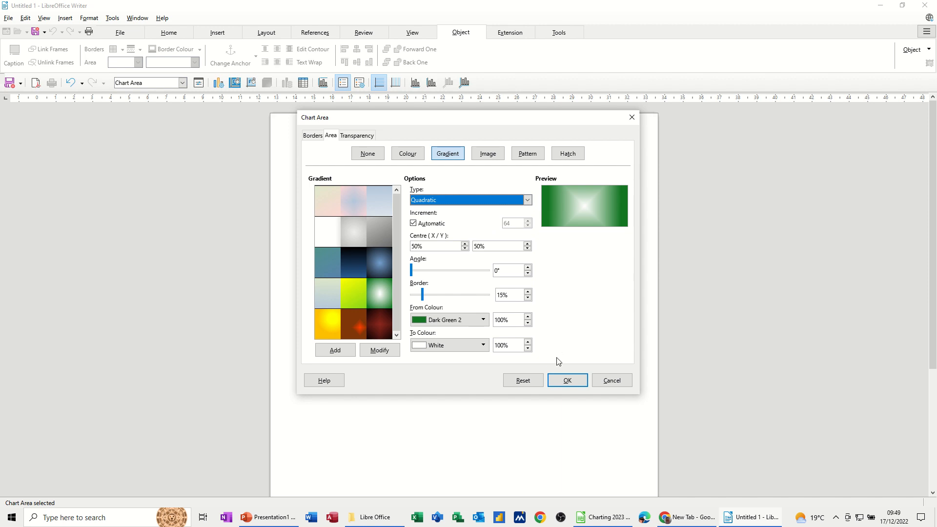
click(566, 379)
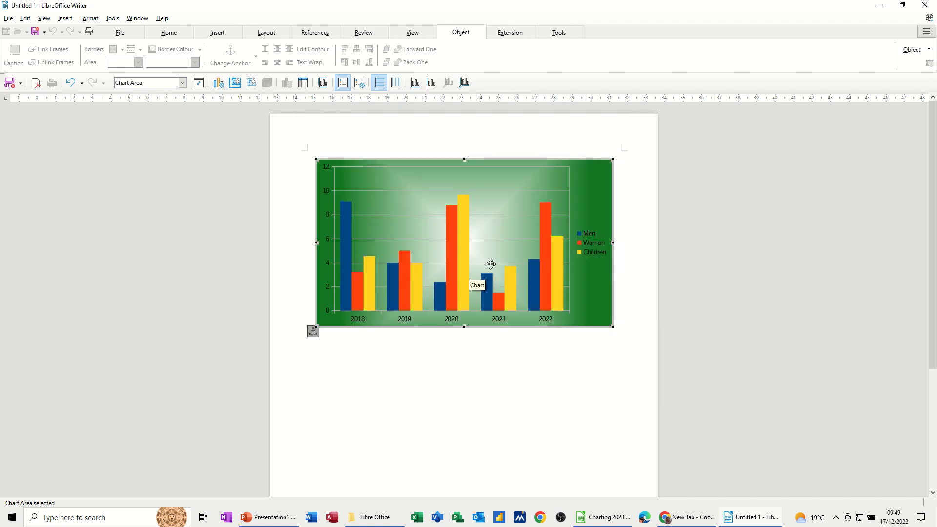
mouse_move(588, 182)
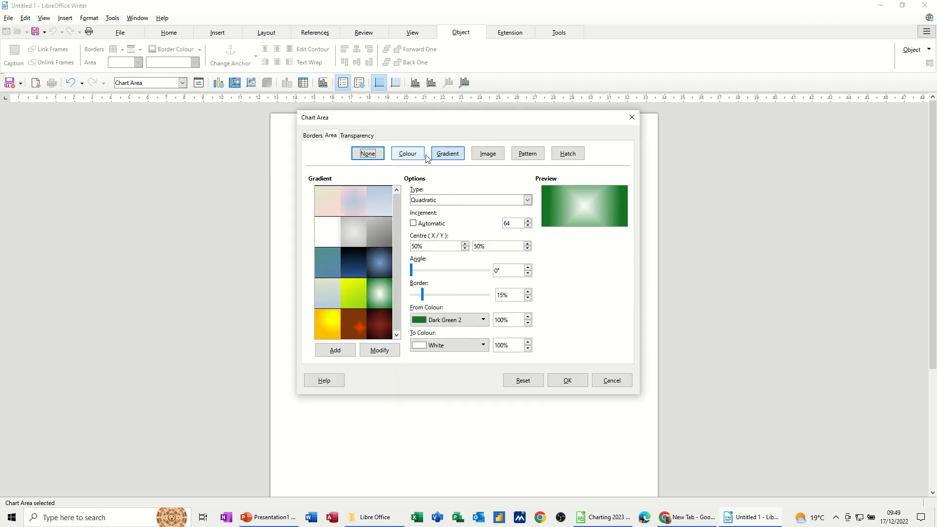
- Import the Battle of Waterloo greys painting as an image fill for the chart background
click(487, 153)
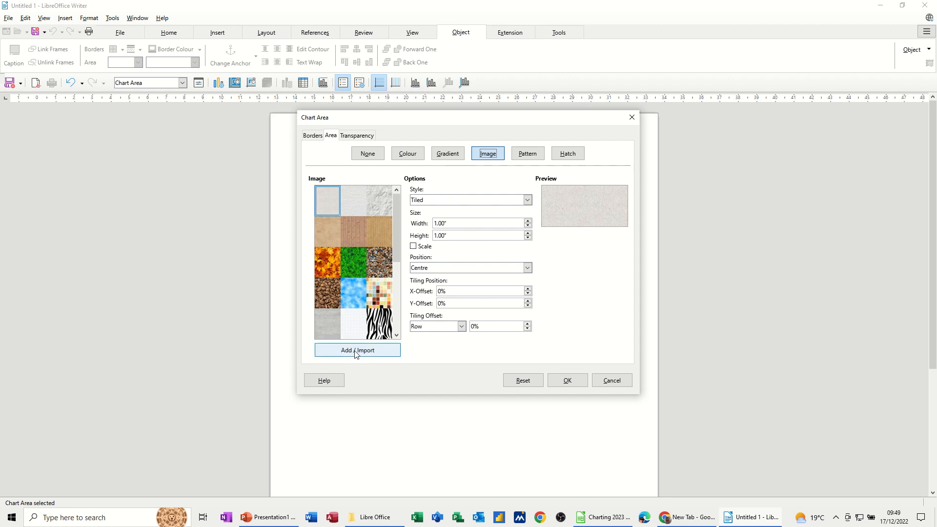
click(358, 351)
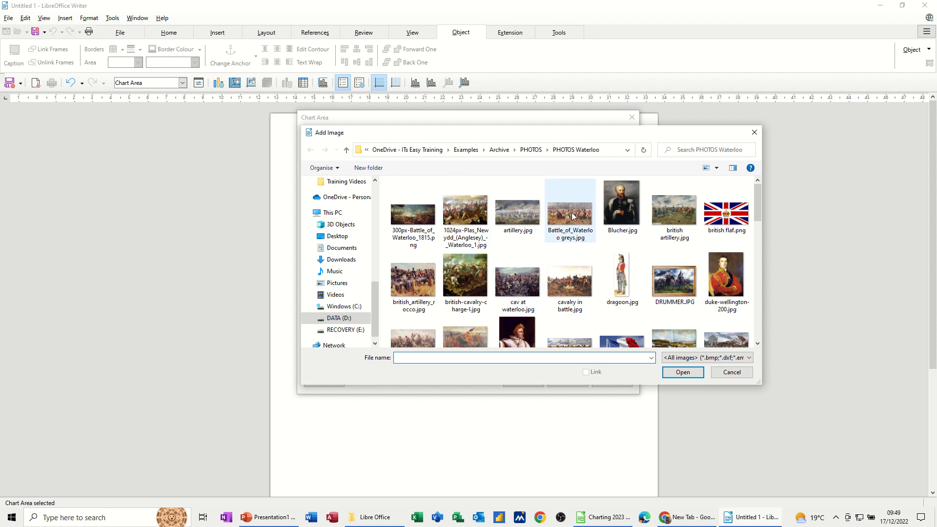
click(682, 372)
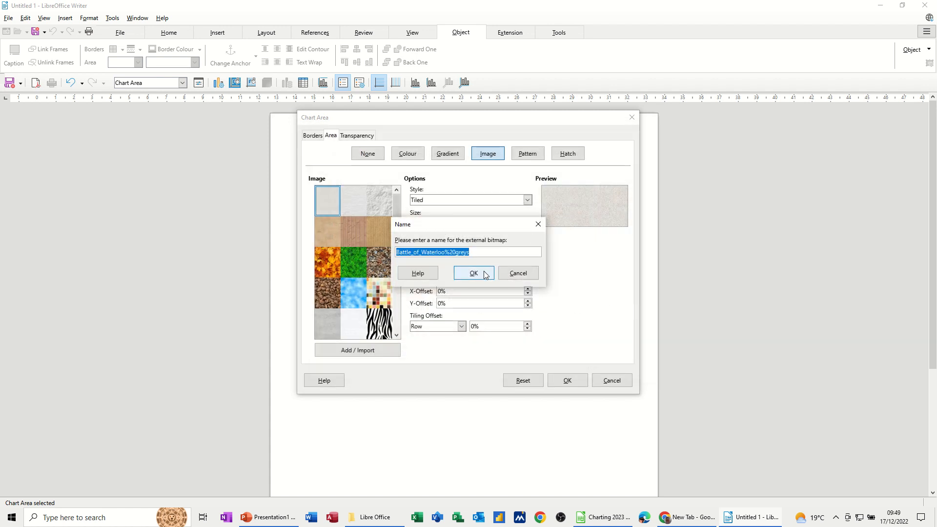
click(472, 274)
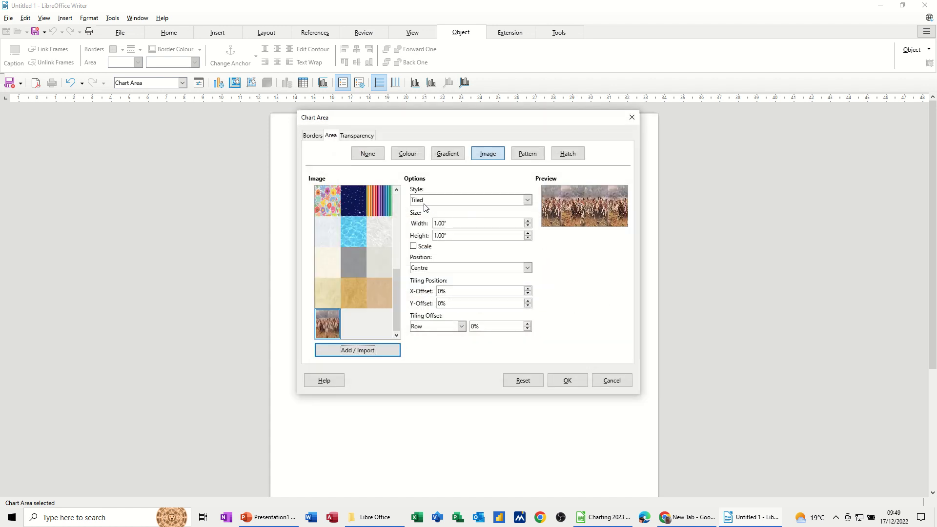
mouse_move(525, 354)
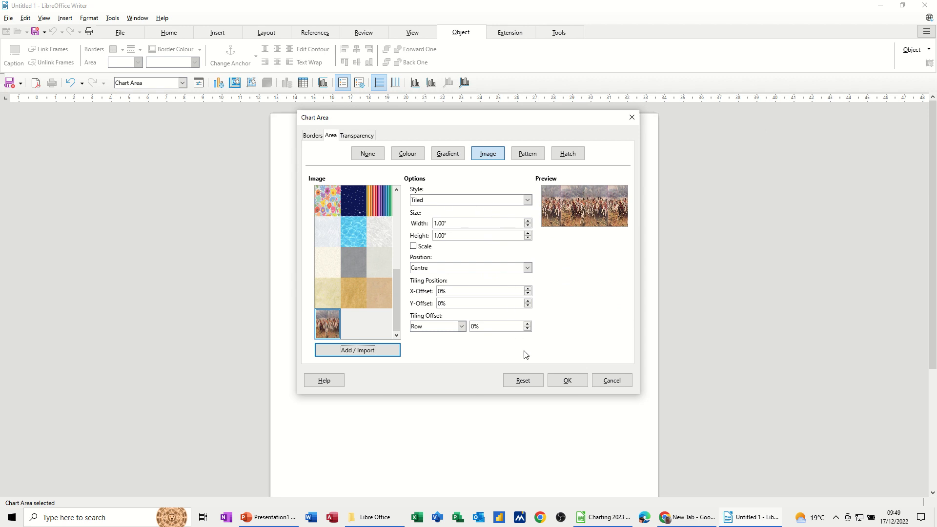
- Set the painting's style to Stretched and apply it across the whole chart area
click(566, 379)
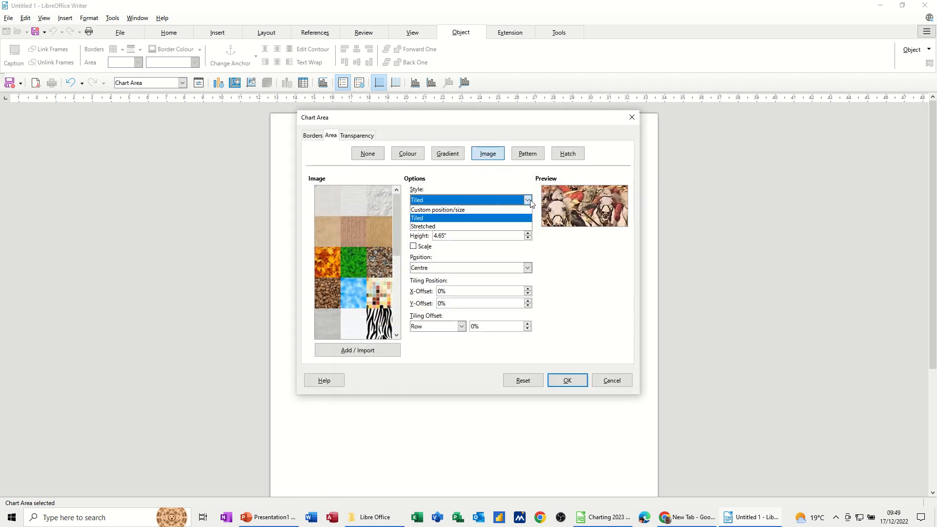
click(423, 225)
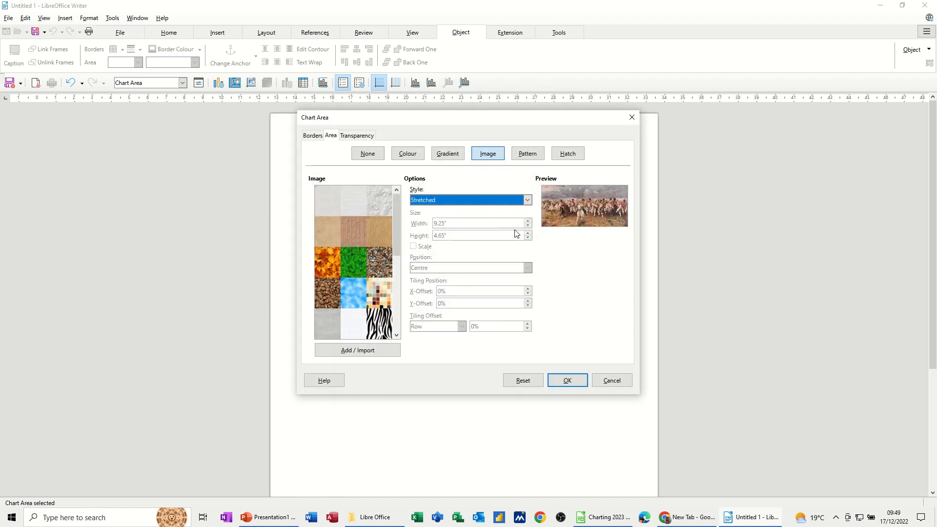
click(566, 380)
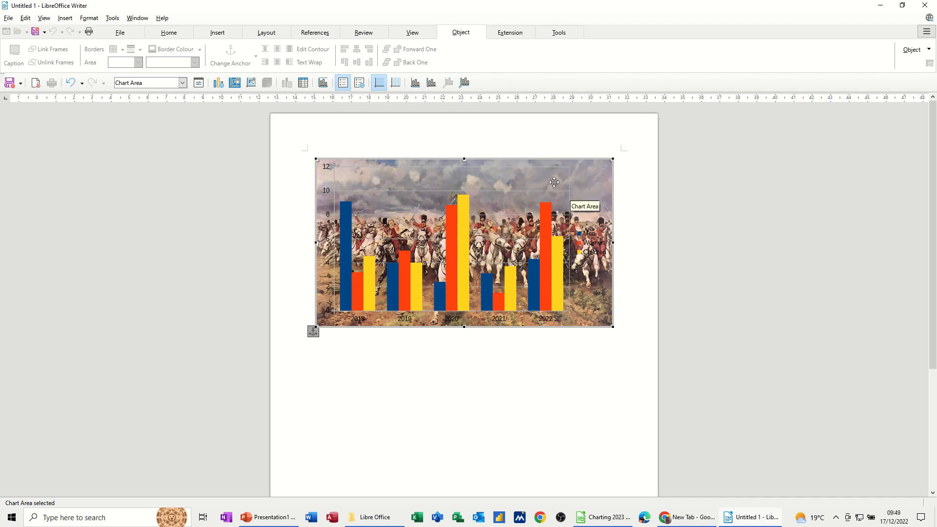
mouse_move(592, 177)
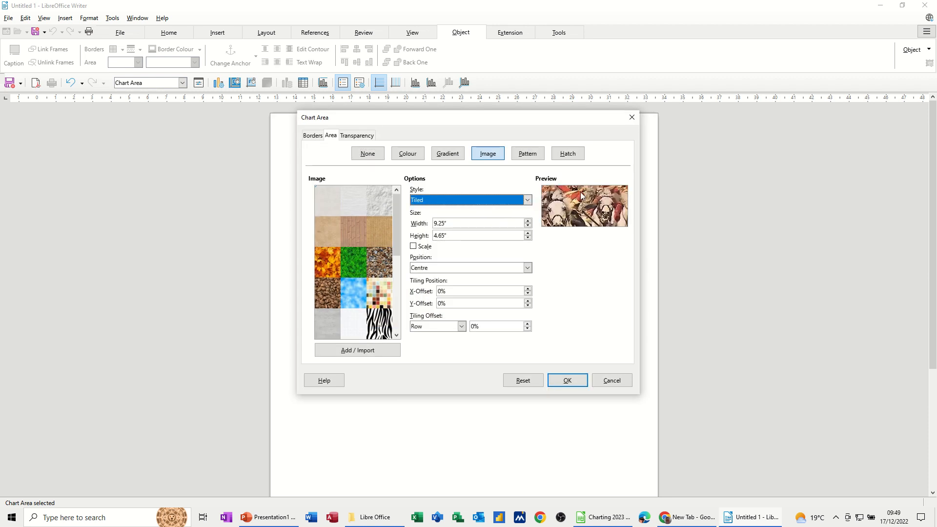
click(566, 379)
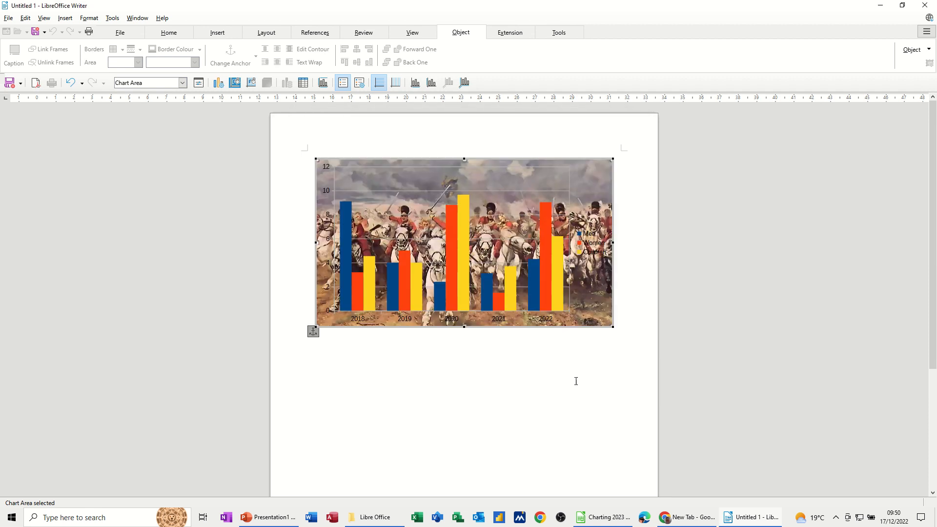
mouse_move(429, 237)
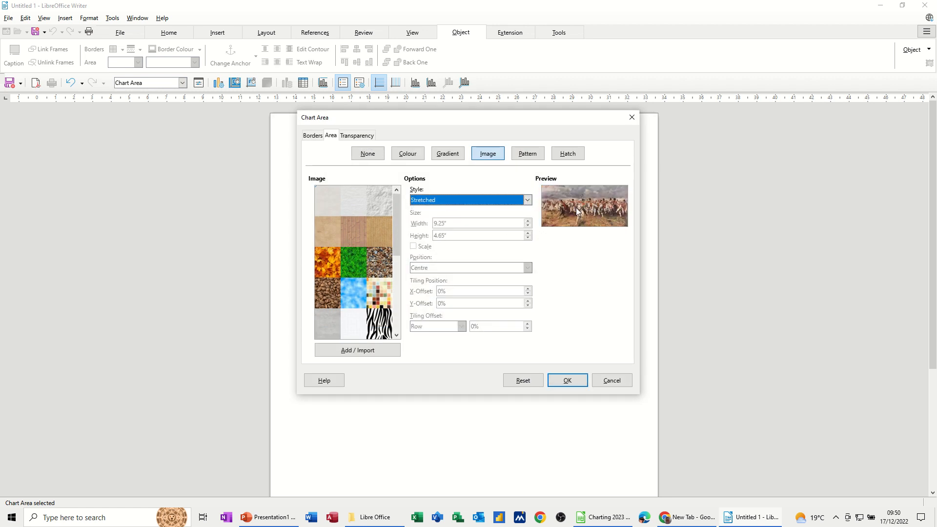
mouse_move(526, 153)
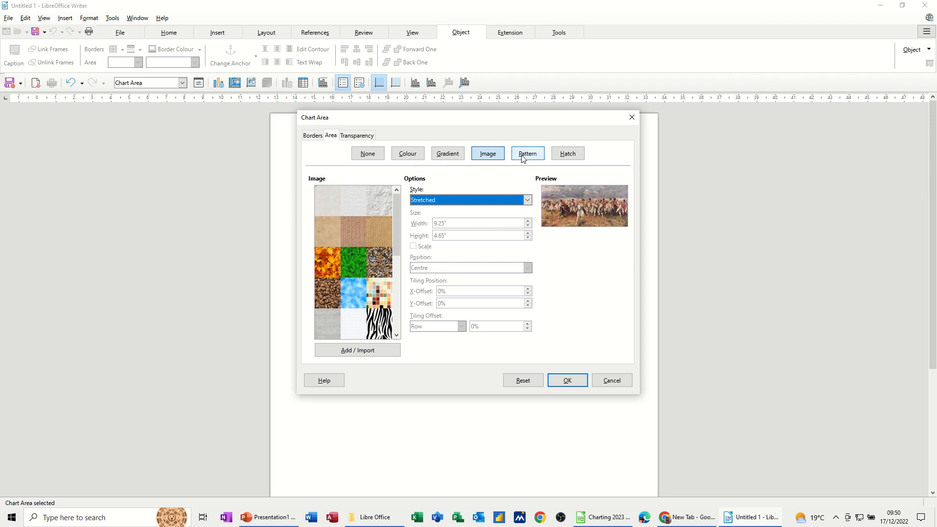
- Apply the default fine dotted pattern as the chart background, then return to its image fill settings
click(526, 153)
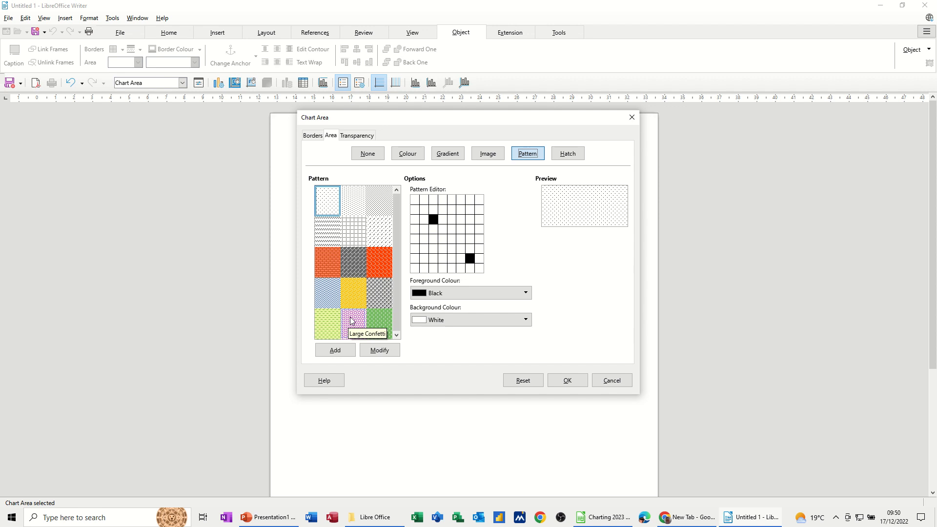
mouse_move(334, 289)
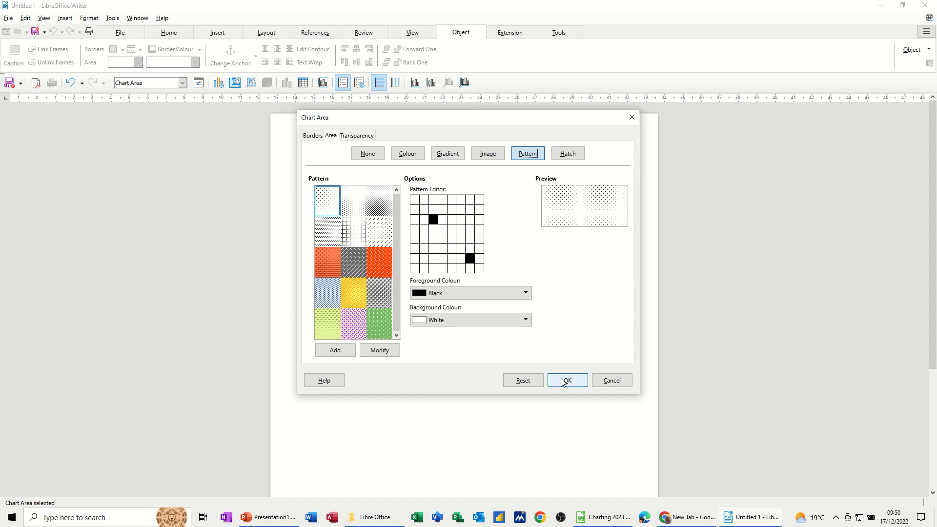
click(565, 381)
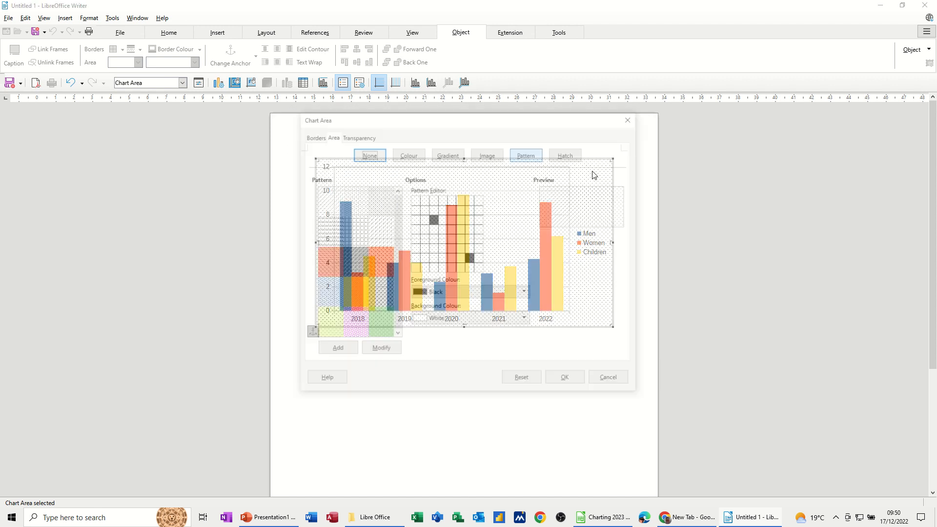
click(486, 153)
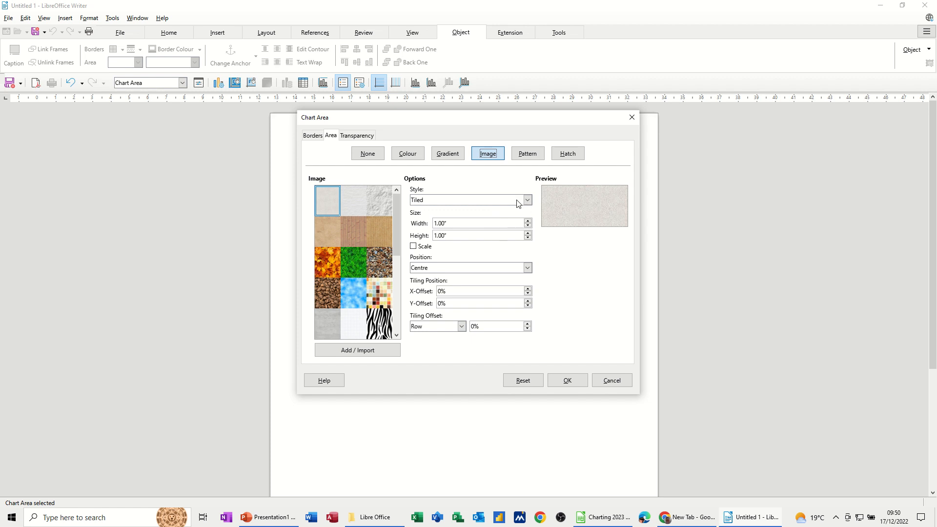
- Import cavalry in battle.jpg and apply it Stretched as the chart's background
click(358, 351)
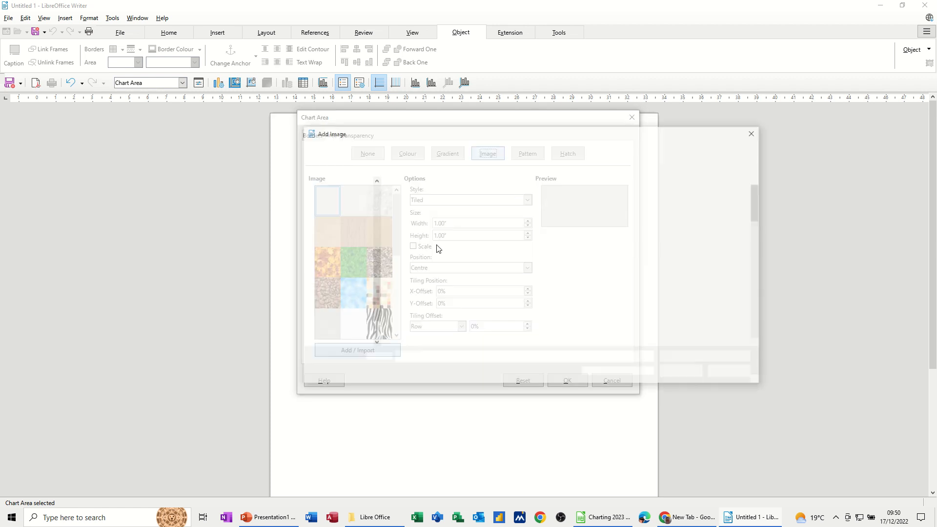
click(357, 350)
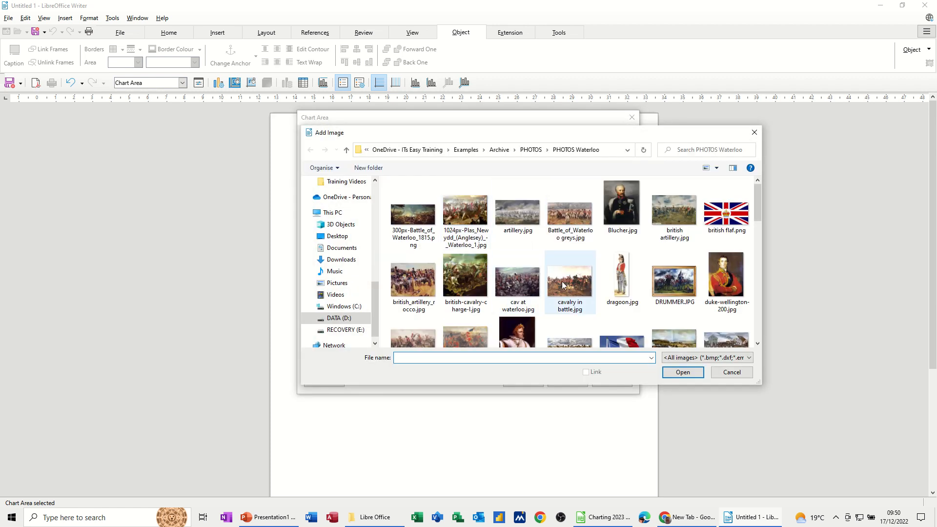
click(682, 372)
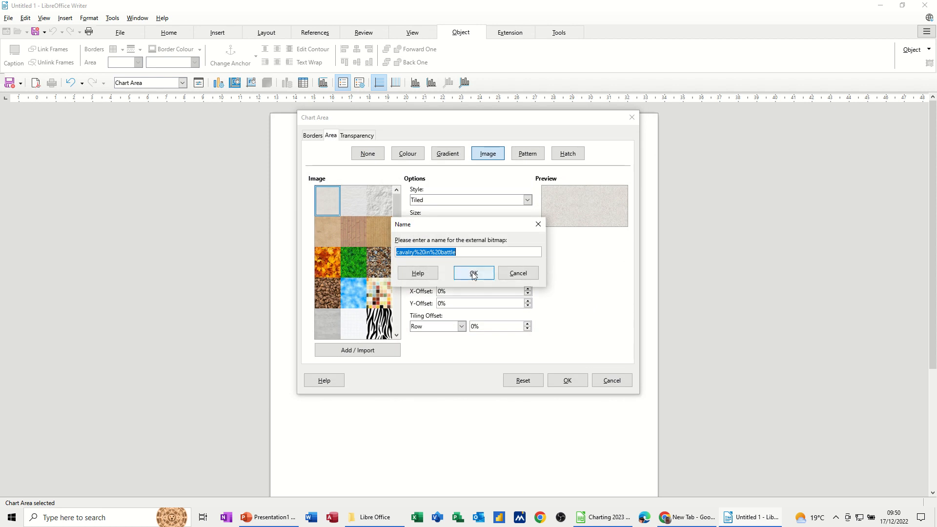
click(472, 274)
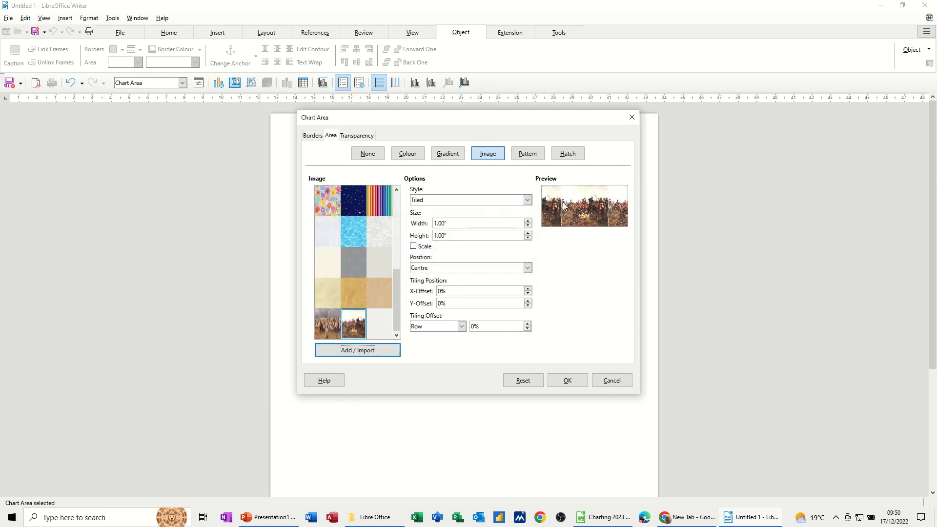
mouse_move(575, 365)
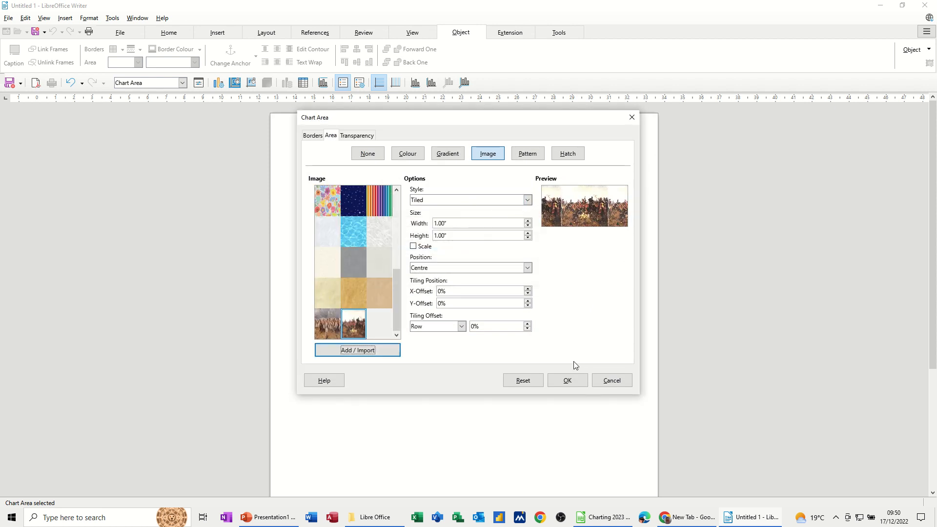
click(566, 379)
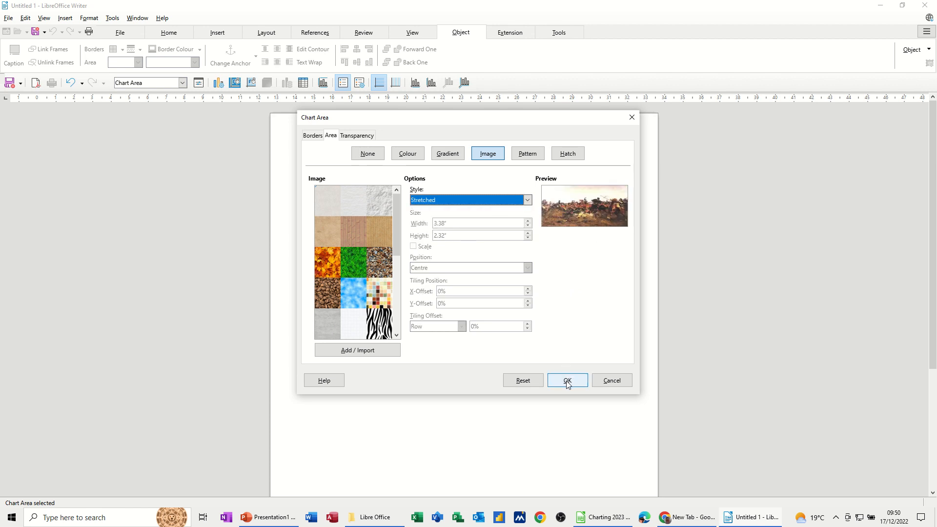
click(566, 379)
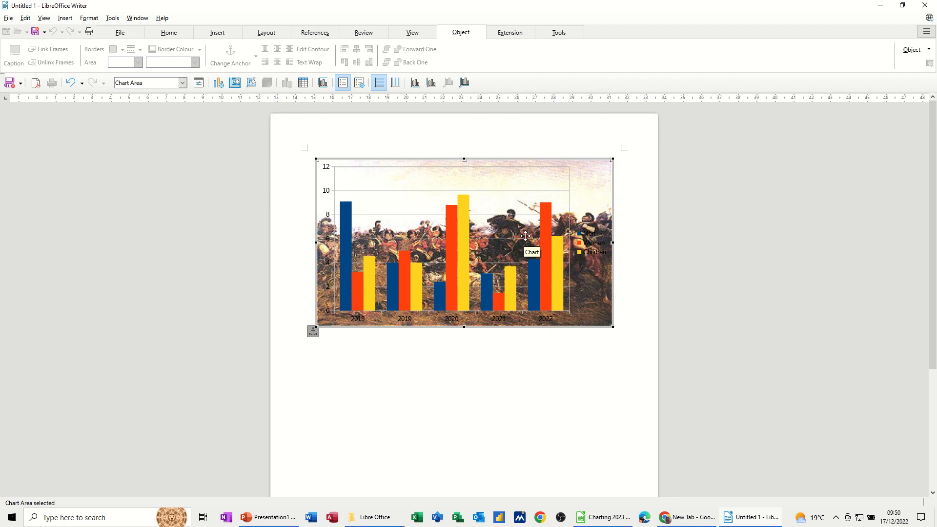
mouse_move(592, 187)
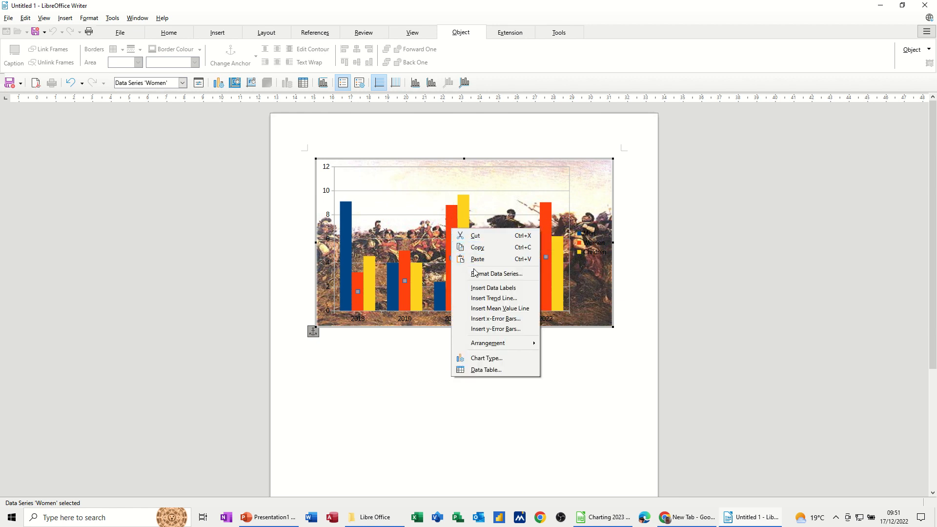
mouse_move(494, 329)
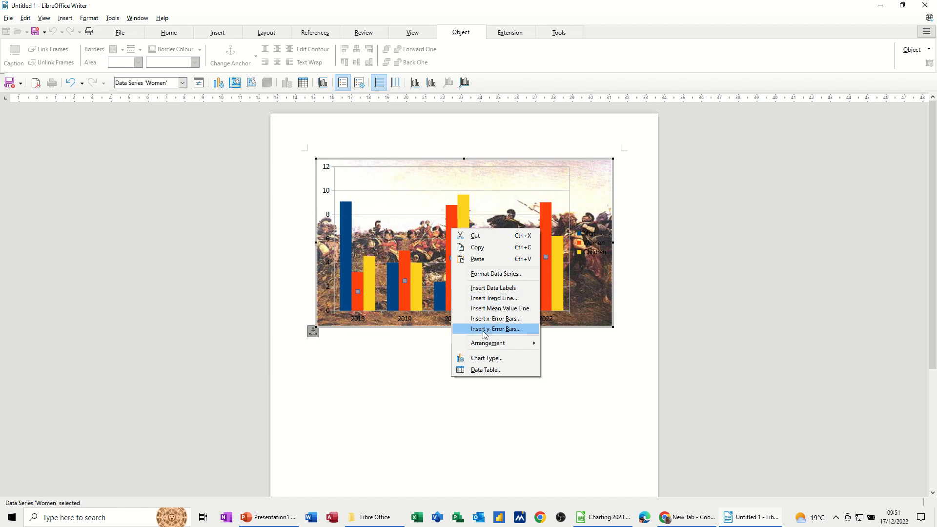
mouse_move(493, 287)
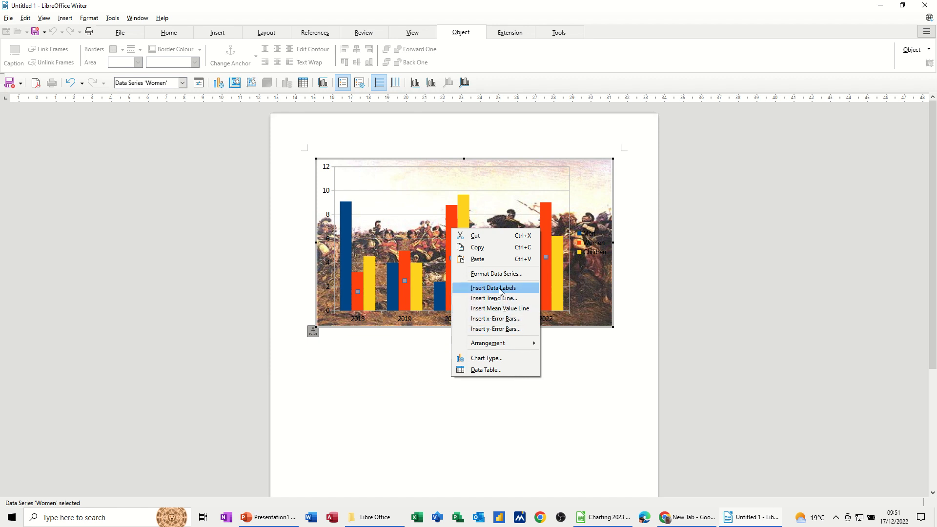
mouse_move(481, 291)
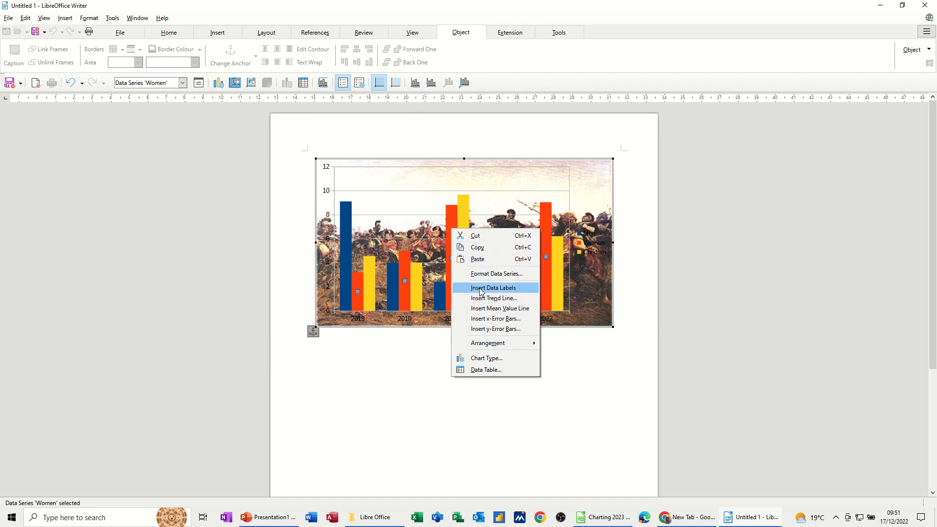
- Add data labels to the Women series bars, showing values like 3.2 and 9.02
click(492, 287)
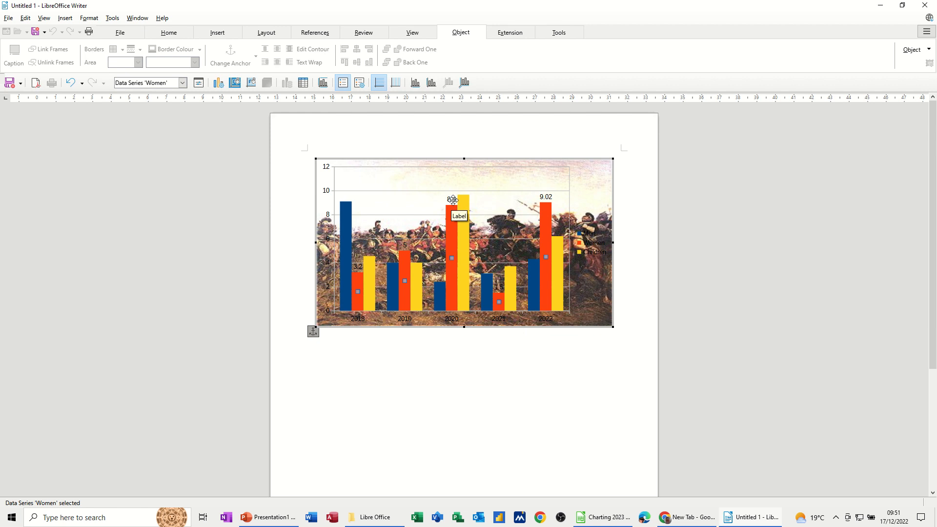
mouse_move(441, 250)
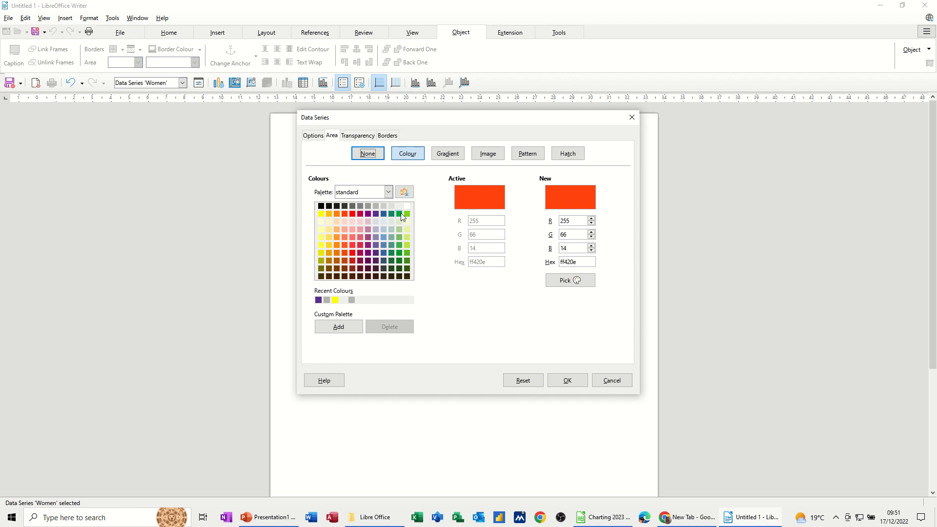
- Colour the Women series bars green and the Children series bars red
click(401, 214)
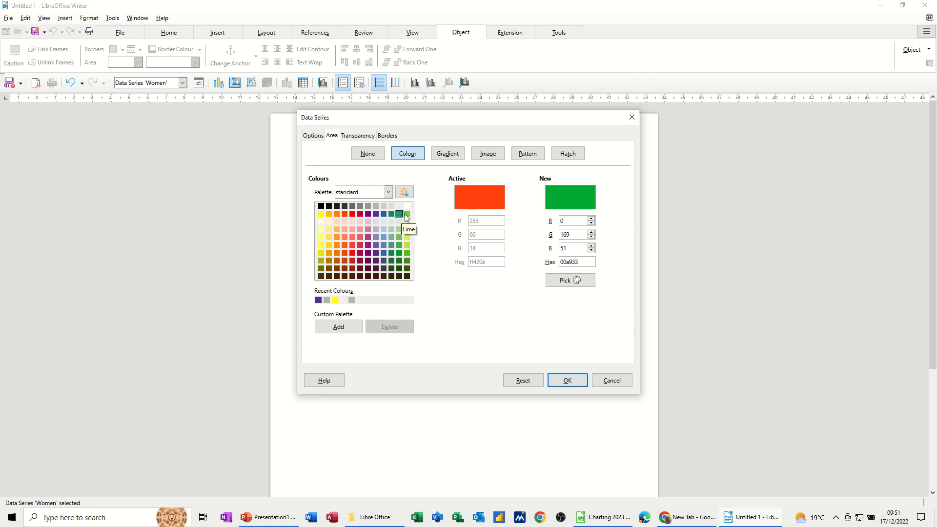
mouse_move(571, 361)
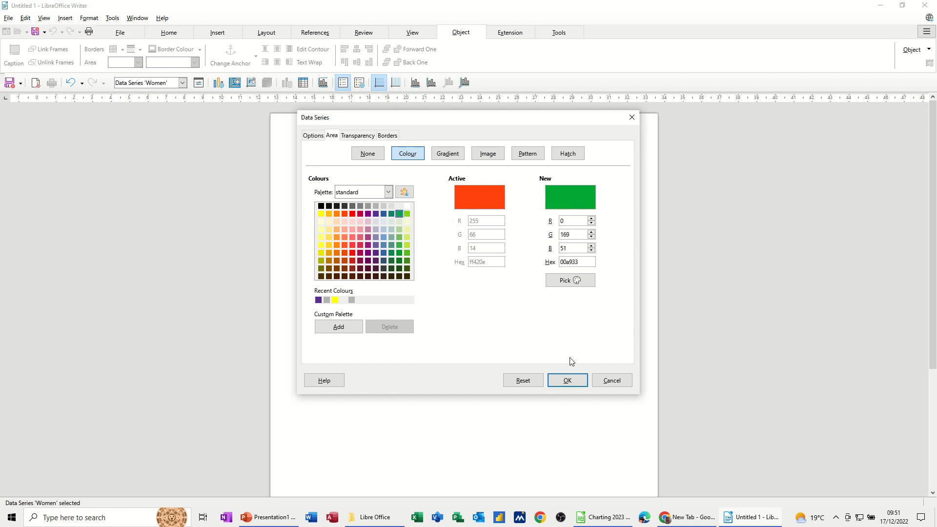
click(566, 380)
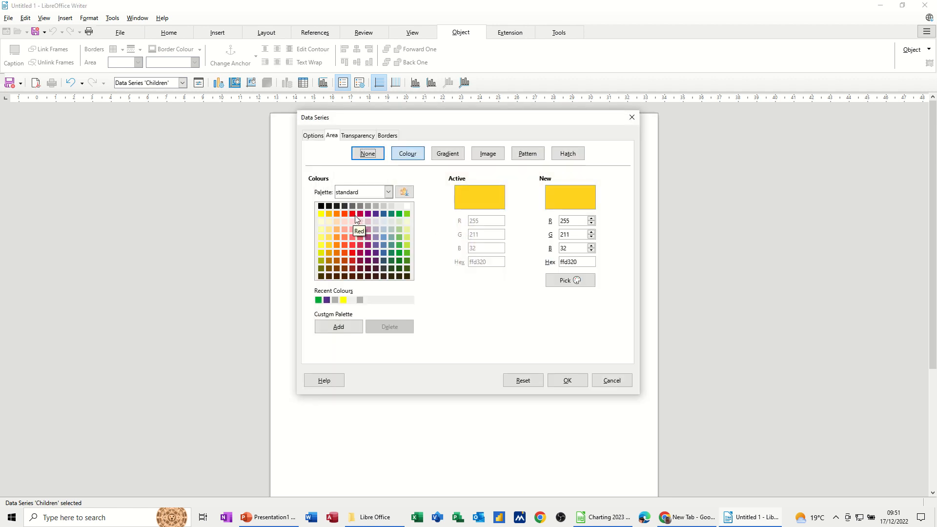
click(352, 213)
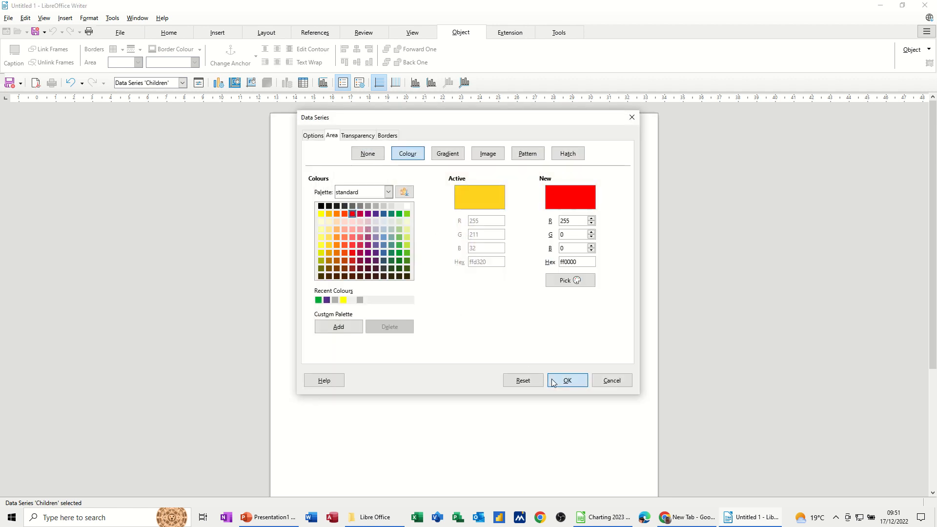
click(566, 380)
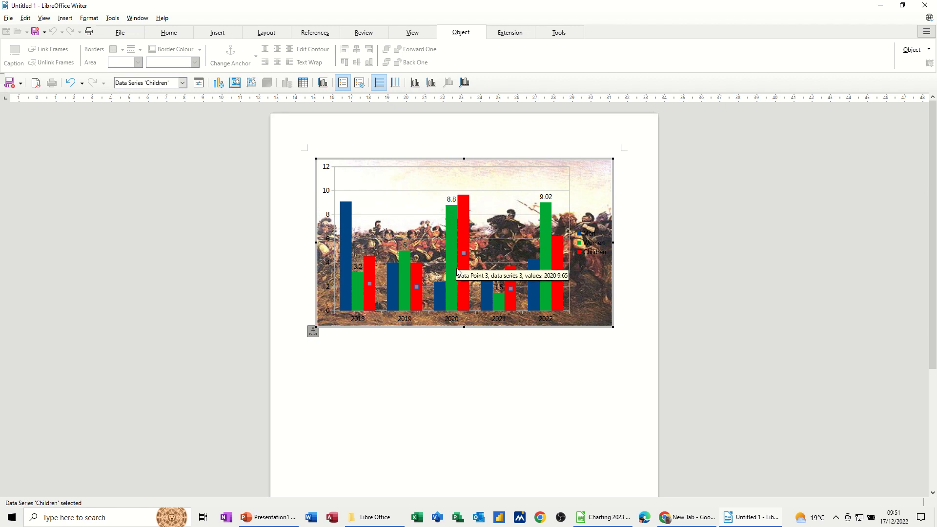
mouse_move(463, 215)
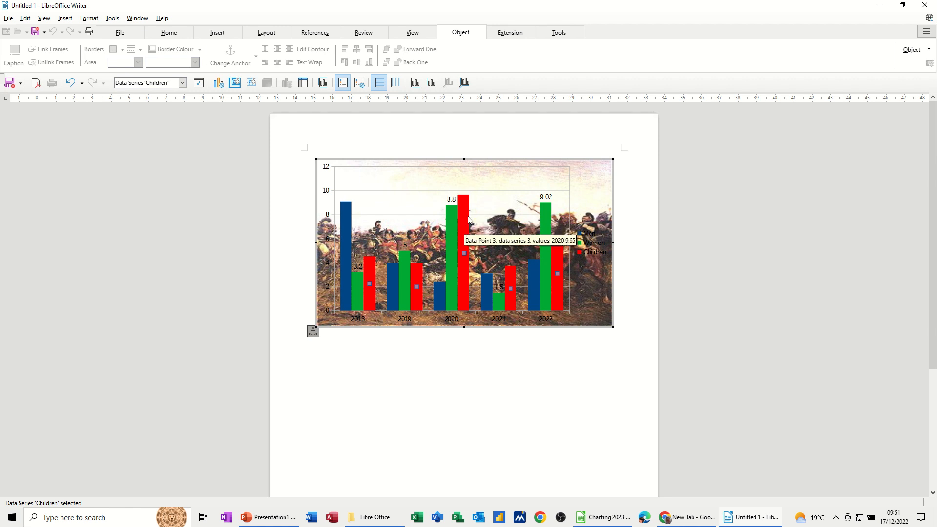
mouse_move(464, 217)
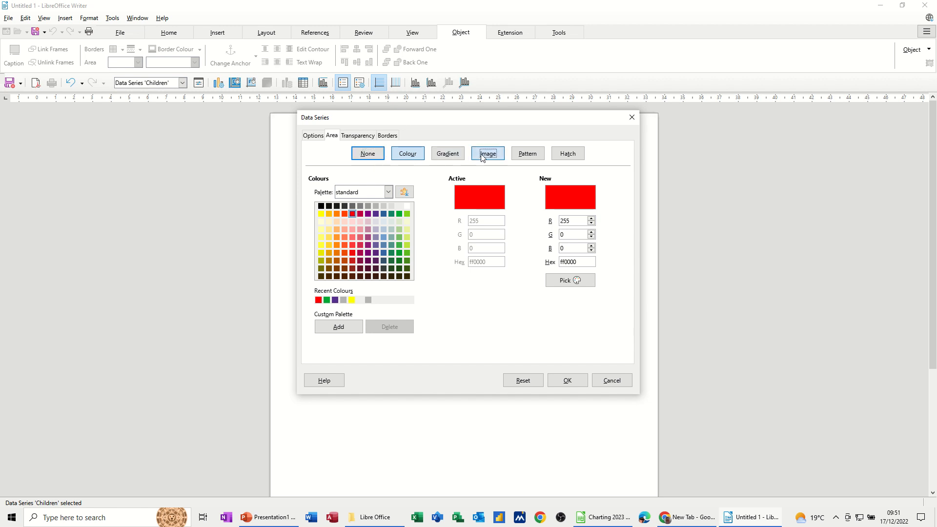
- Import Blucher.jpg, named Blucher, as the picture fill for the Children bars
click(487, 153)
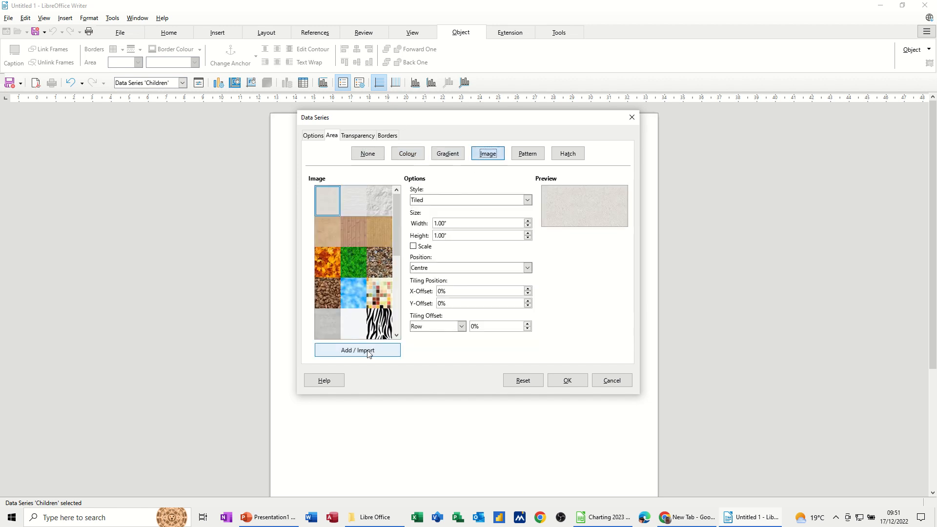
click(357, 350)
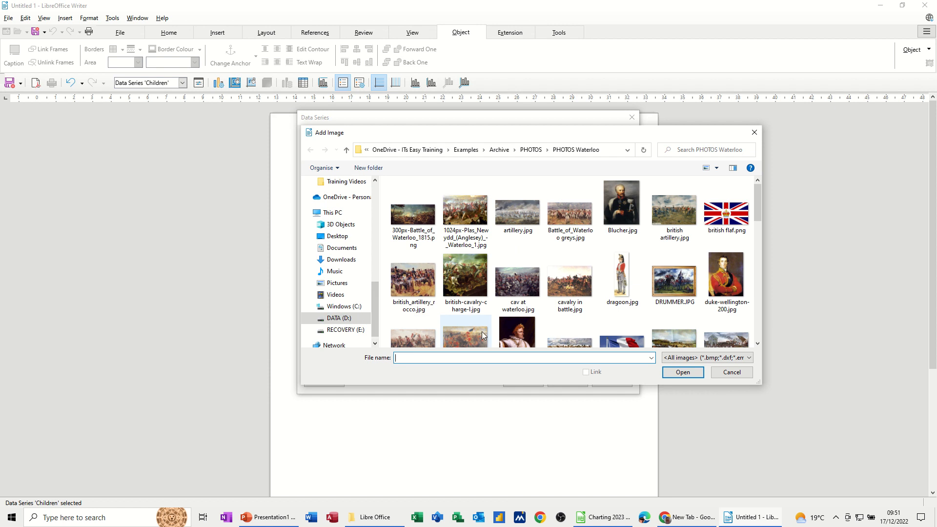
mouse_move(621, 203)
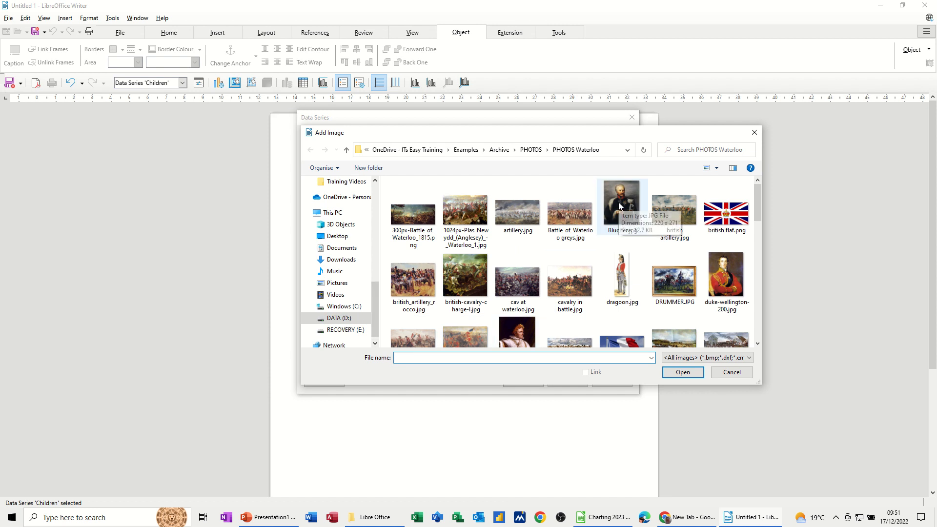
click(682, 371)
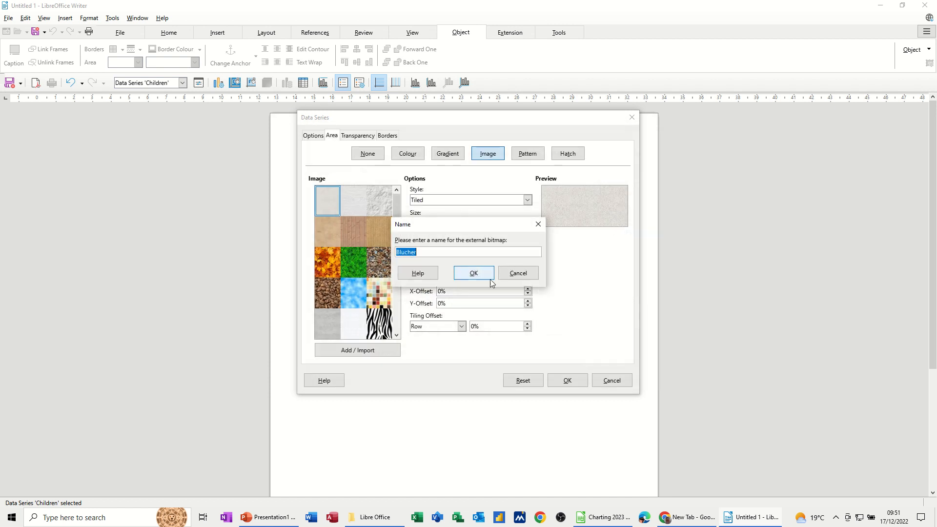
click(473, 273)
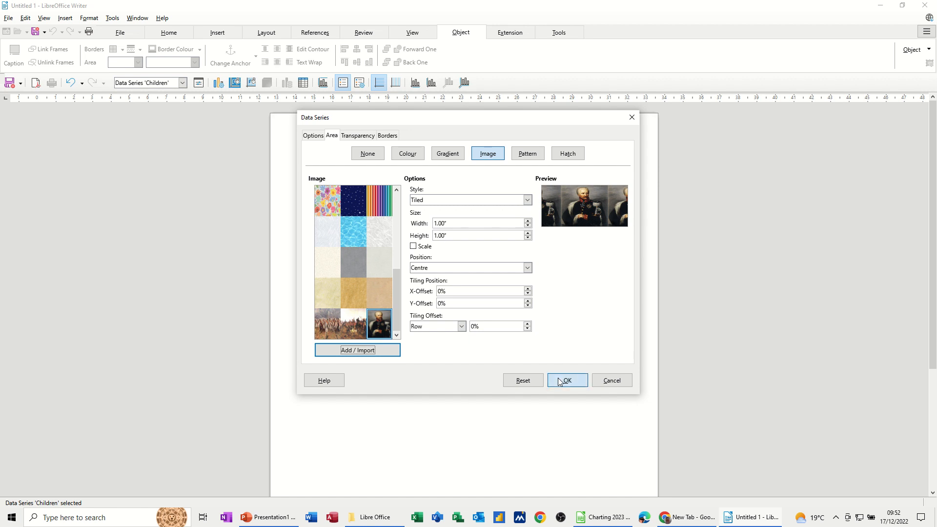
click(565, 379)
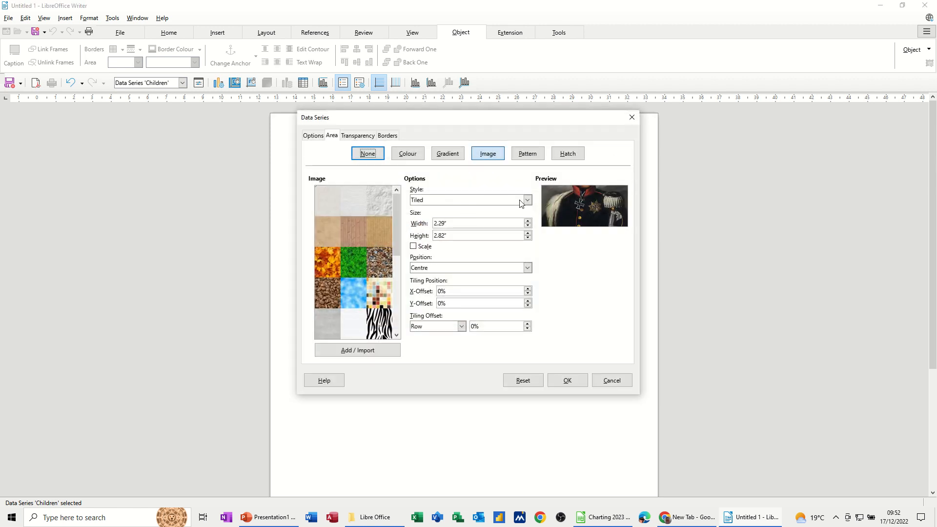
- Try the stretched style, then set the Blucher picture fill to Tiled and centred
click(470, 199)
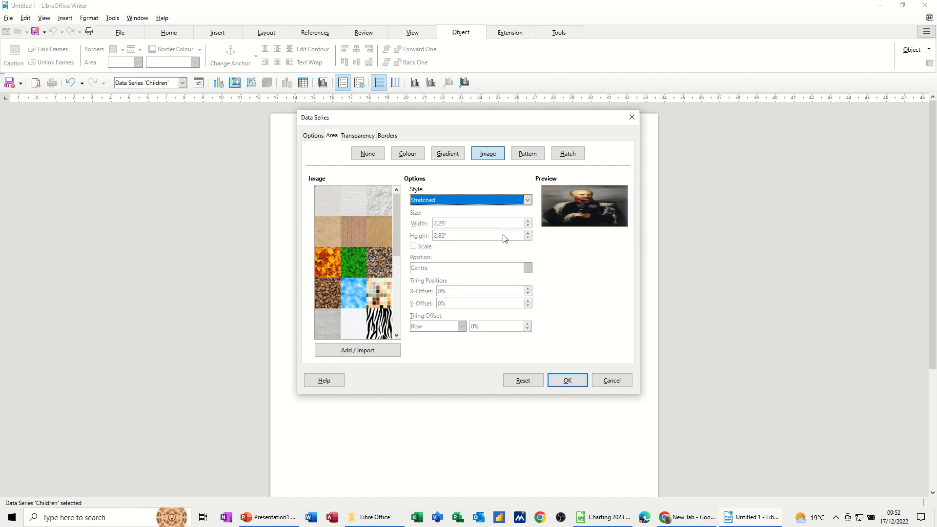
click(566, 380)
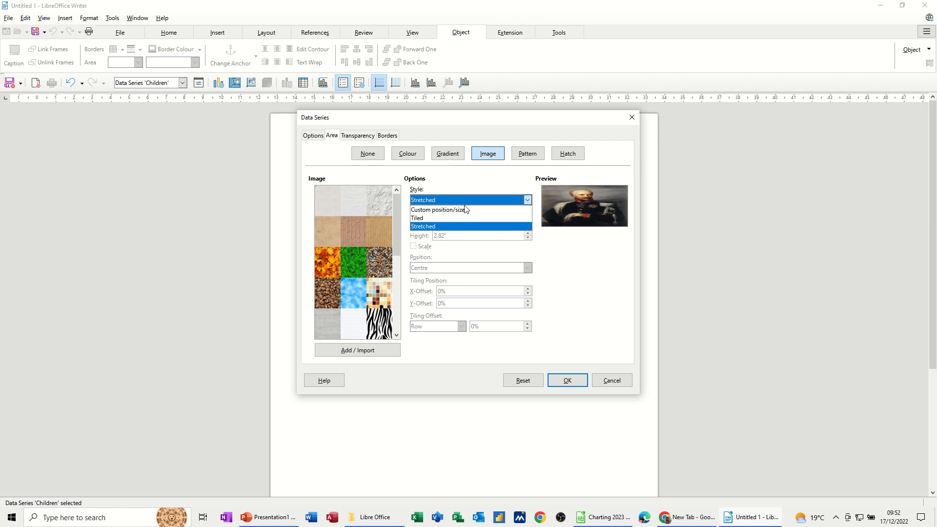
click(417, 218)
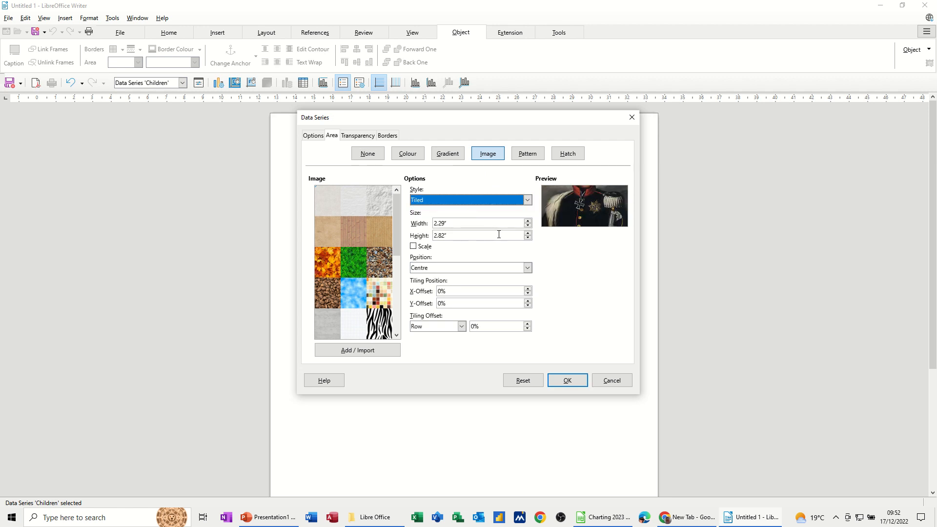
mouse_move(469, 281)
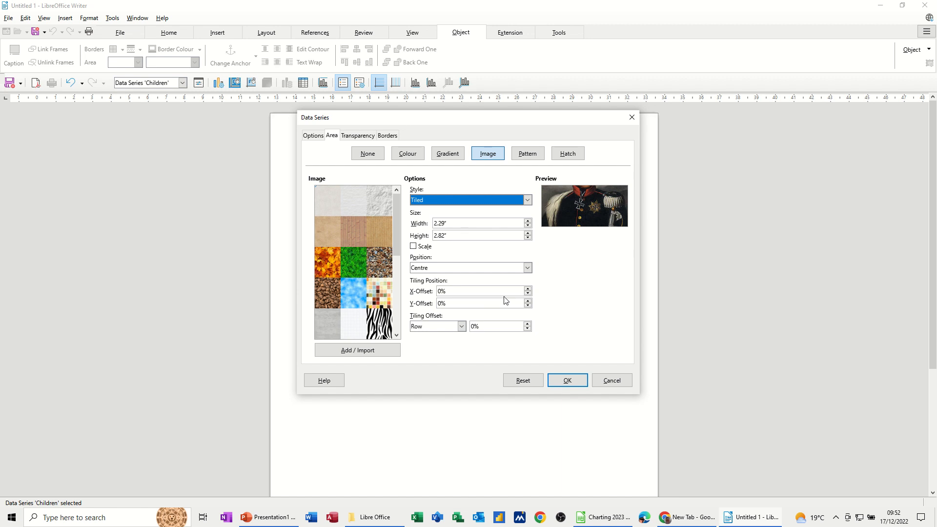
mouse_move(544, 274)
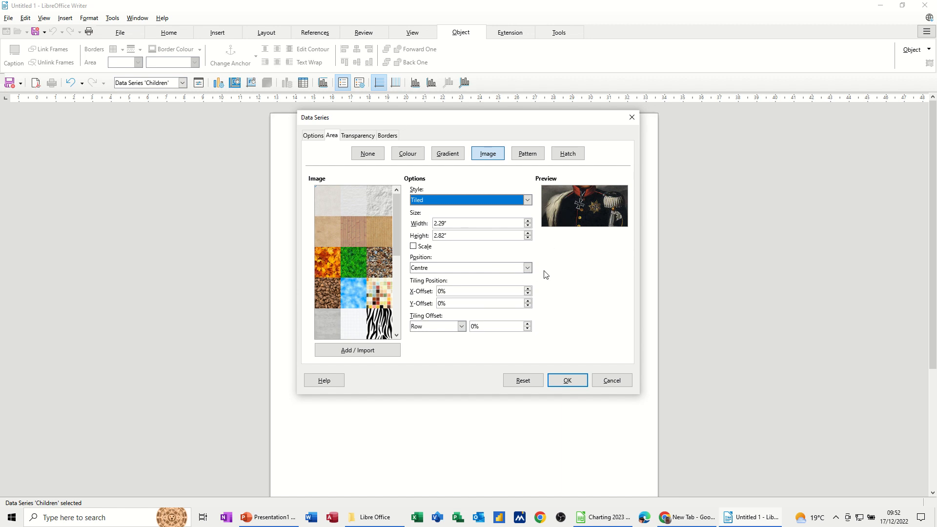
click(526, 268)
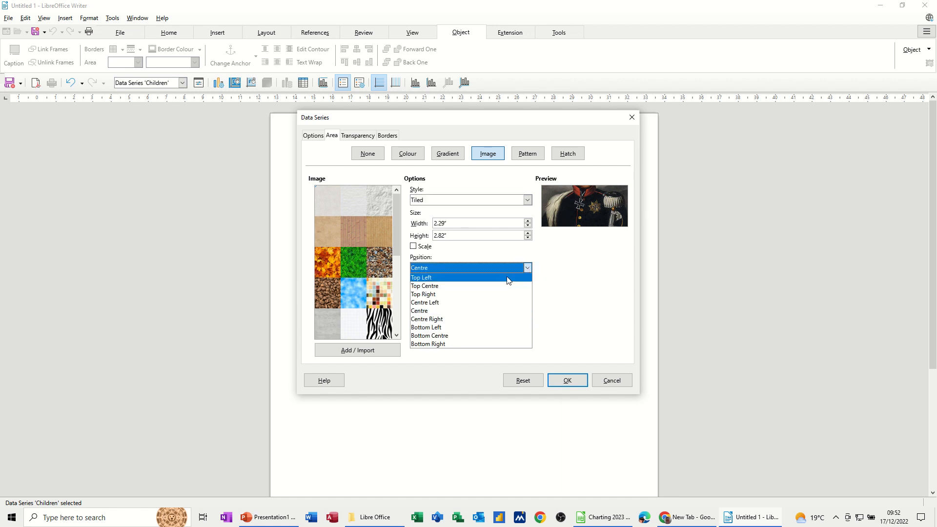
click(431, 267)
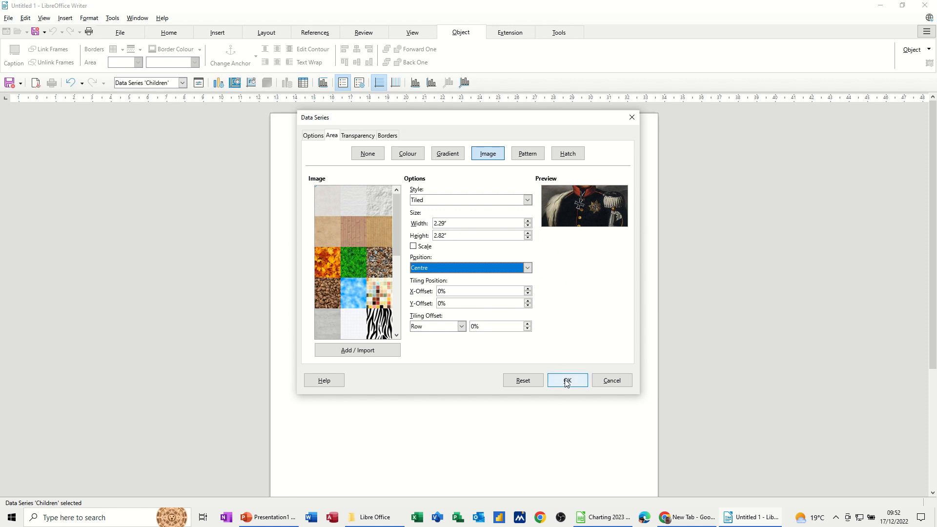
click(567, 380)
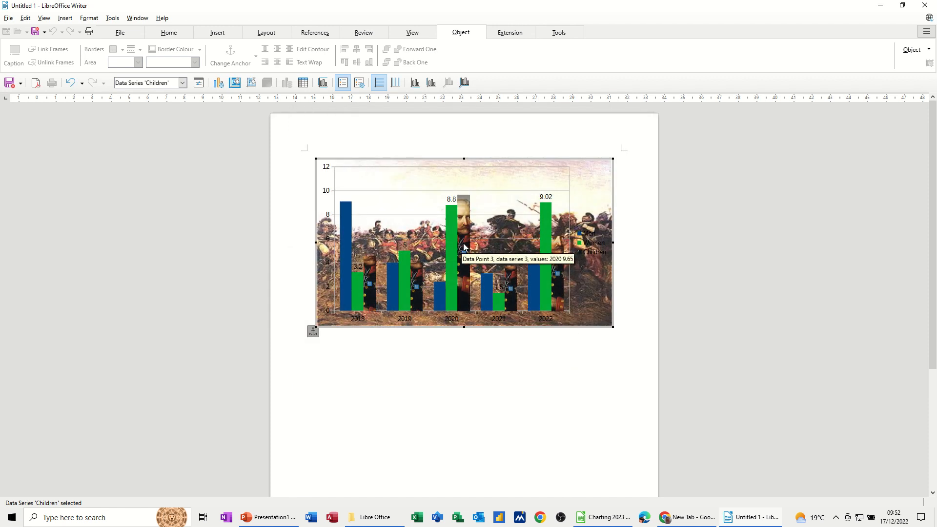
mouse_move(454, 232)
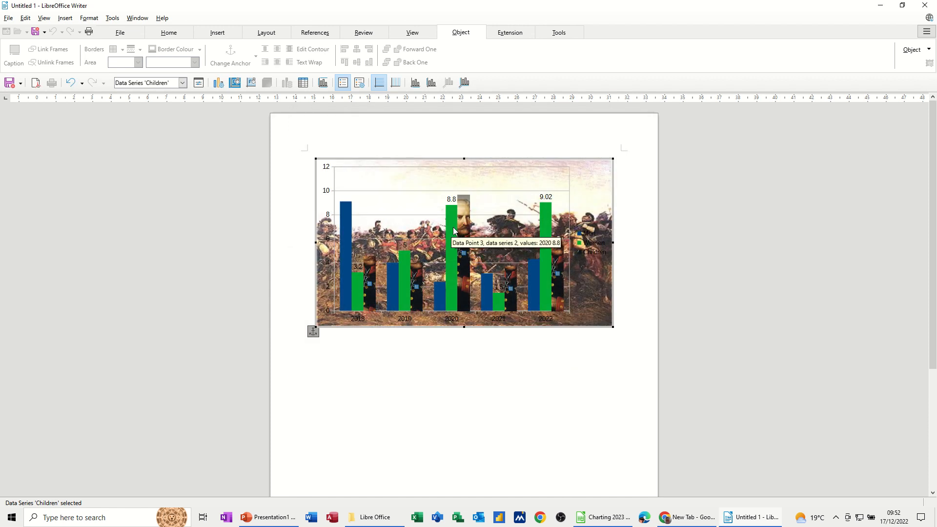
mouse_move(585, 177)
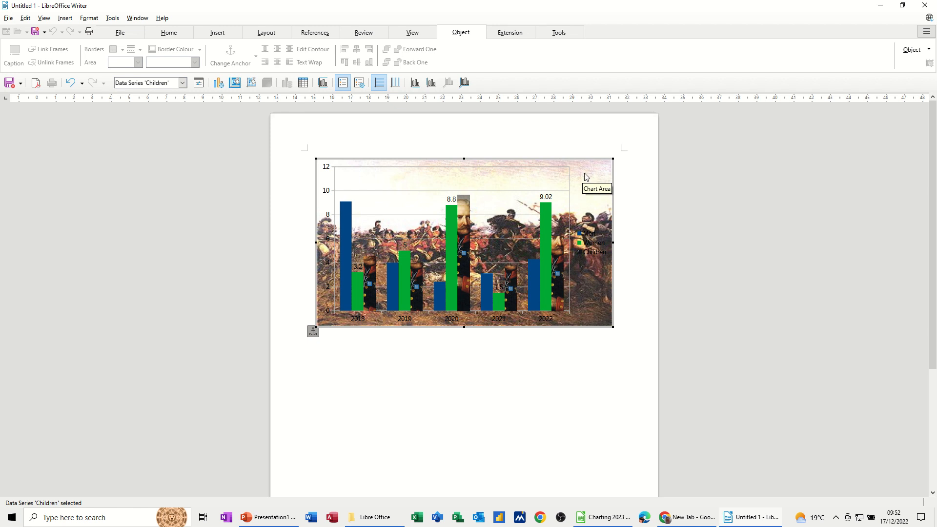
- Give the chart's painting background a 30% transparency
click(600, 176)
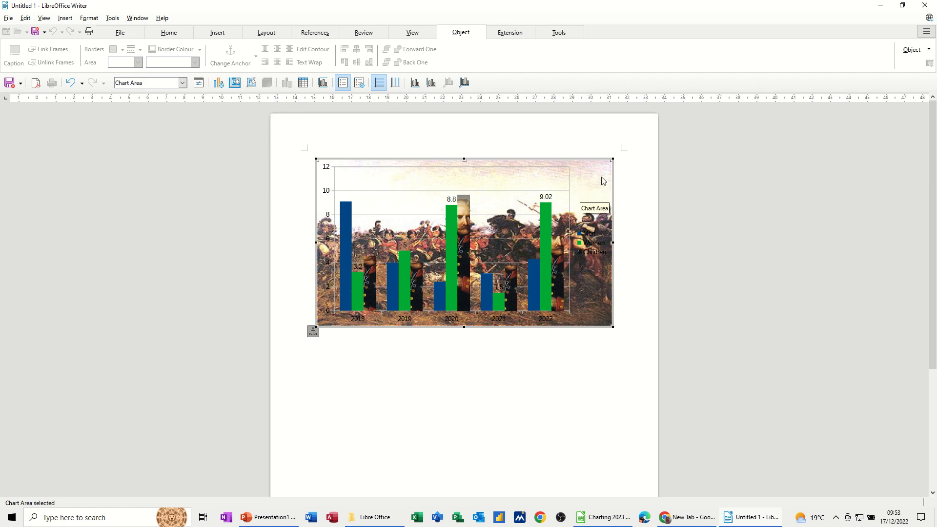
mouse_move(588, 198)
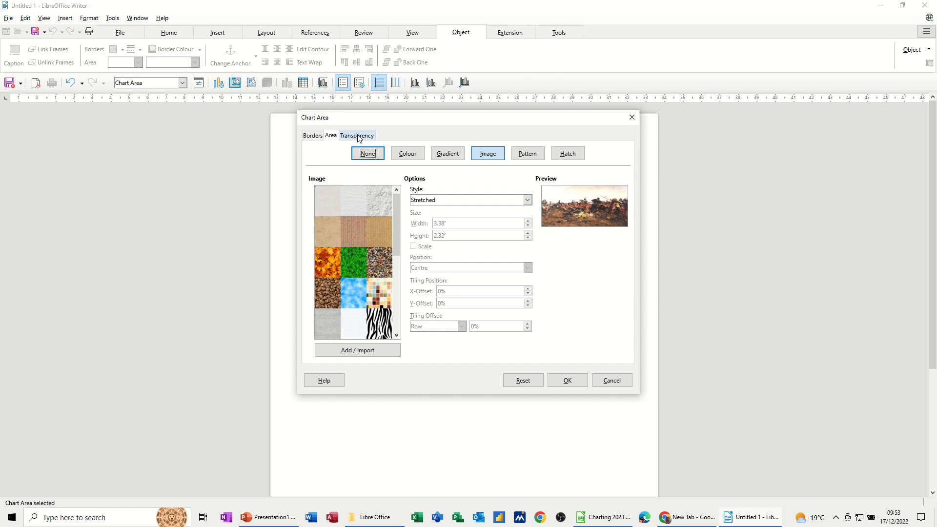
click(357, 135)
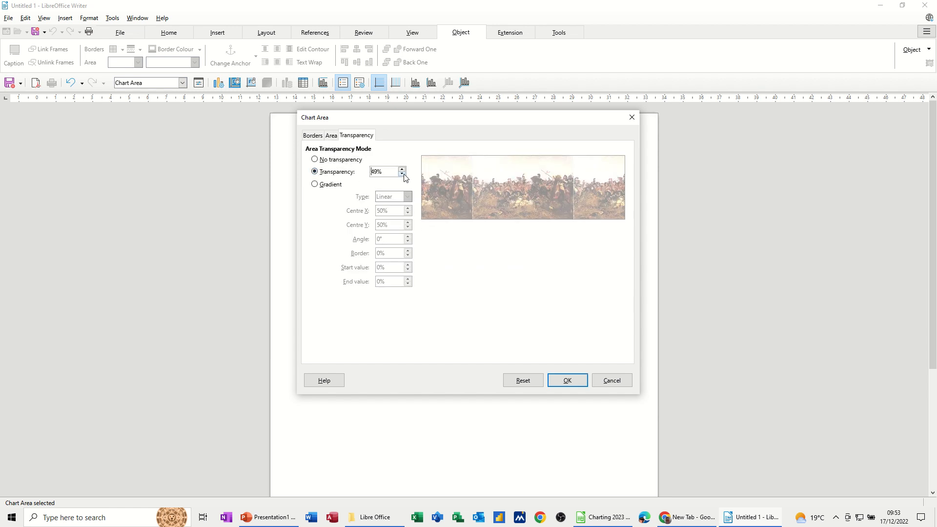
click(406, 169)
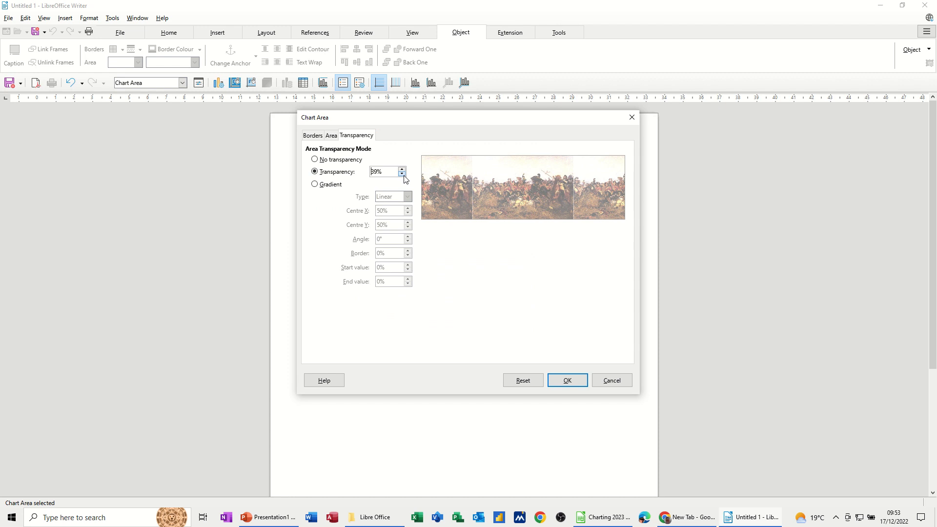
click(406, 174)
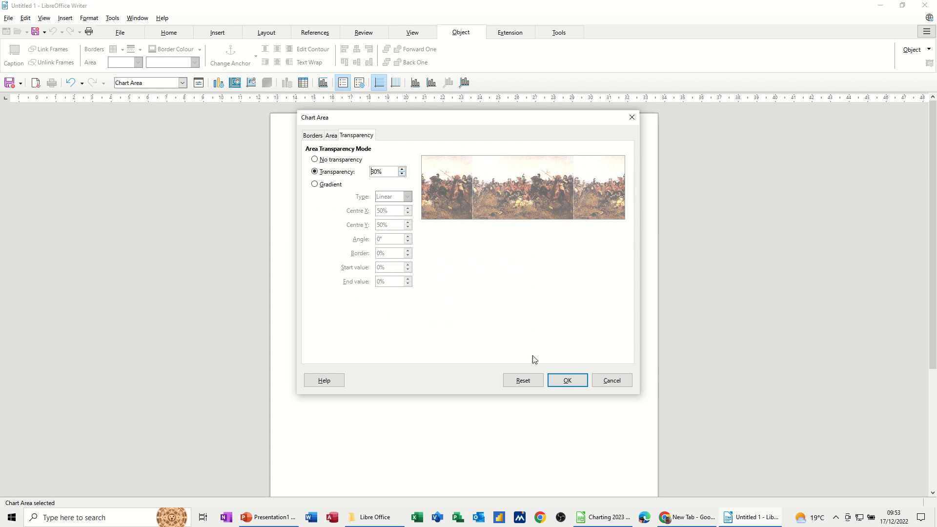
click(566, 380)
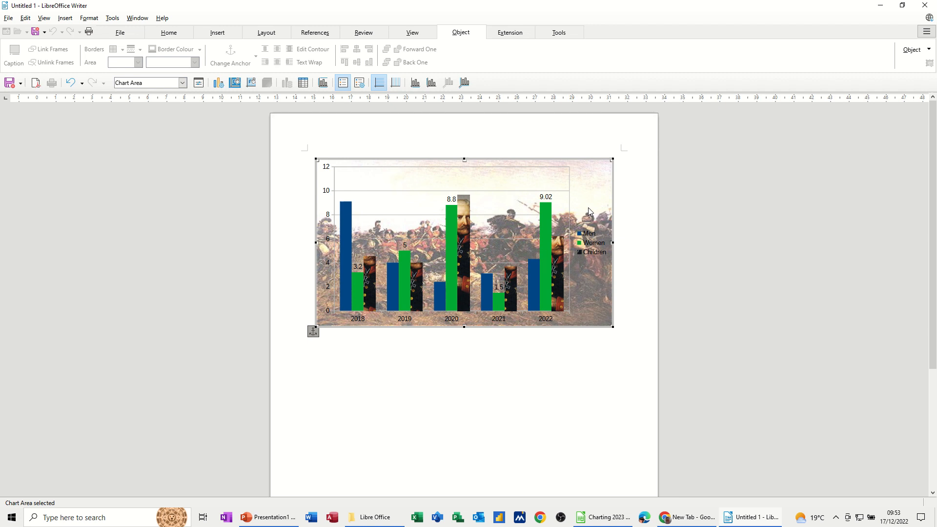
mouse_move(525, 240)
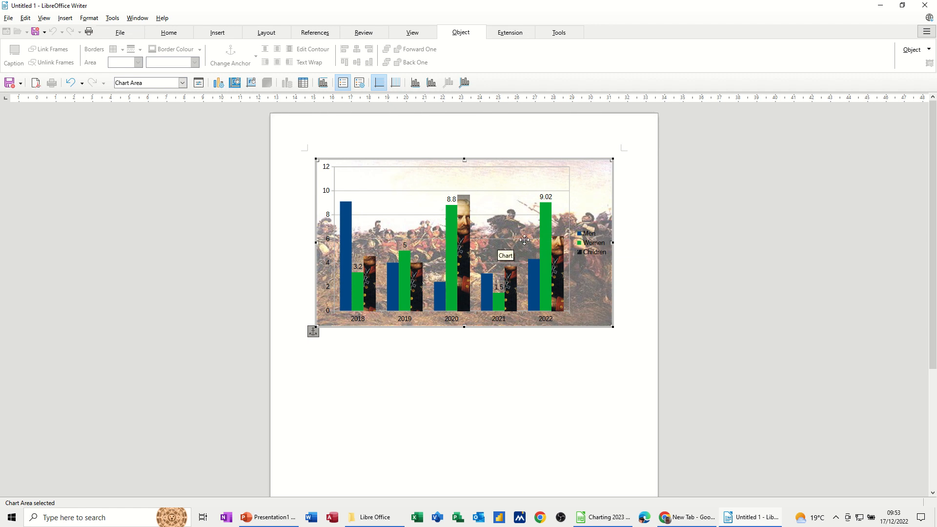
mouse_move(592, 185)
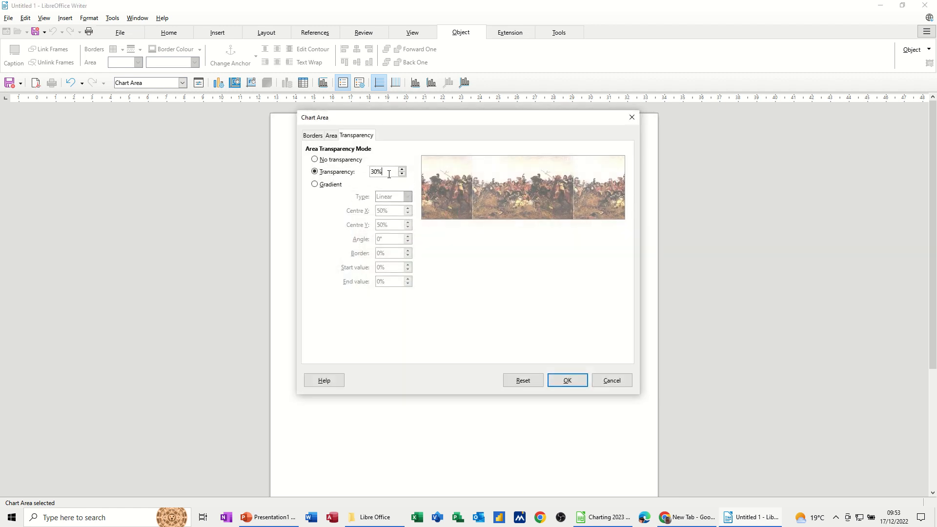
- Correct the chart background transparency to 20%
text(2)
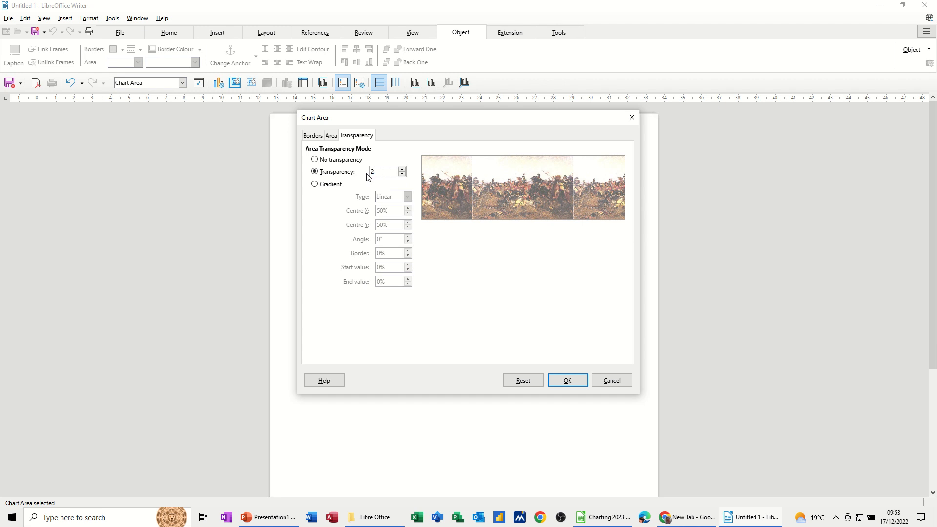
text(0)
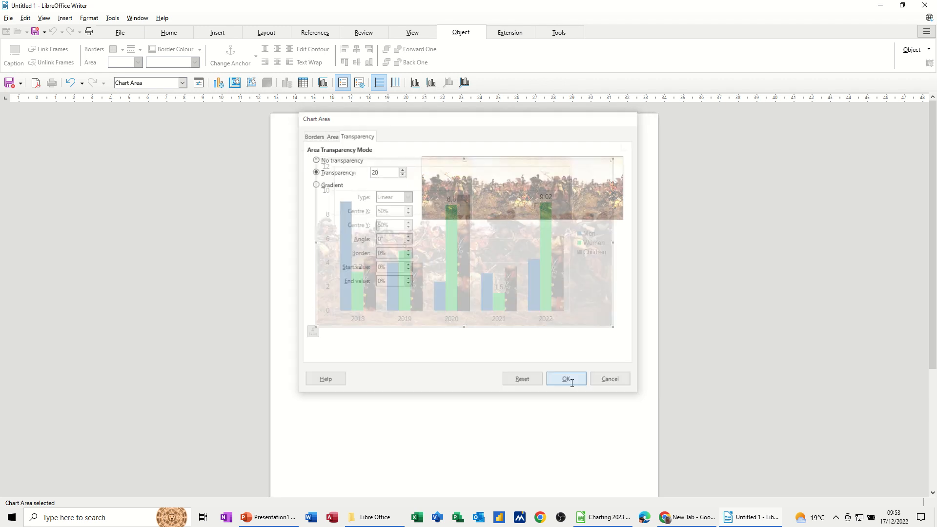
click(566, 379)
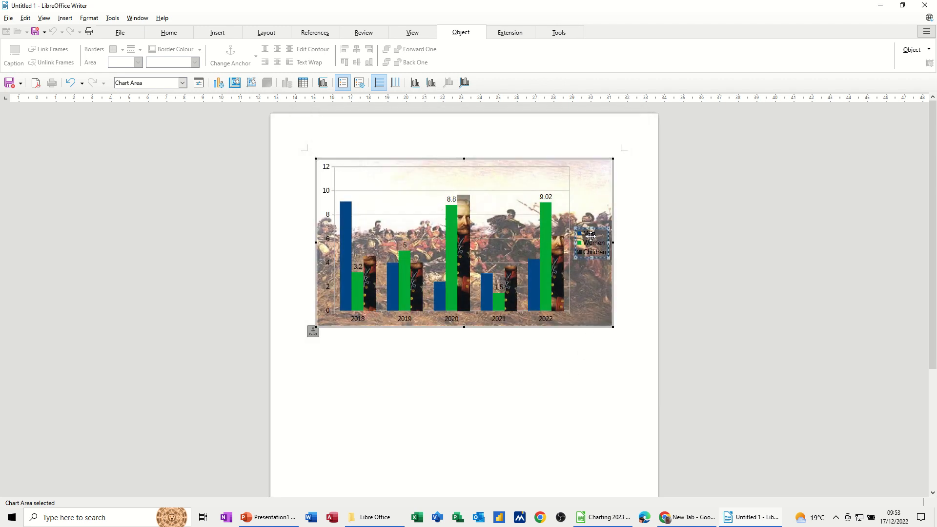
click(591, 243)
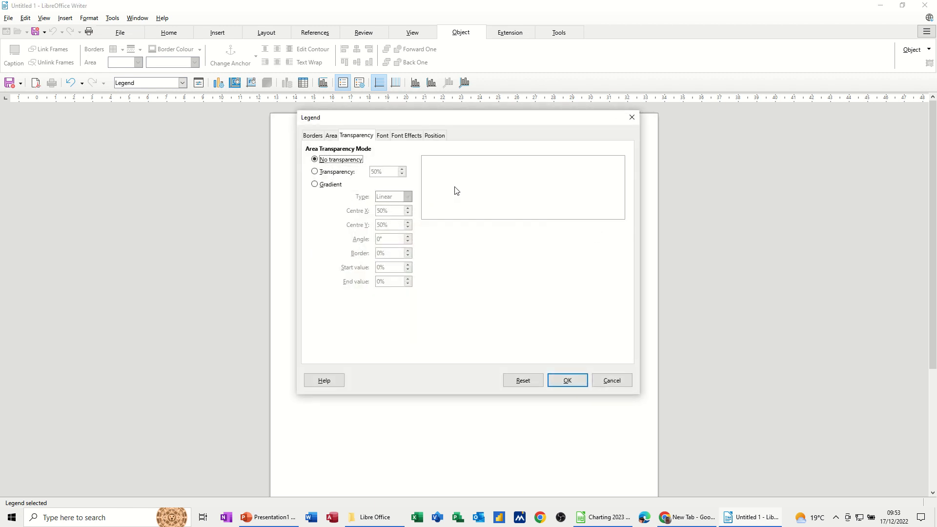
- Fill the Men/Women/Children legend with a solid teal colour
click(331, 136)
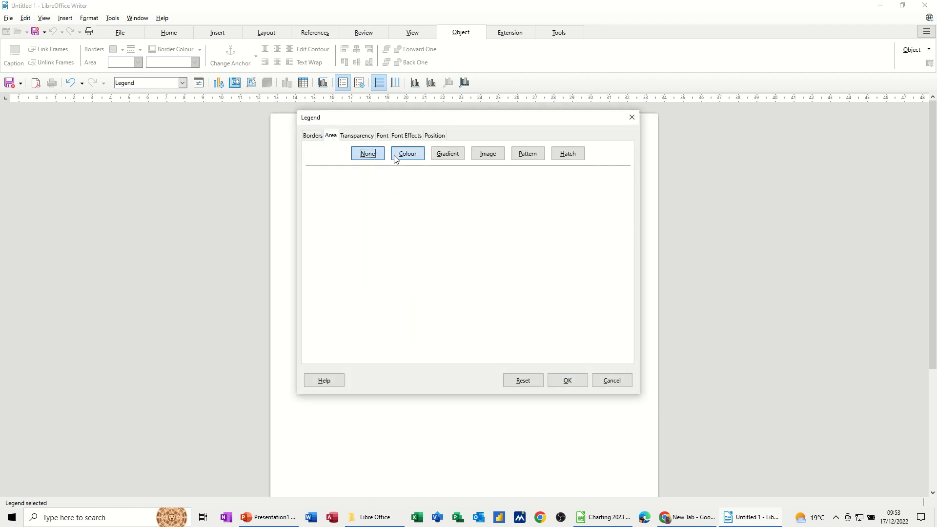
click(407, 154)
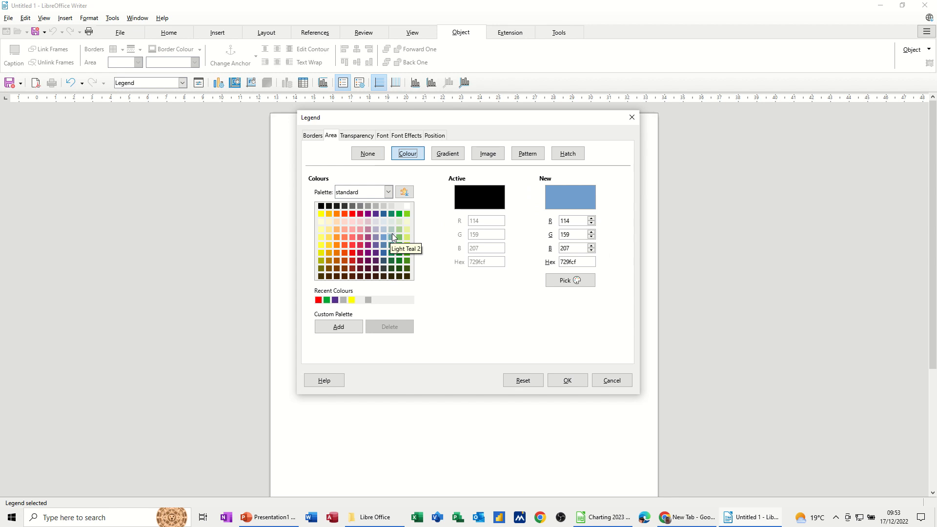
click(390, 236)
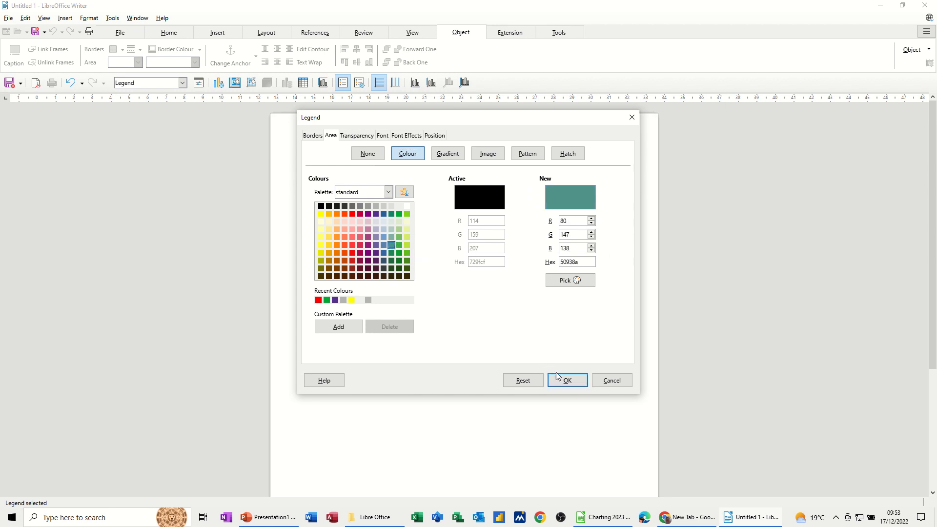
click(566, 380)
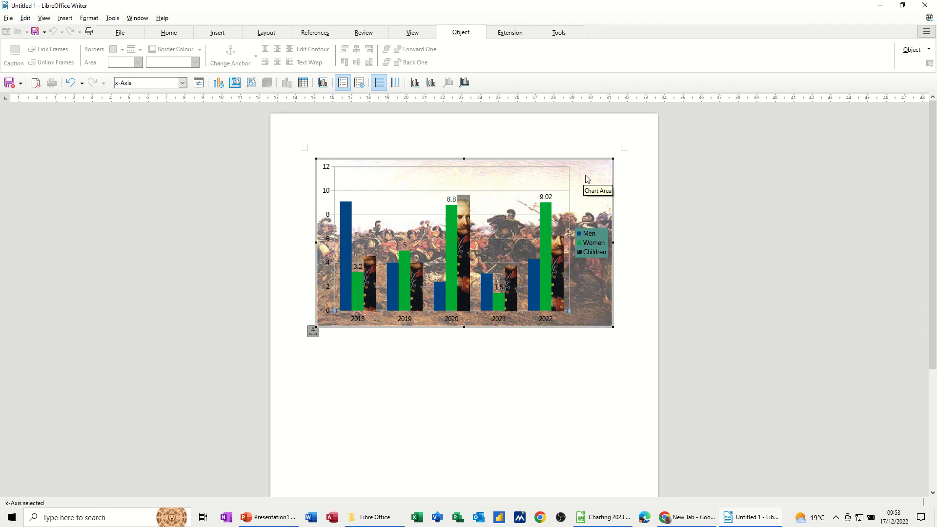
- Lower the chart background transparency to 10%
double_click(586, 180)
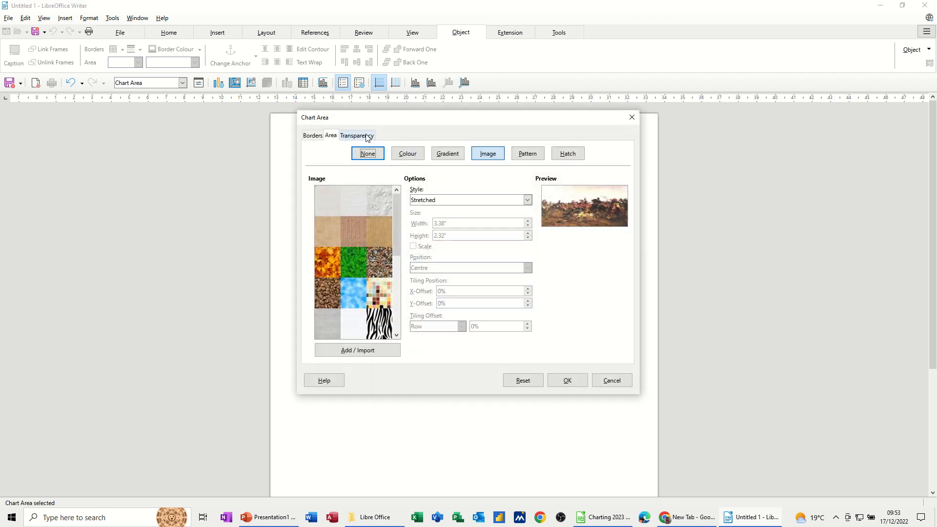
click(357, 135)
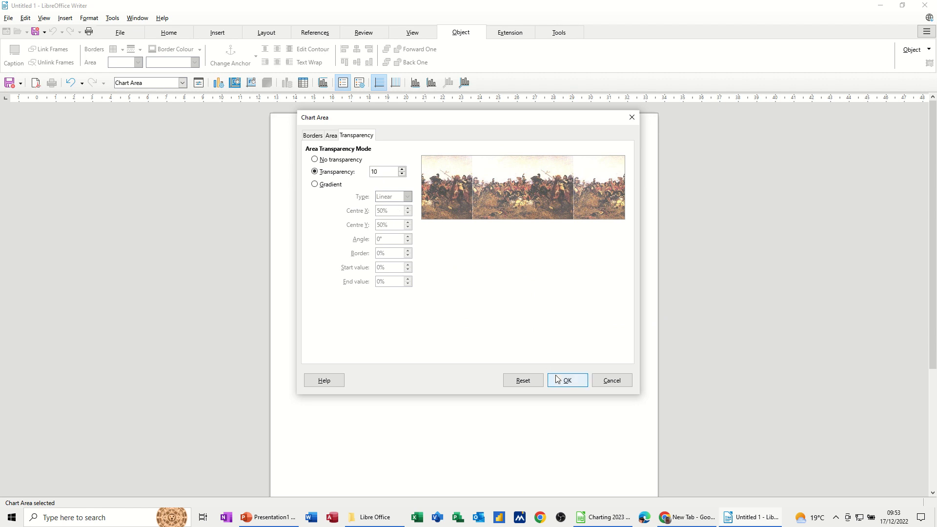
click(567, 379)
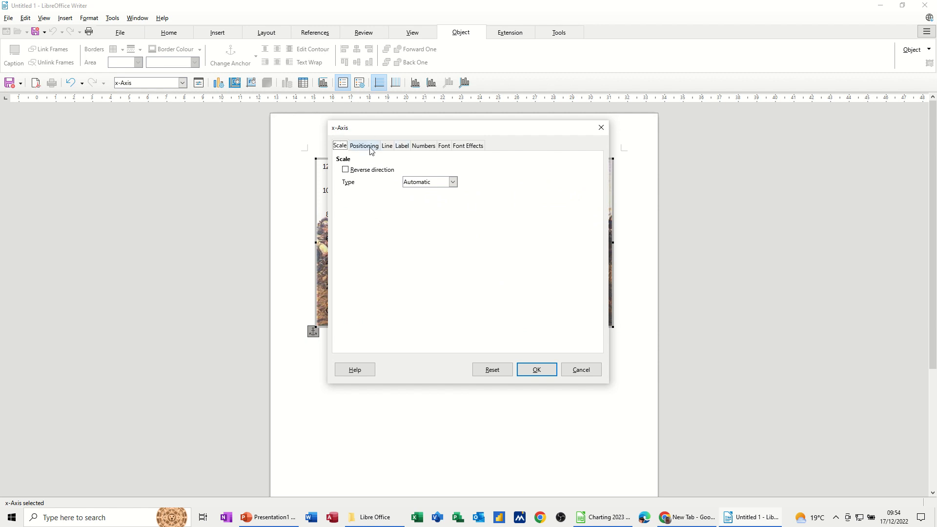
click(363, 146)
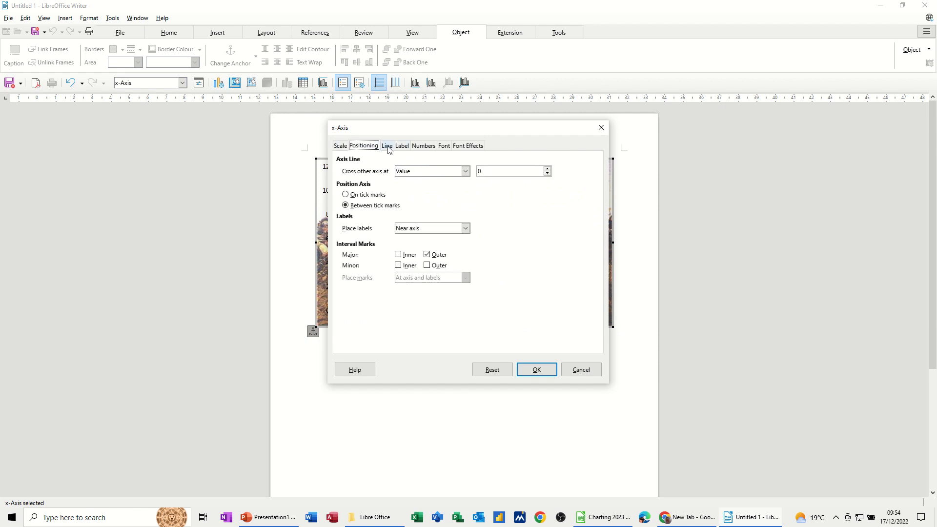
click(401, 145)
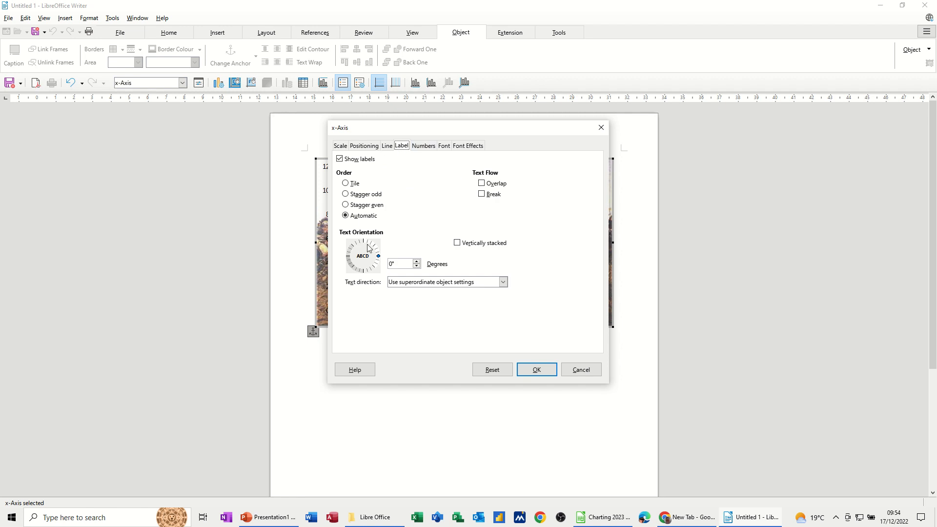
click(422, 145)
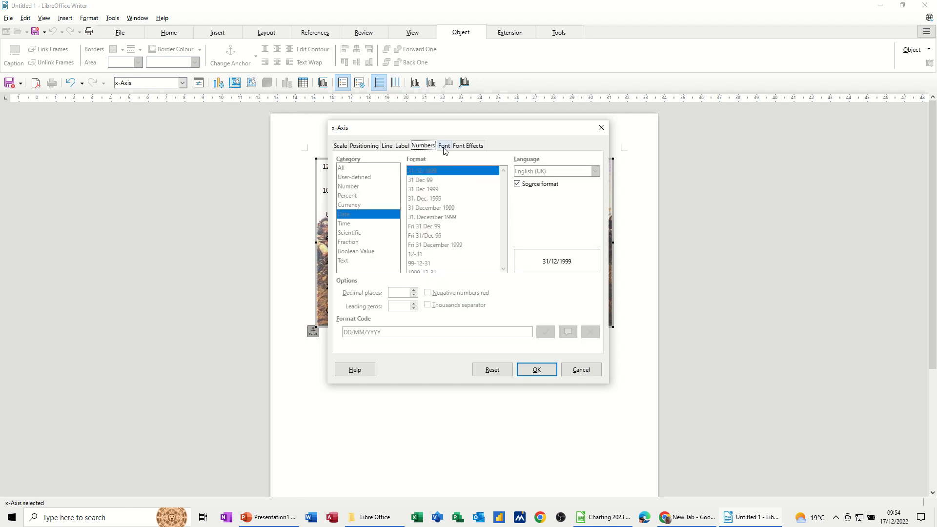
click(467, 145)
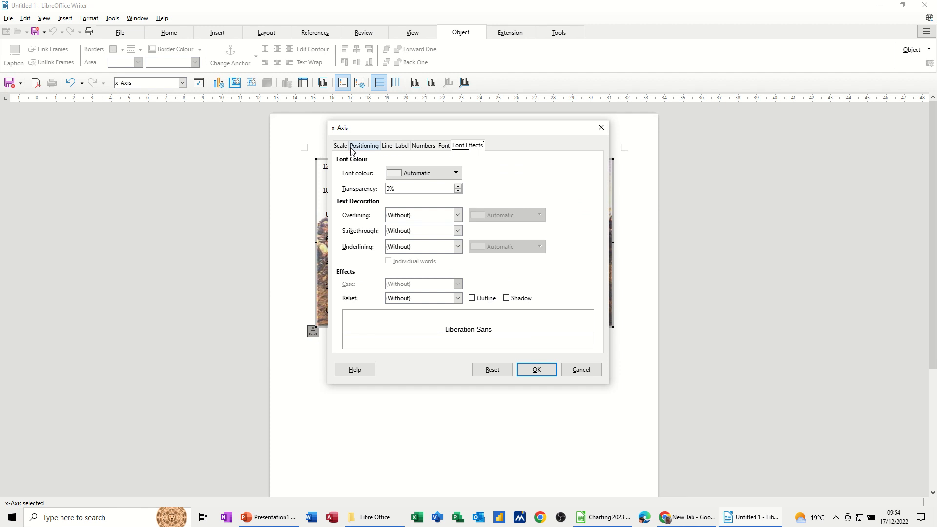
click(339, 146)
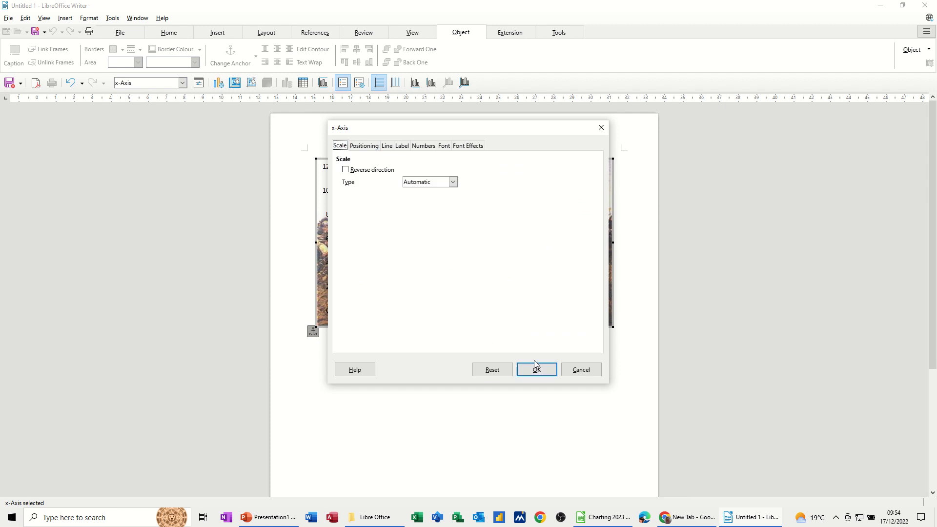
click(536, 369)
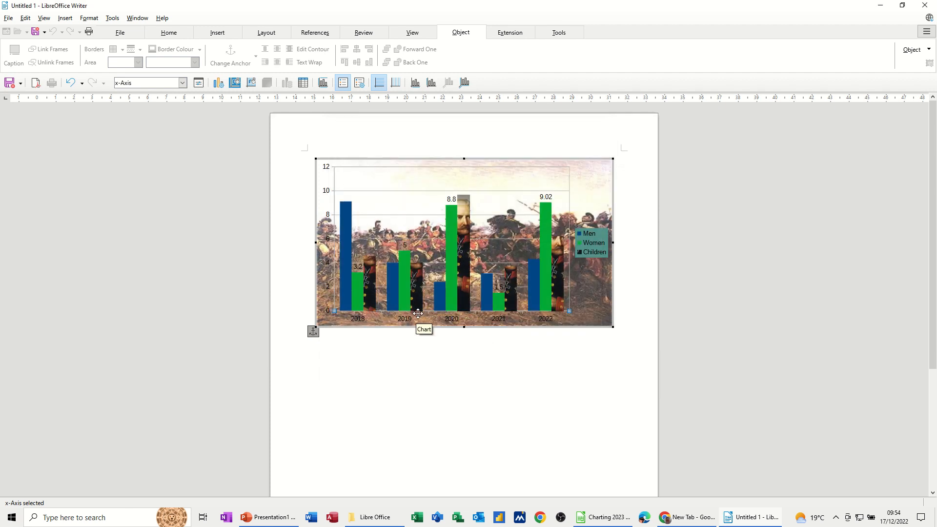
mouse_move(399, 188)
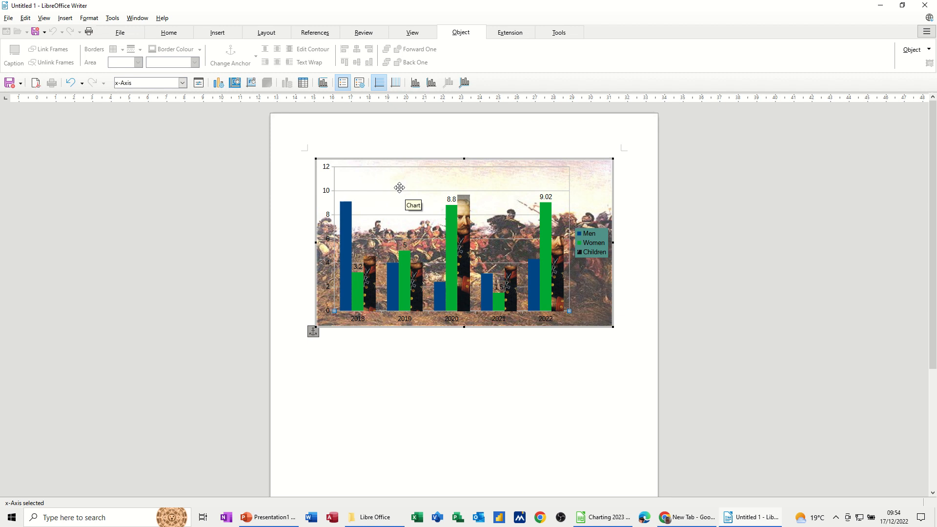
mouse_move(407, 203)
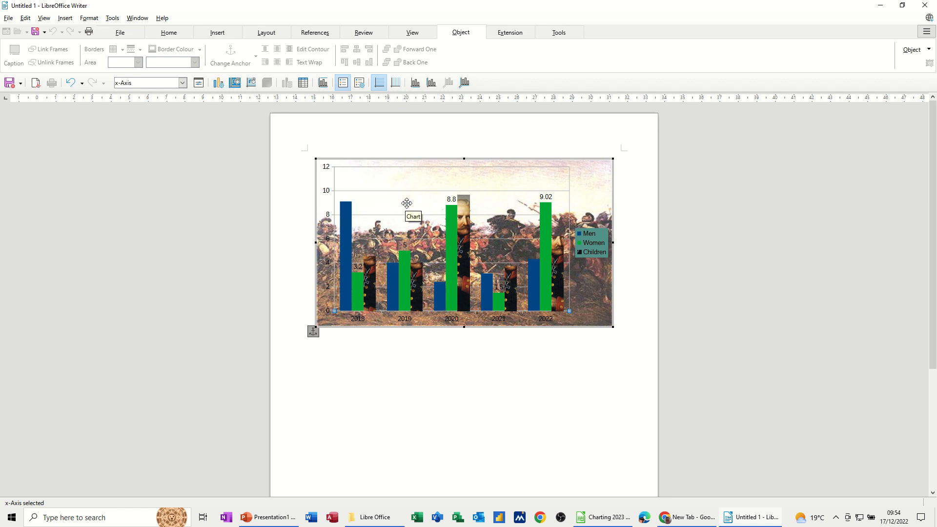
mouse_move(302, 82)
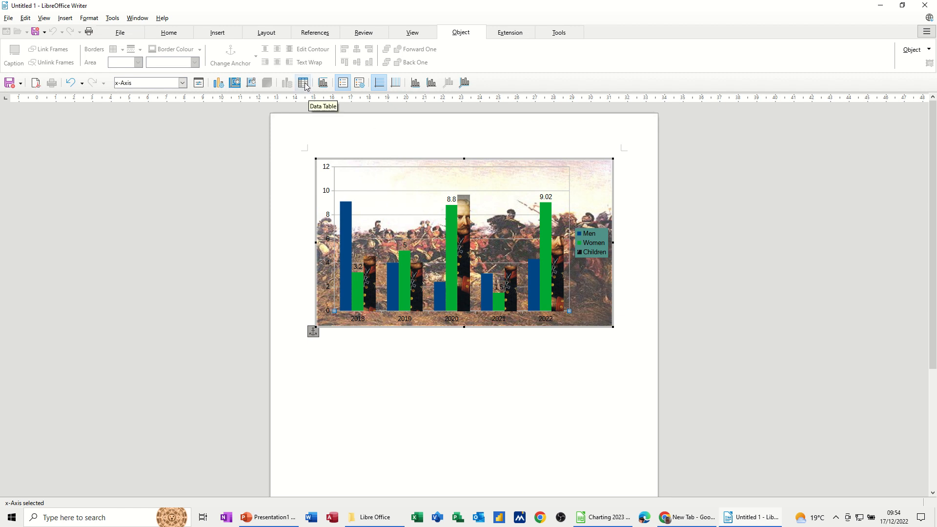
click(303, 82)
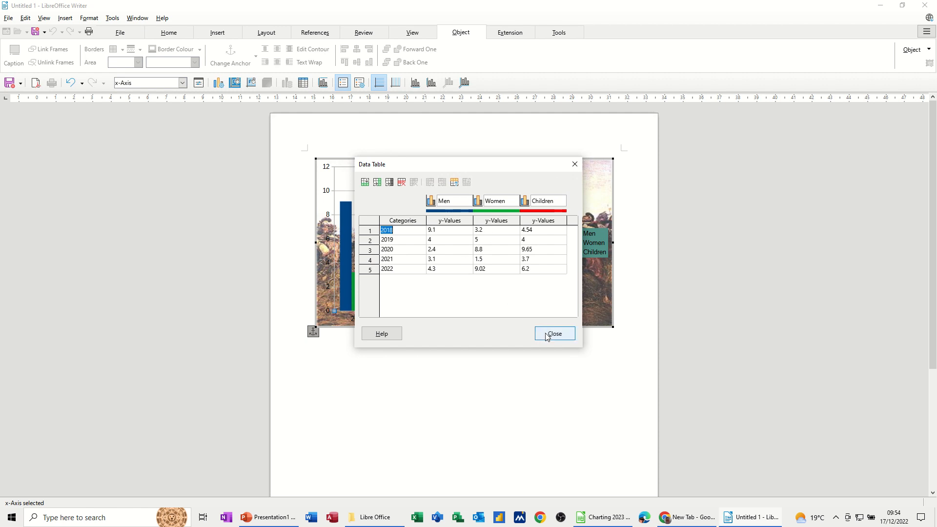
click(552, 333)
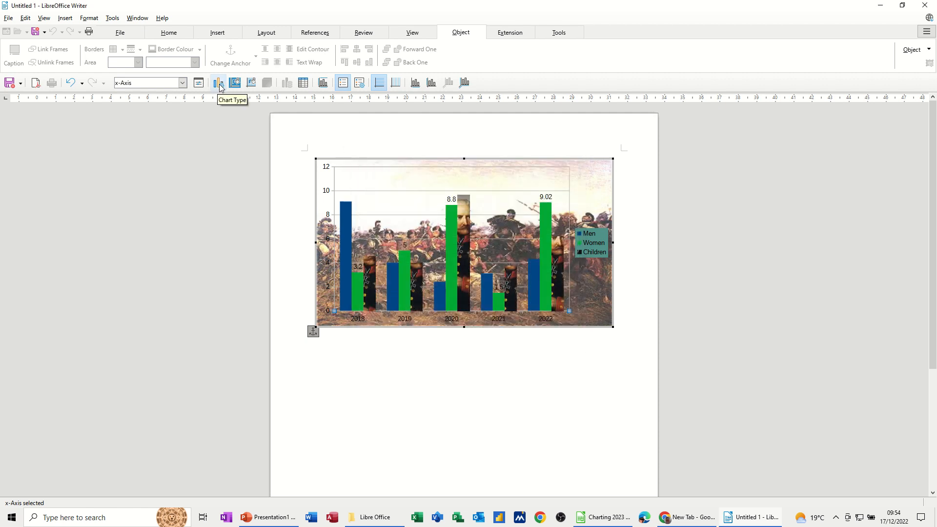
click(218, 82)
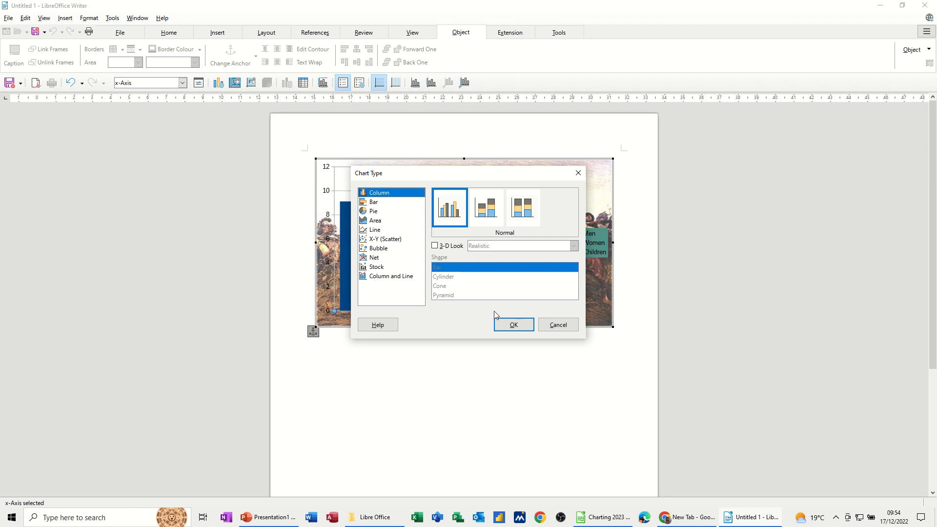
mouse_move(558, 324)
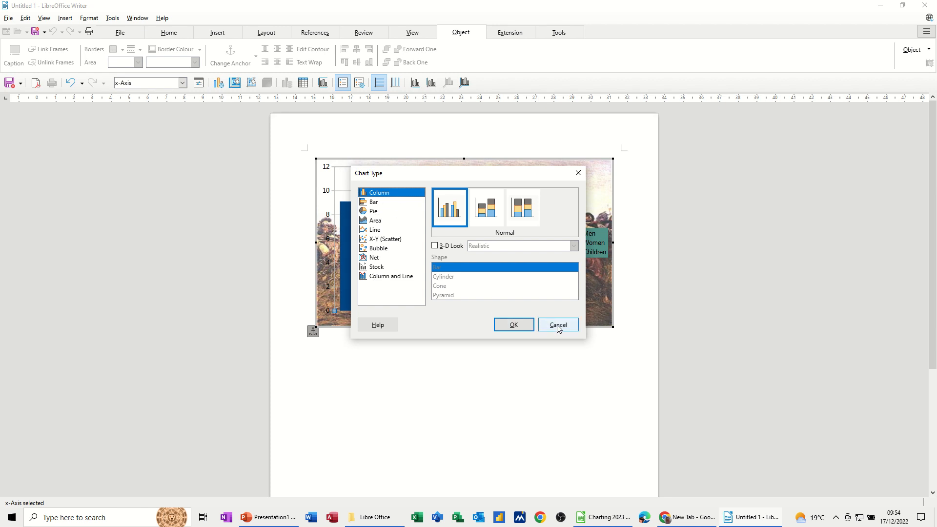
click(556, 324)
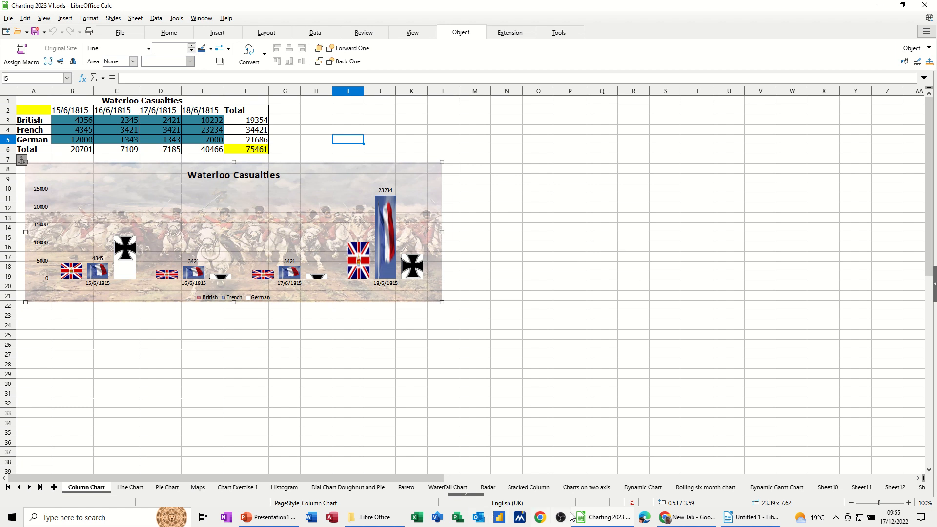
- Switch from Calc back to the blank Writer document
click(750, 517)
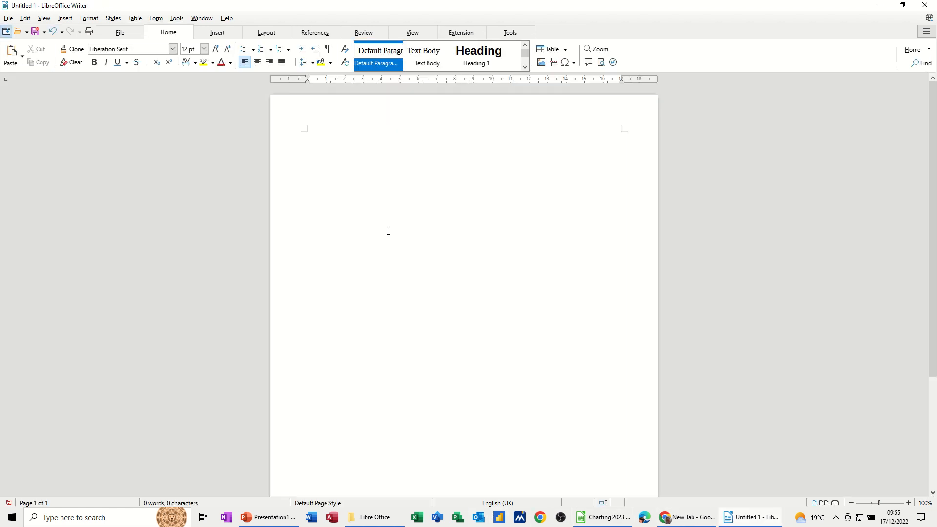
- Place the cursor on the blank page and paste the Waterloo Casualties chart
click(307, 144)
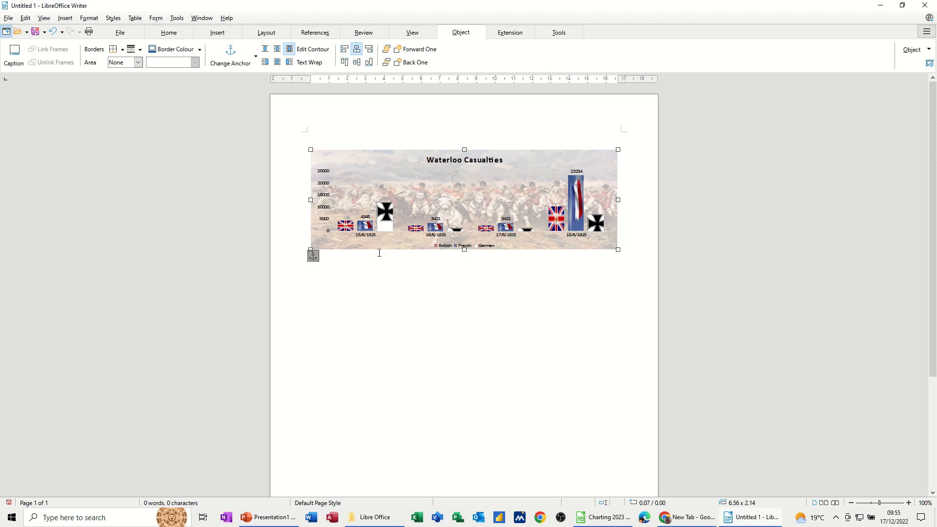
mouse_move(445, 206)
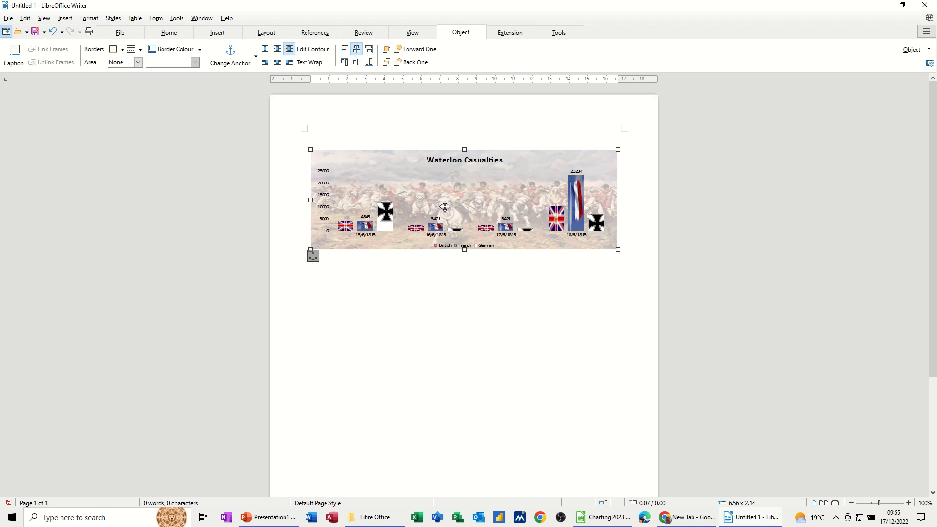